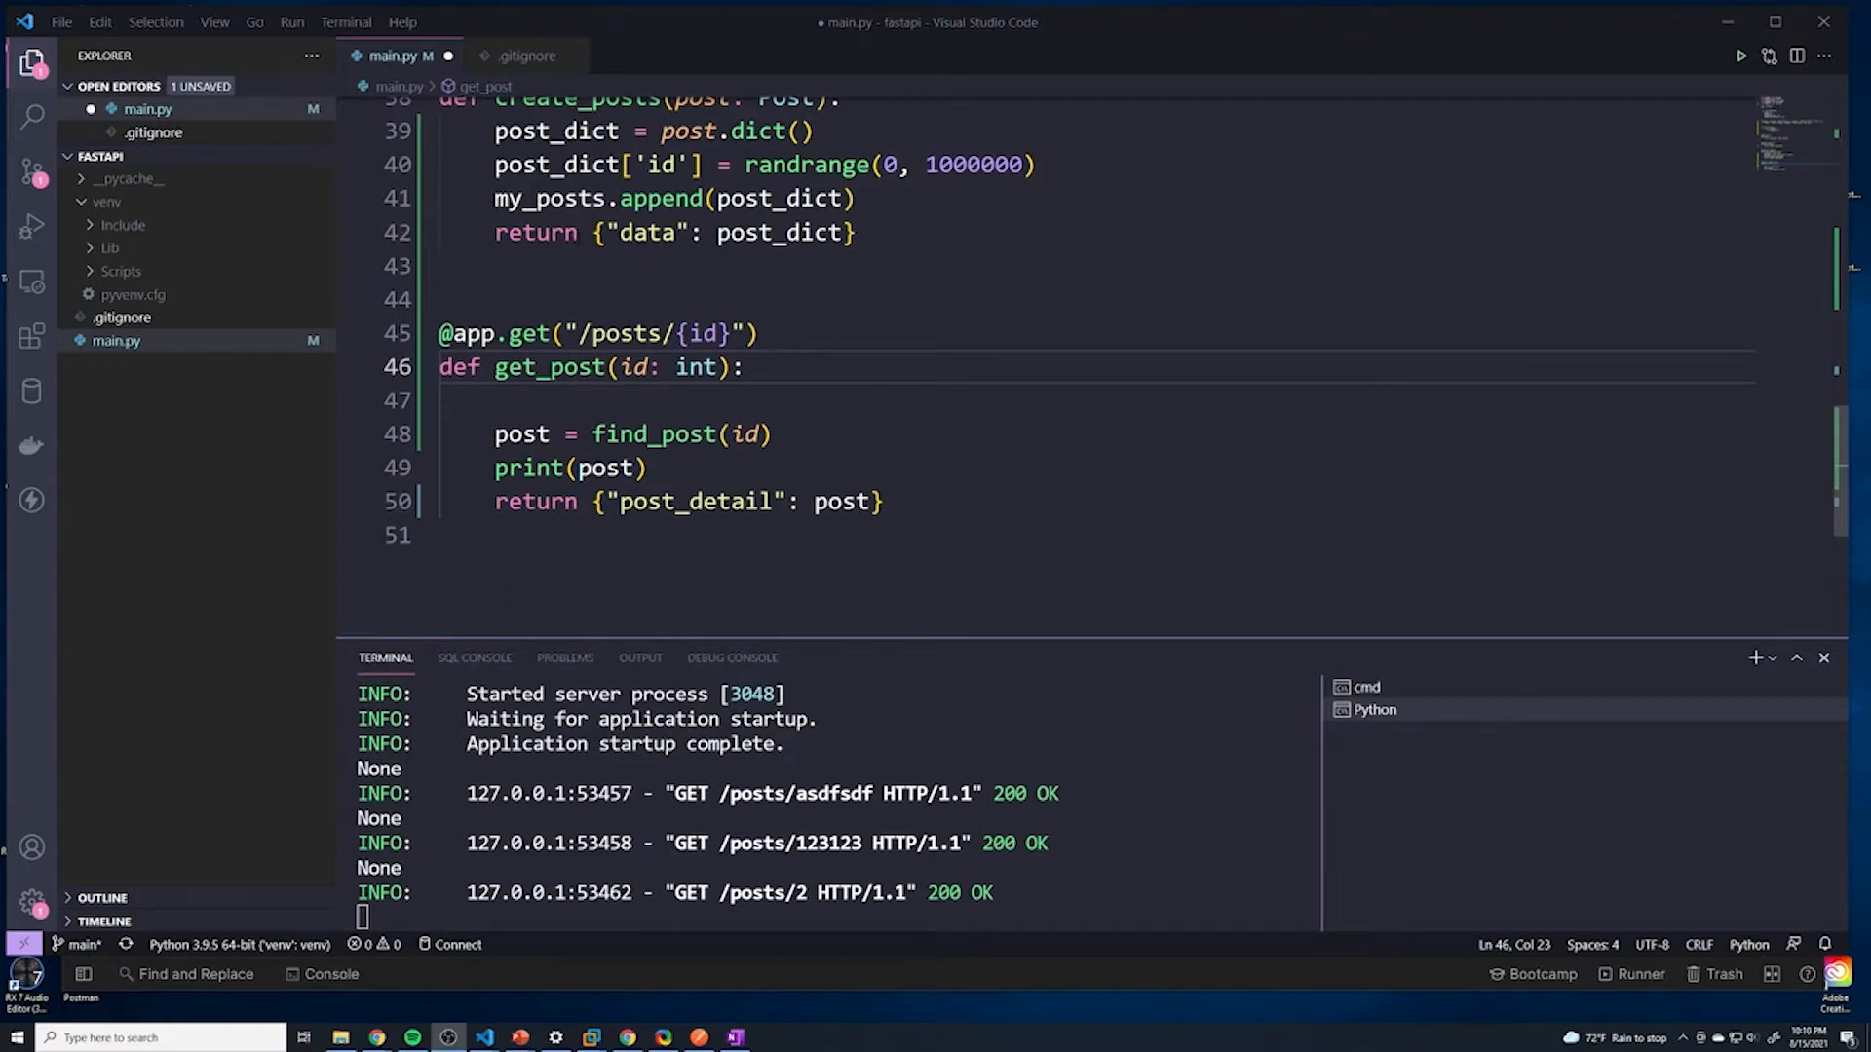
pyautogui.press('enter')
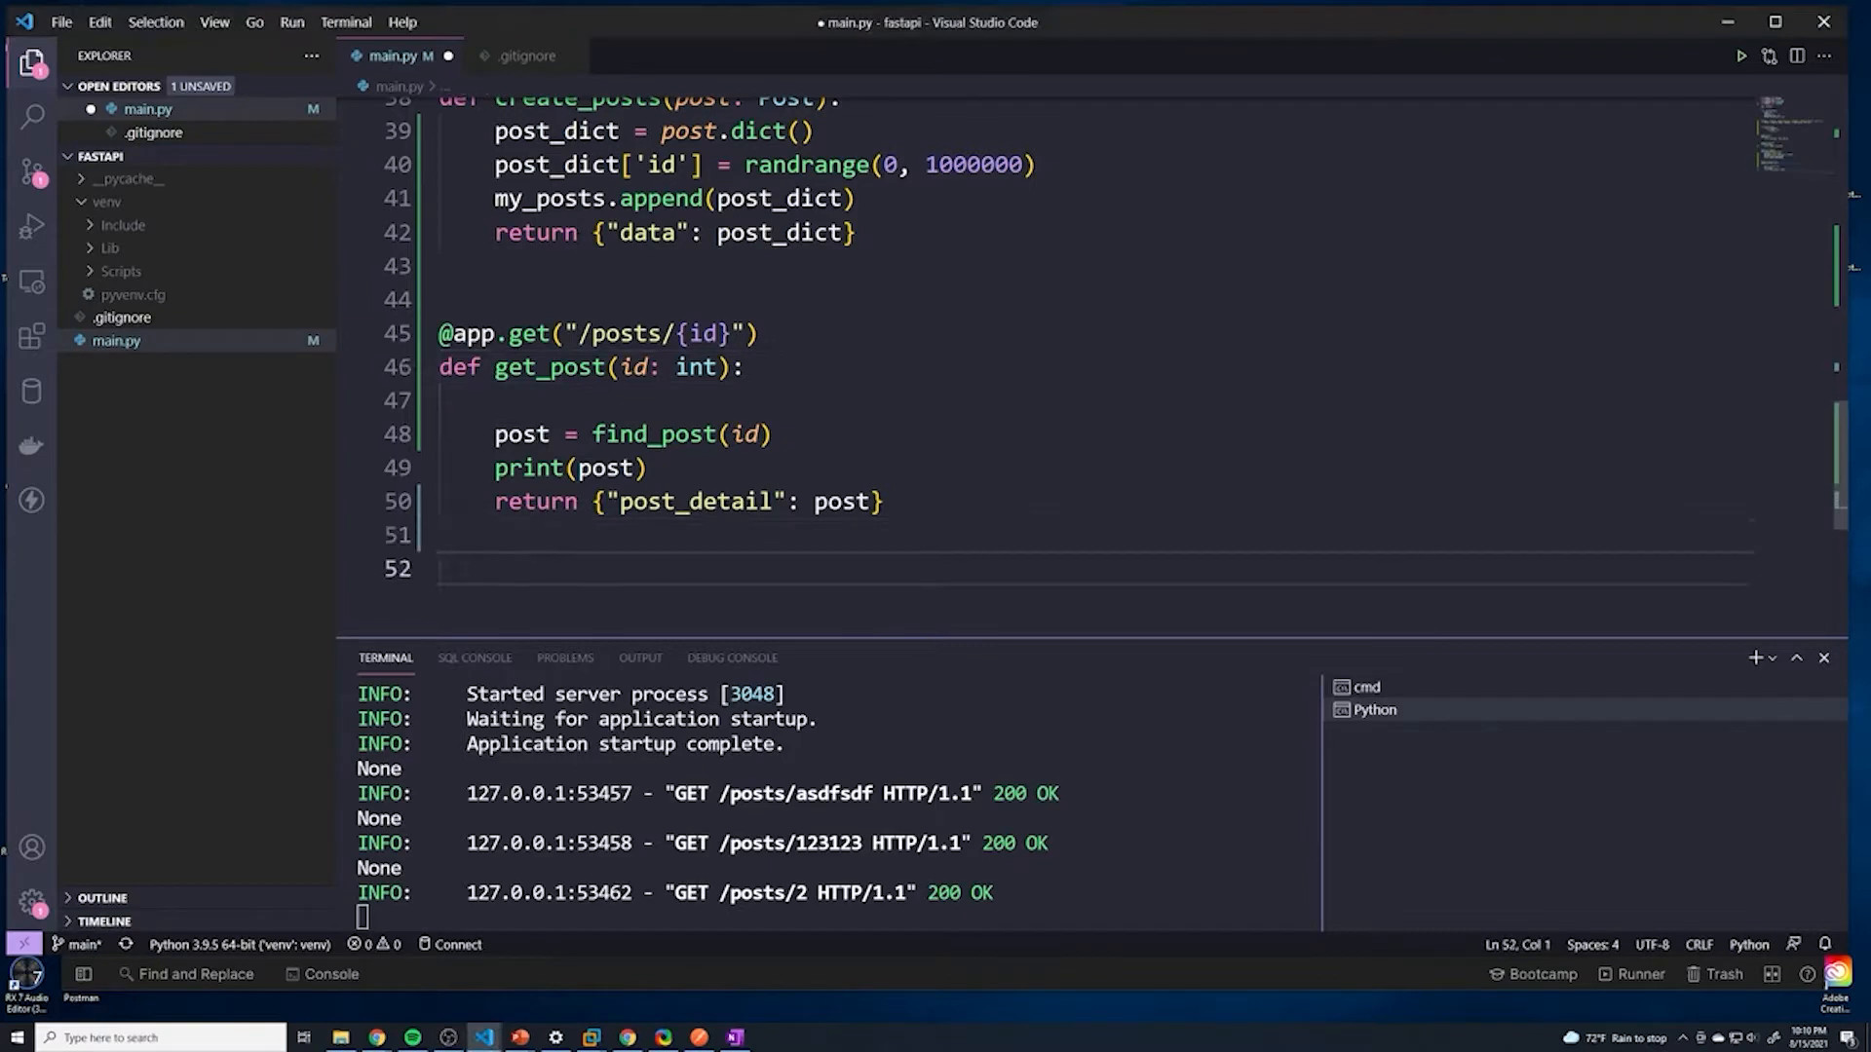
pyautogui.write('@')
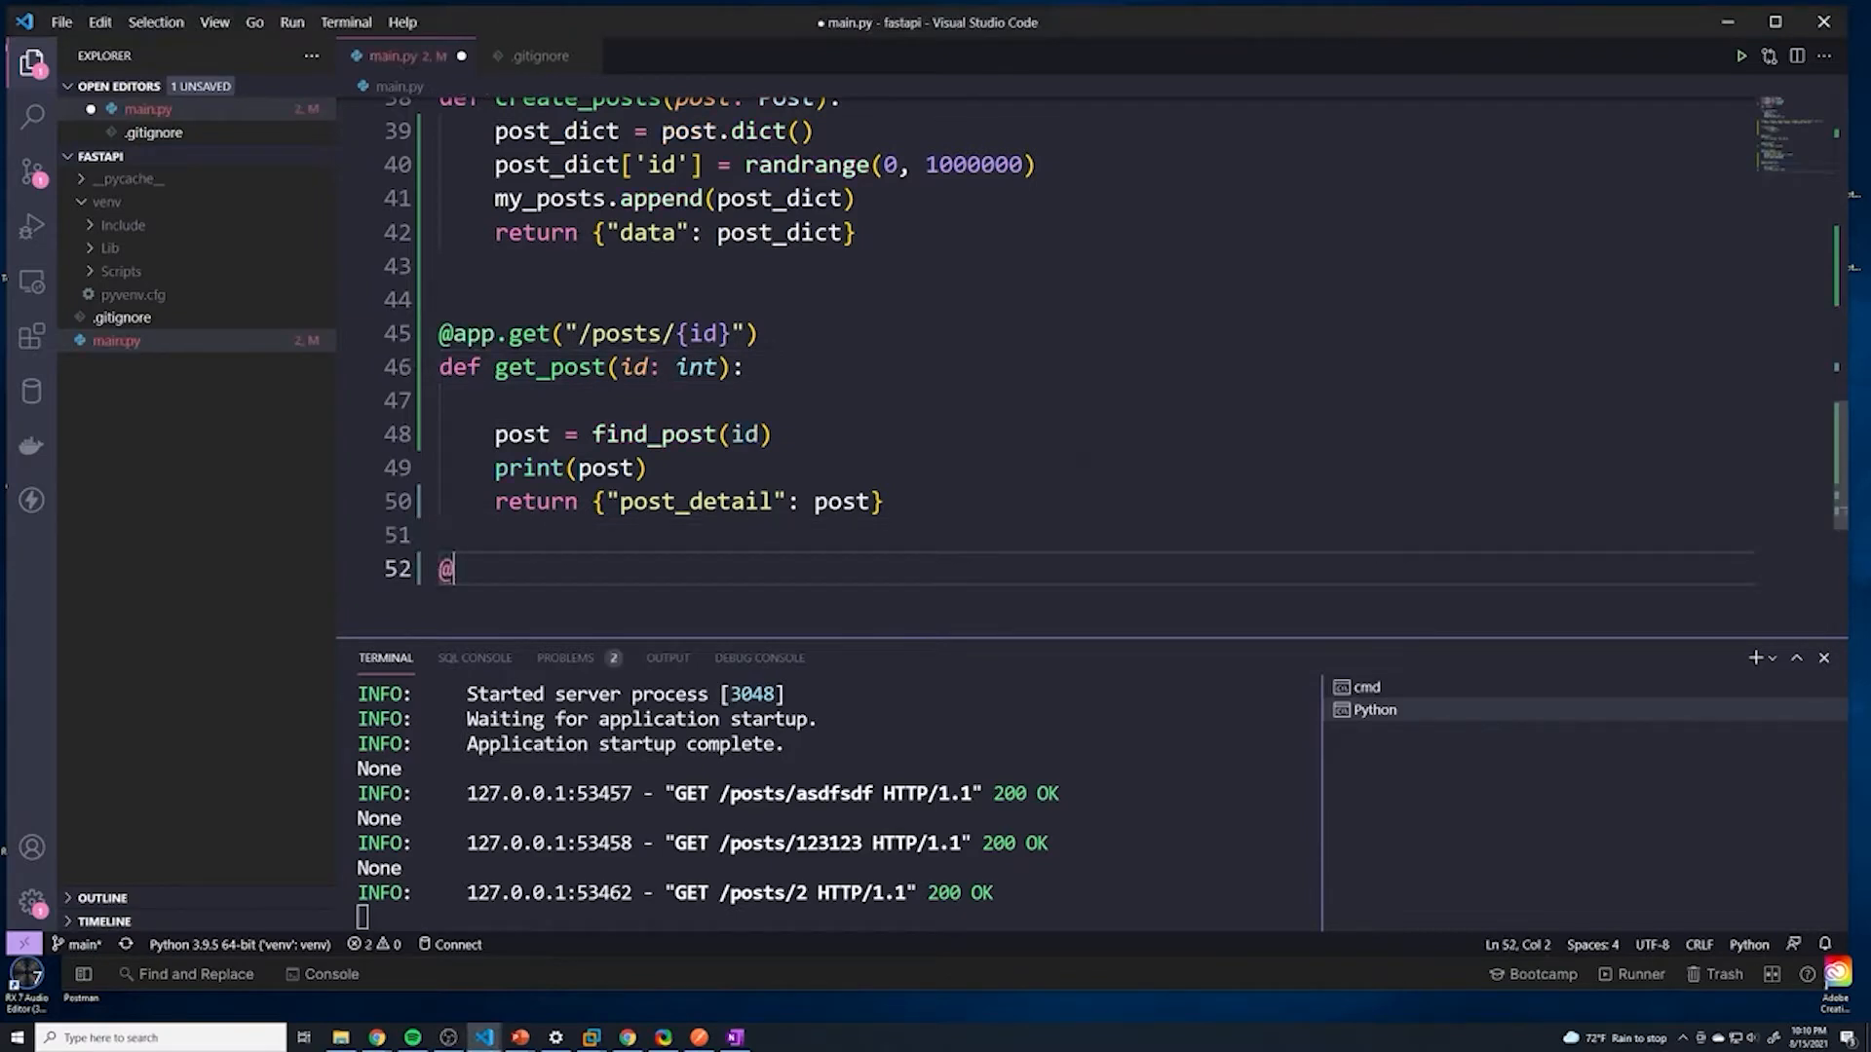
pyautogui.write('app.get("')
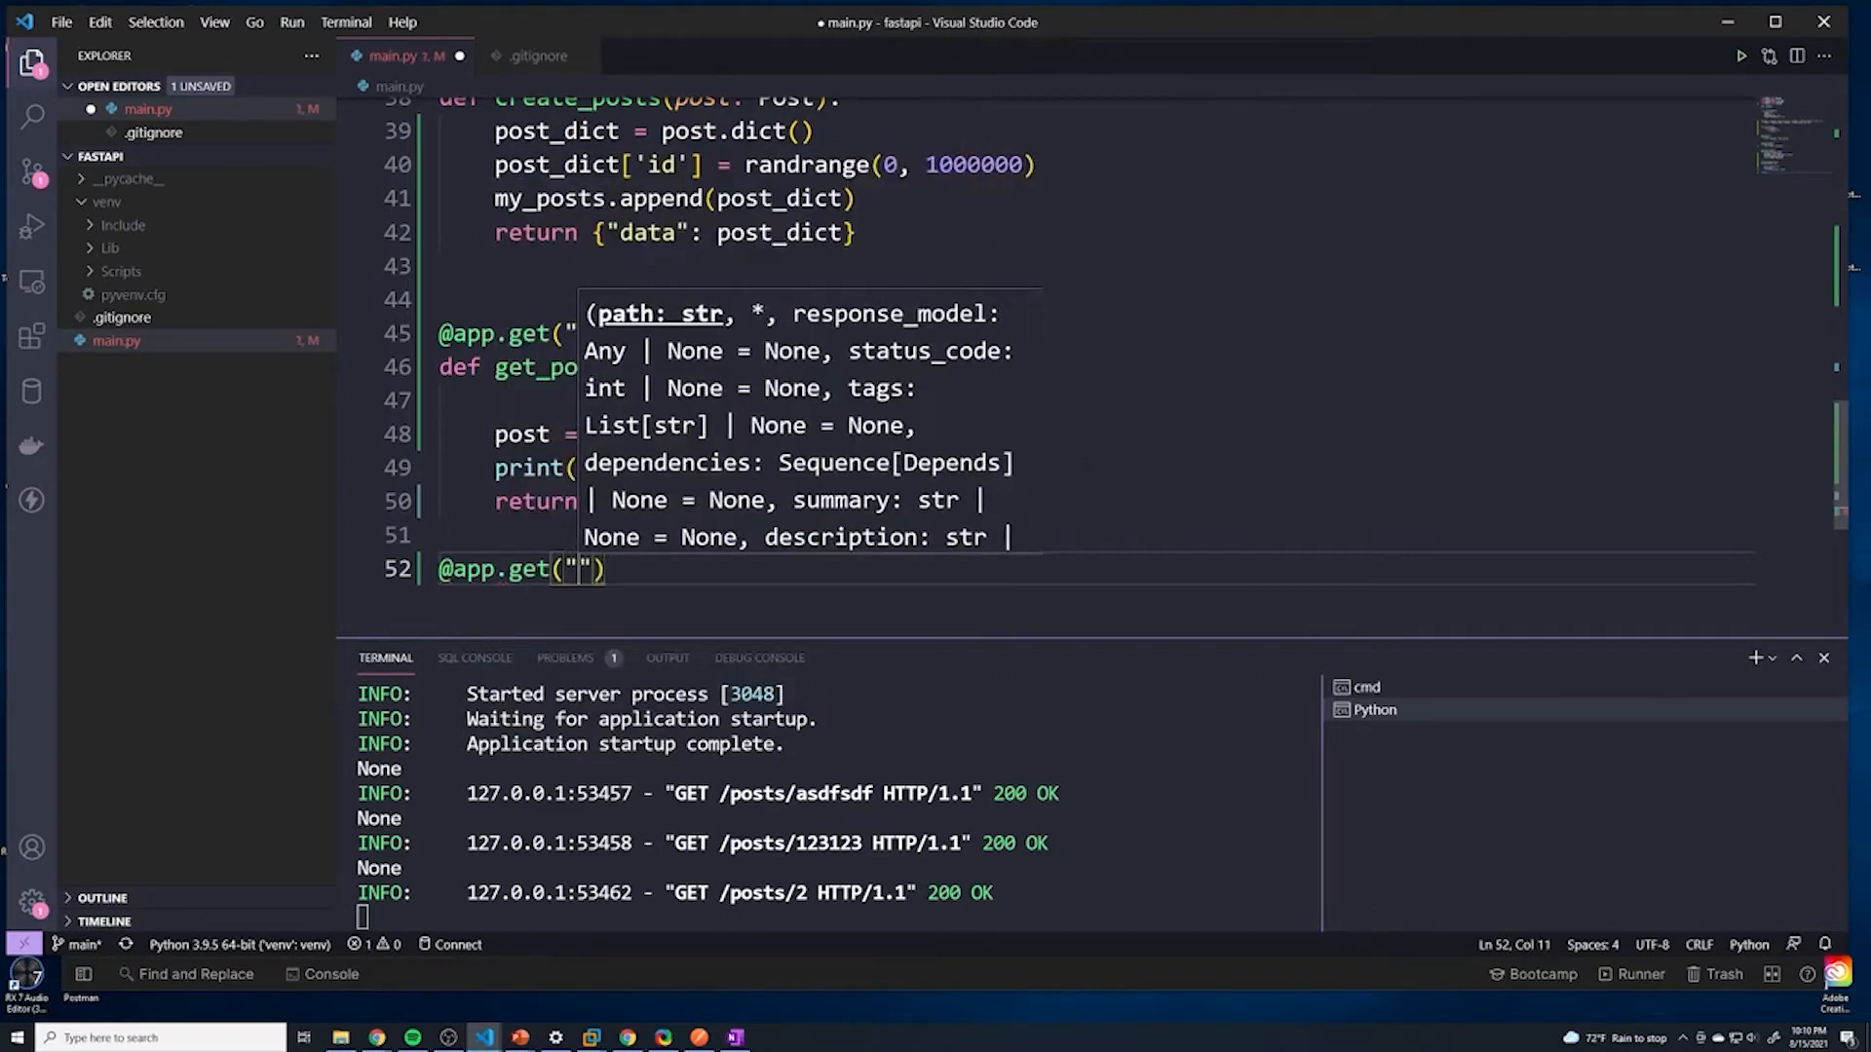
pyautogui.write('/posts')
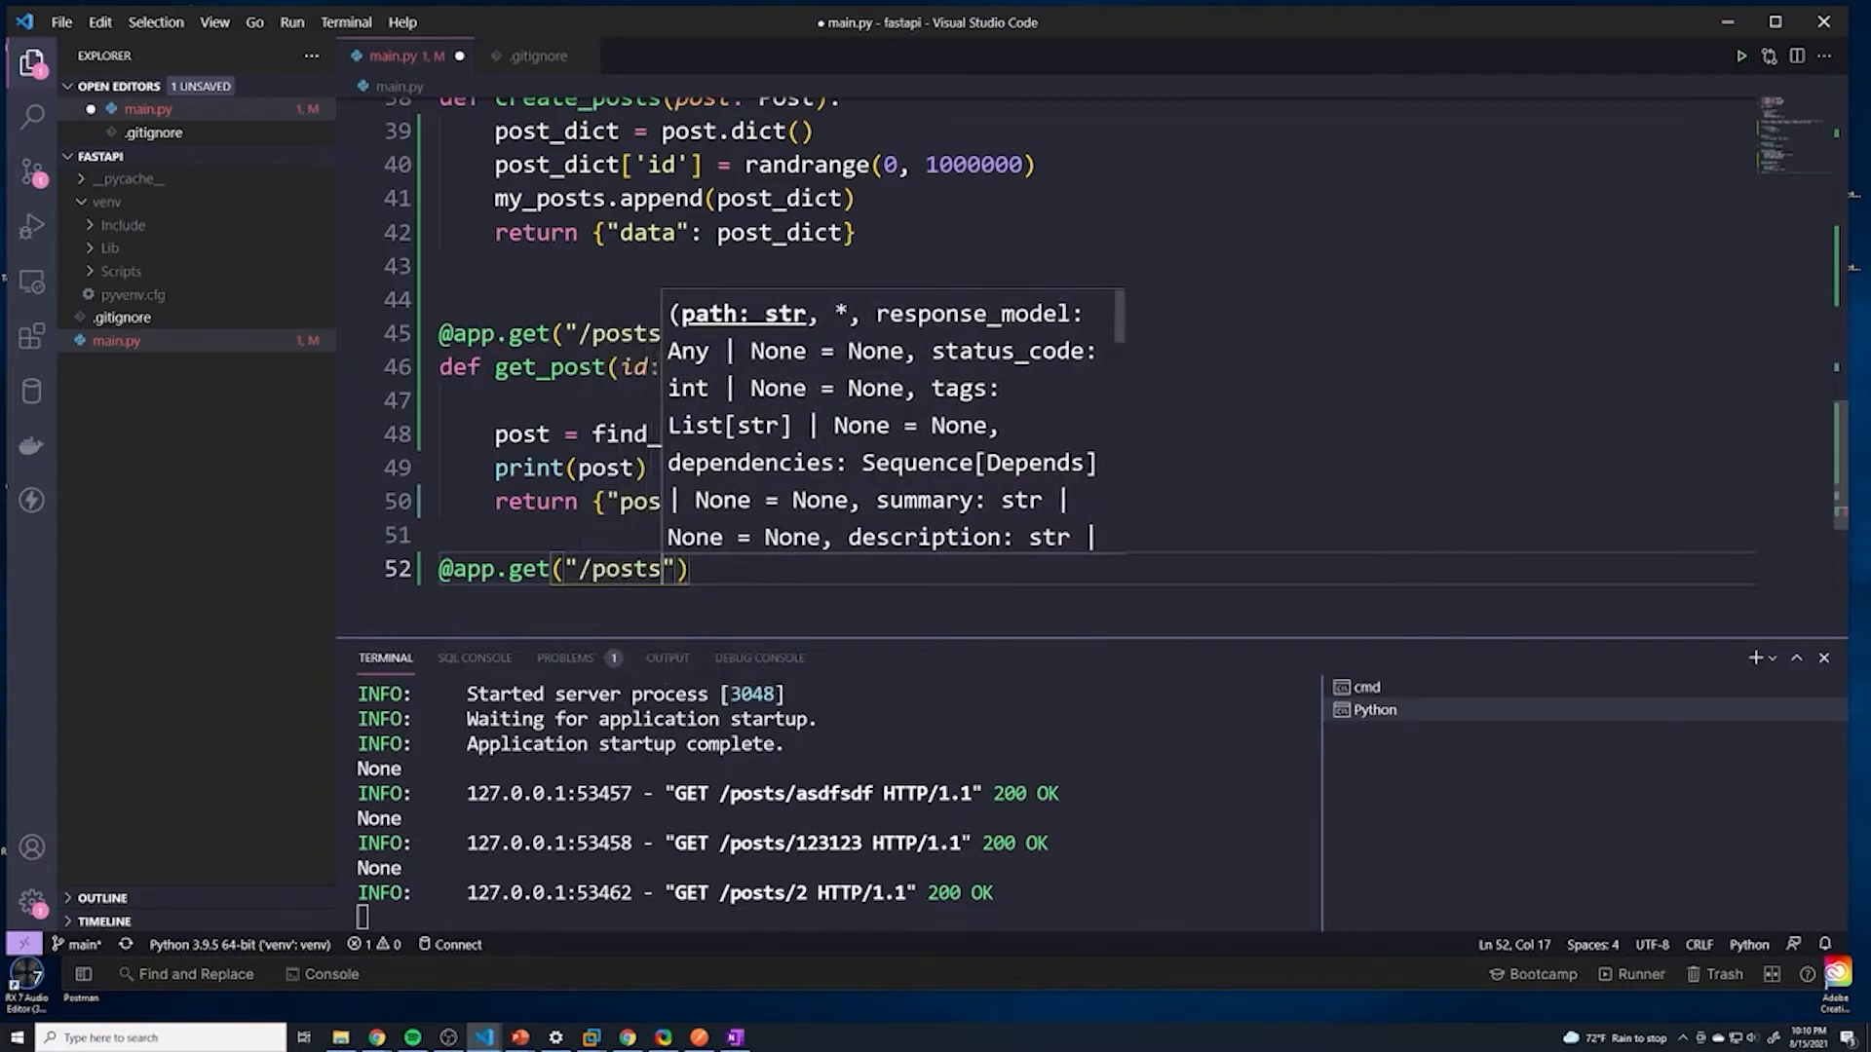
pyautogui.write('lates')
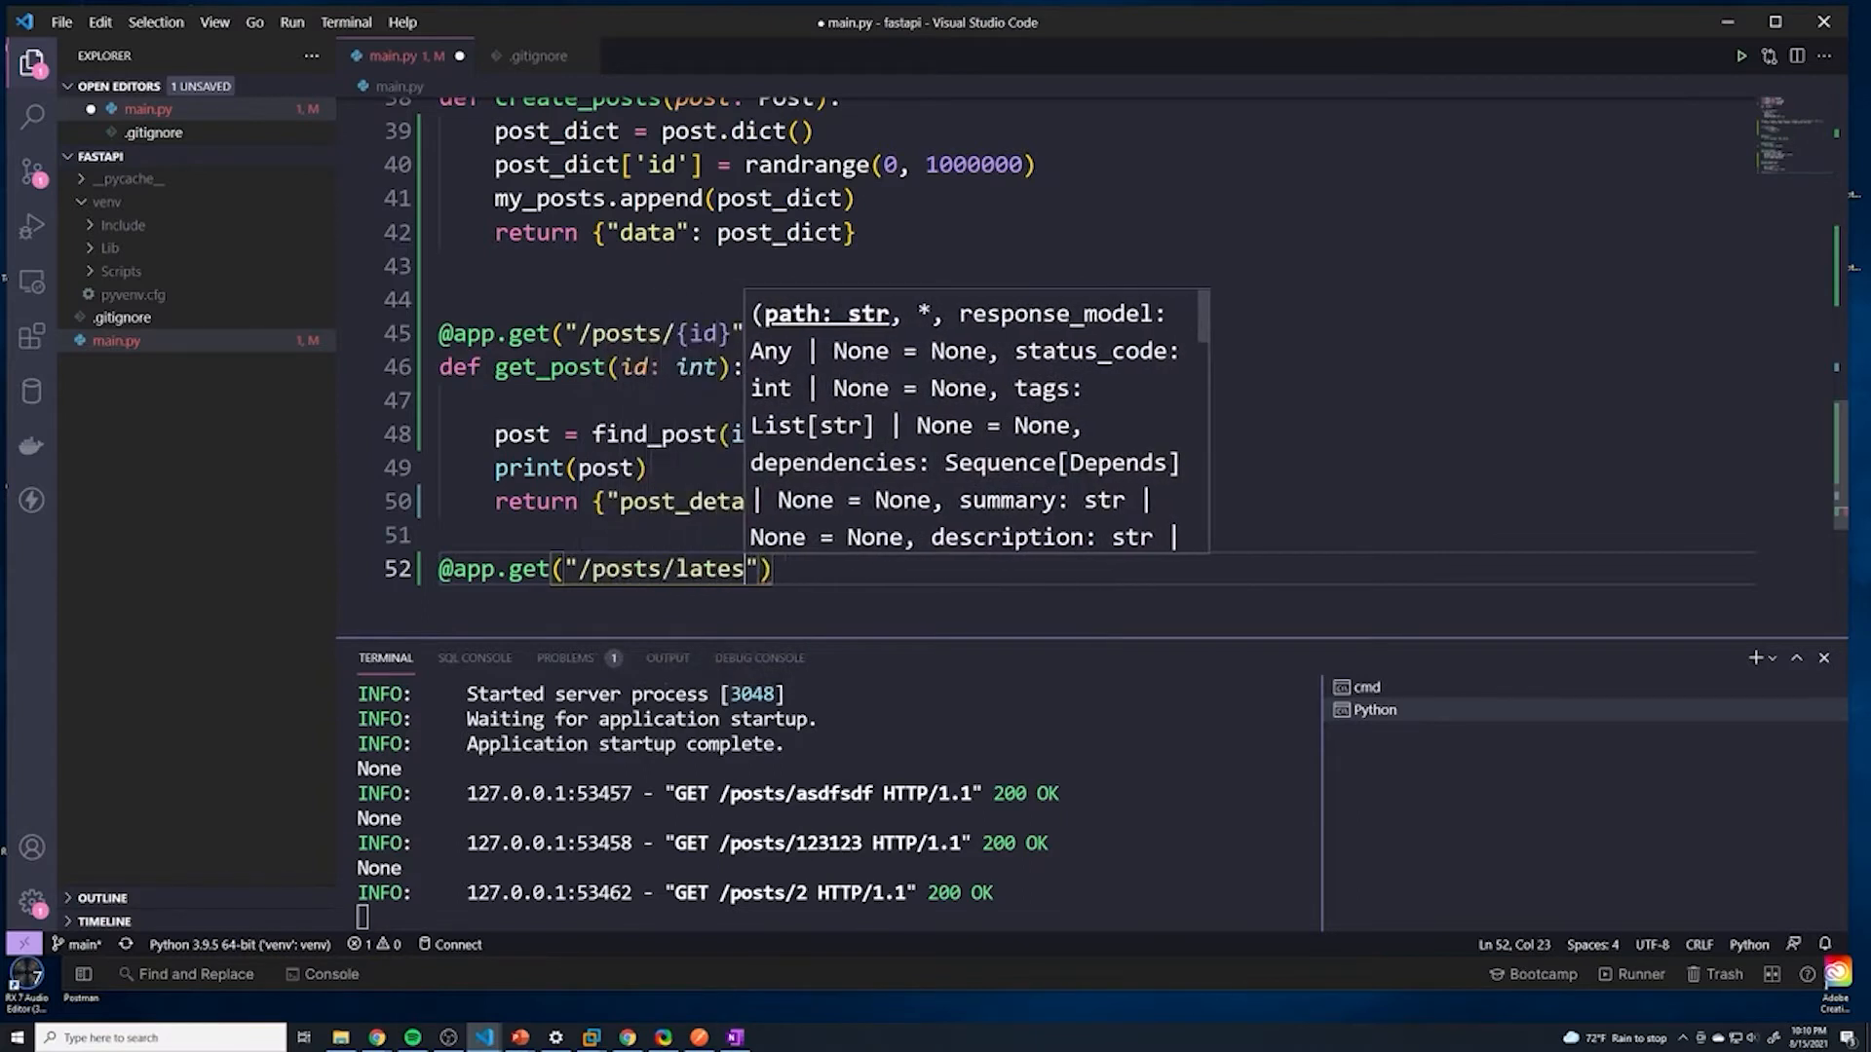
pyautogui.write('t')
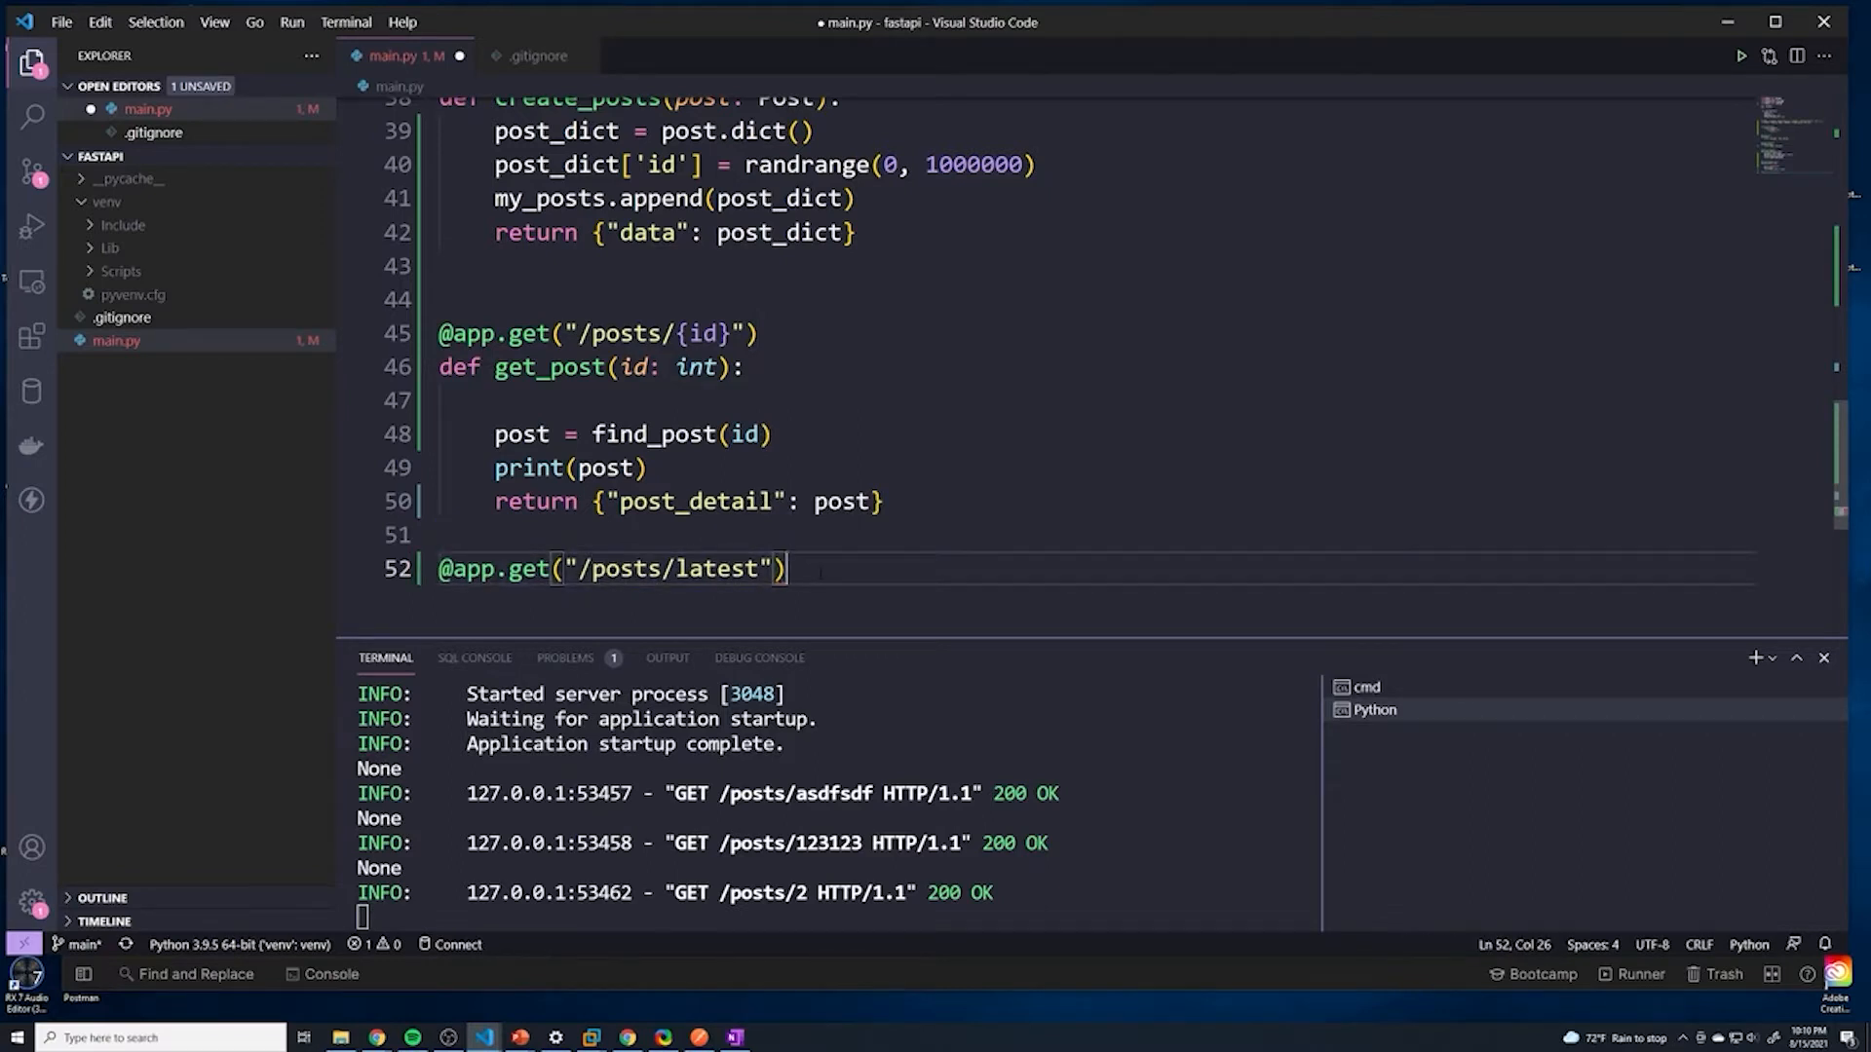
# Step: Define get_latest_post() with a body reading my_posts[len(my_posts)]
pyautogui.write('def get')
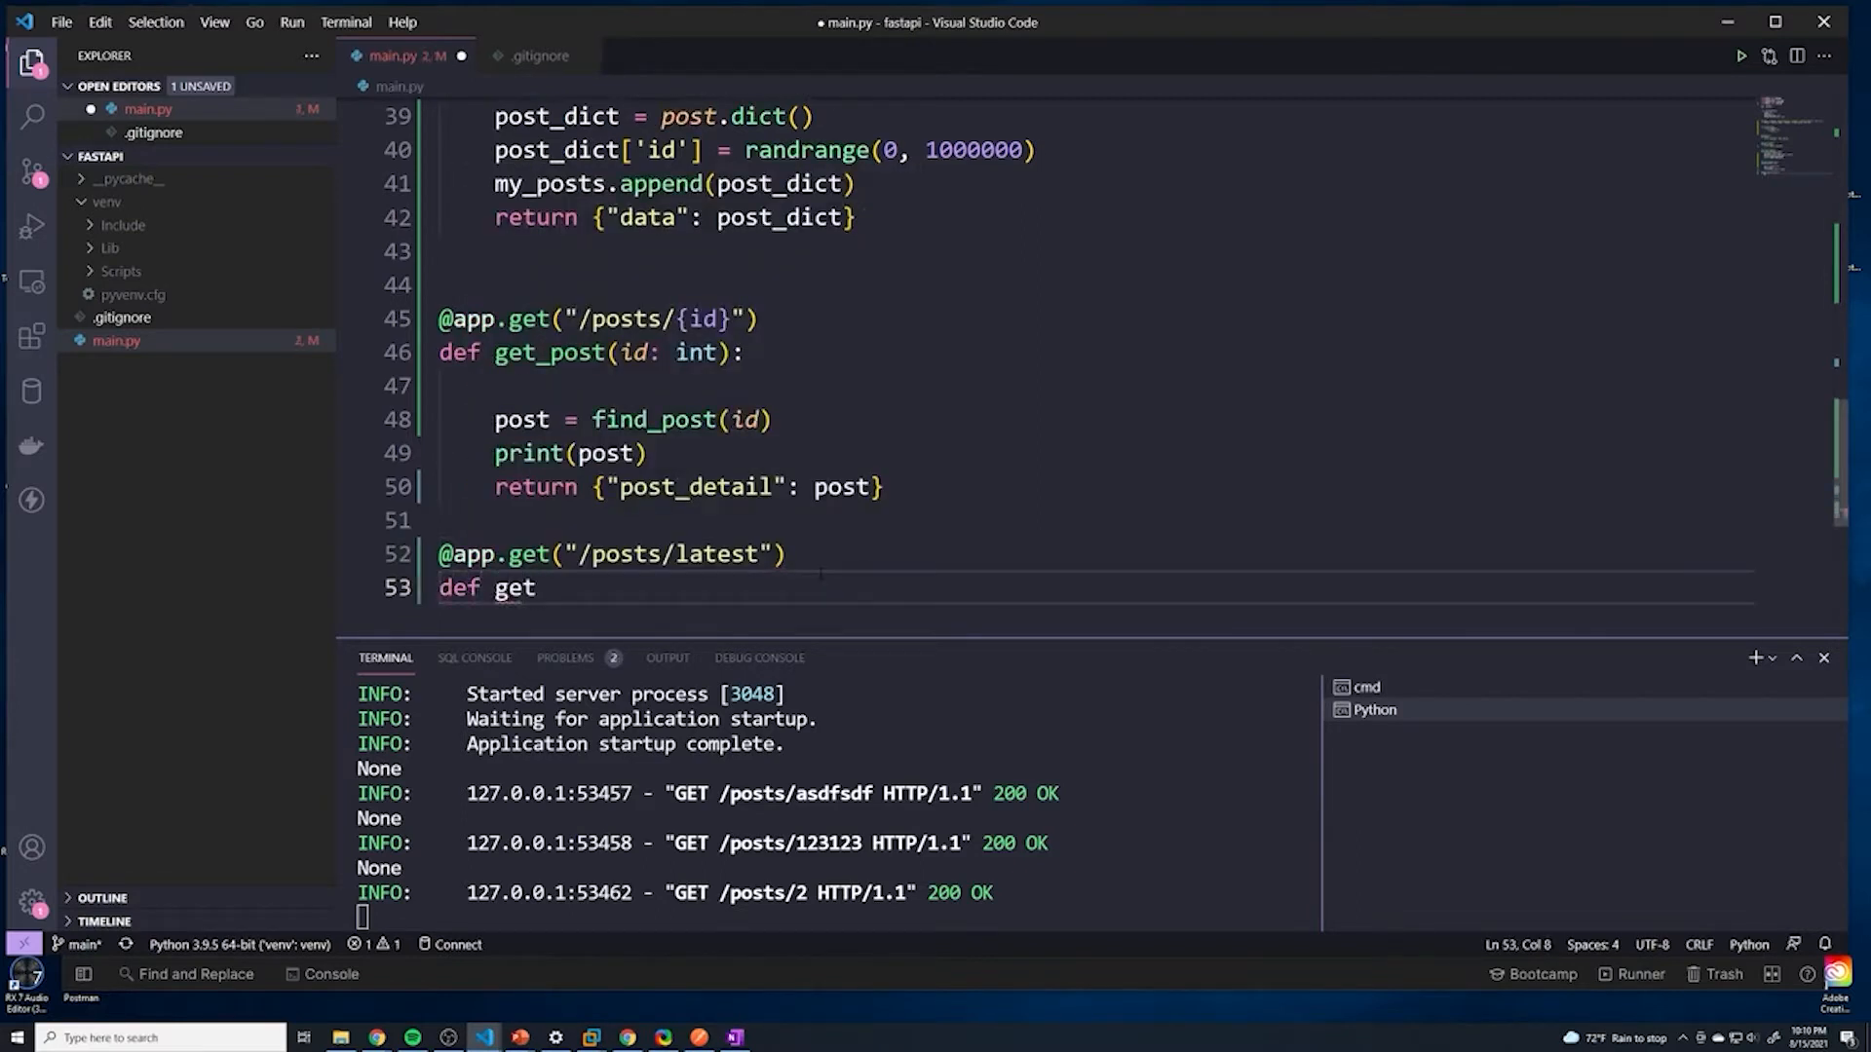
pyautogui.write('_latest_P')
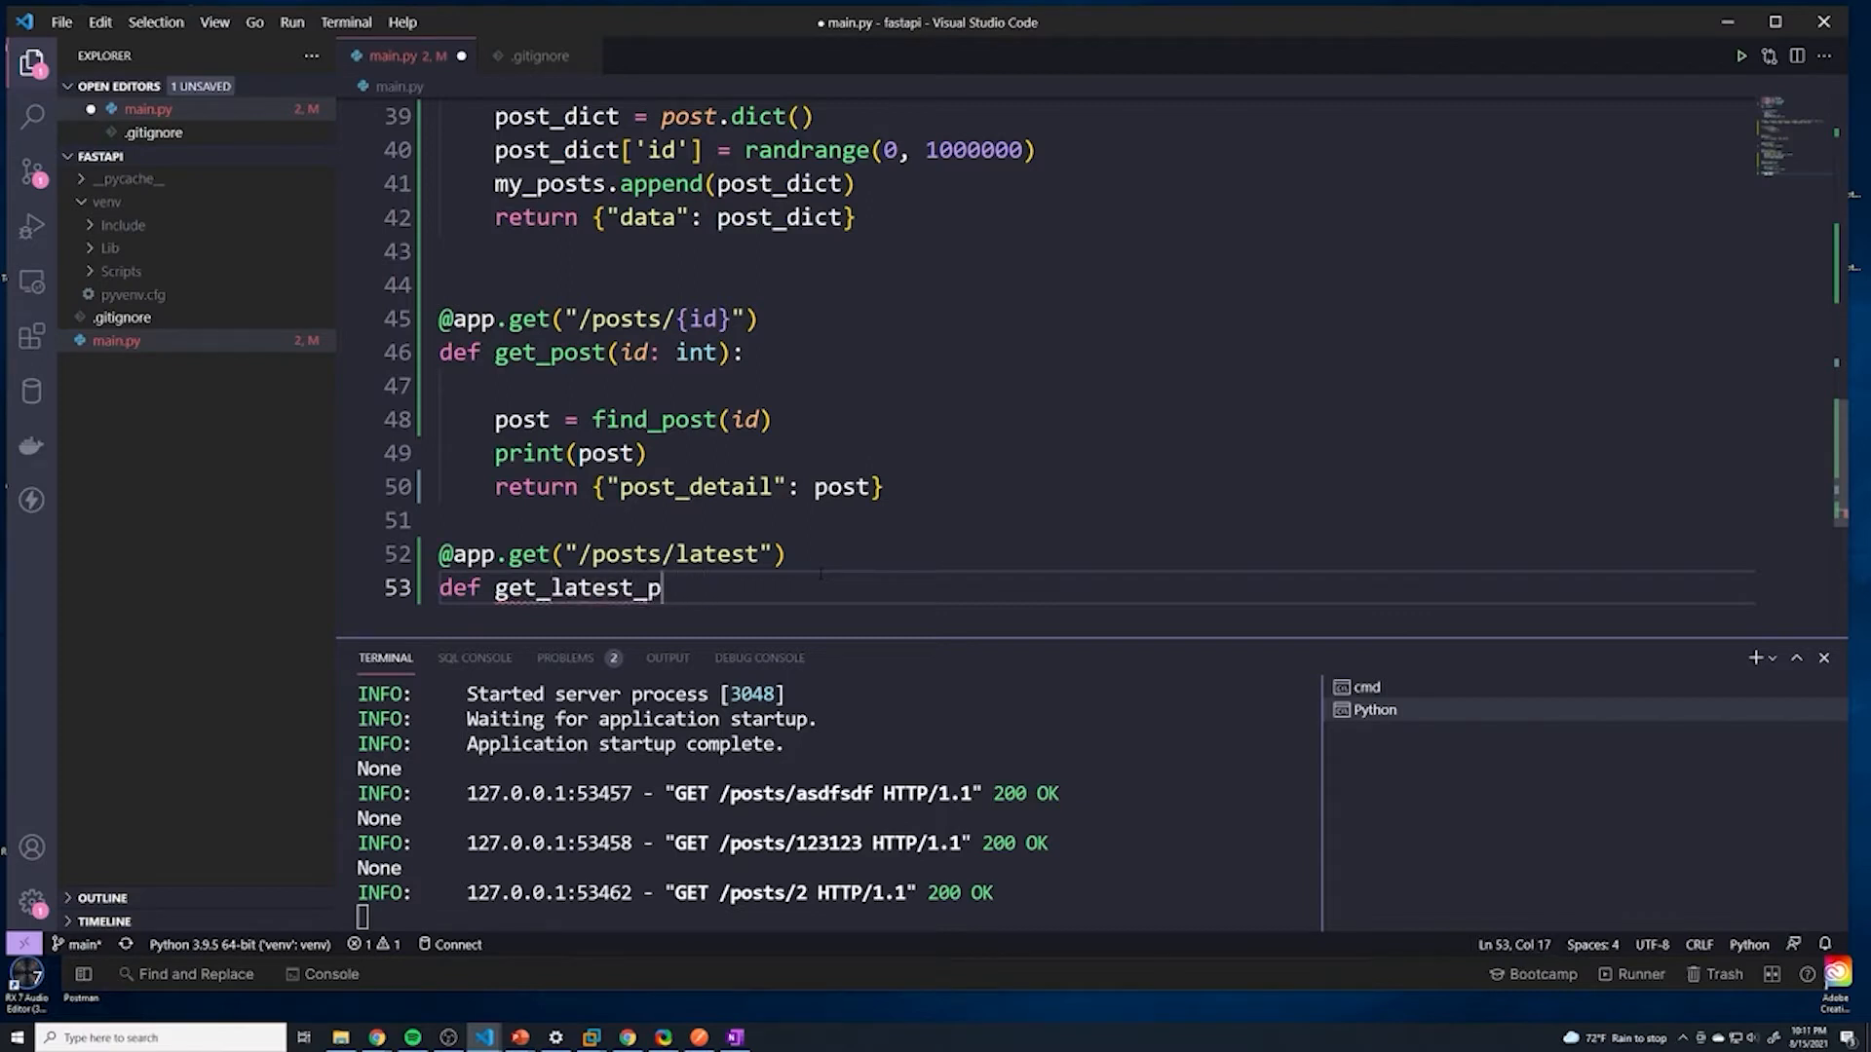
pyautogui.write('ost()')
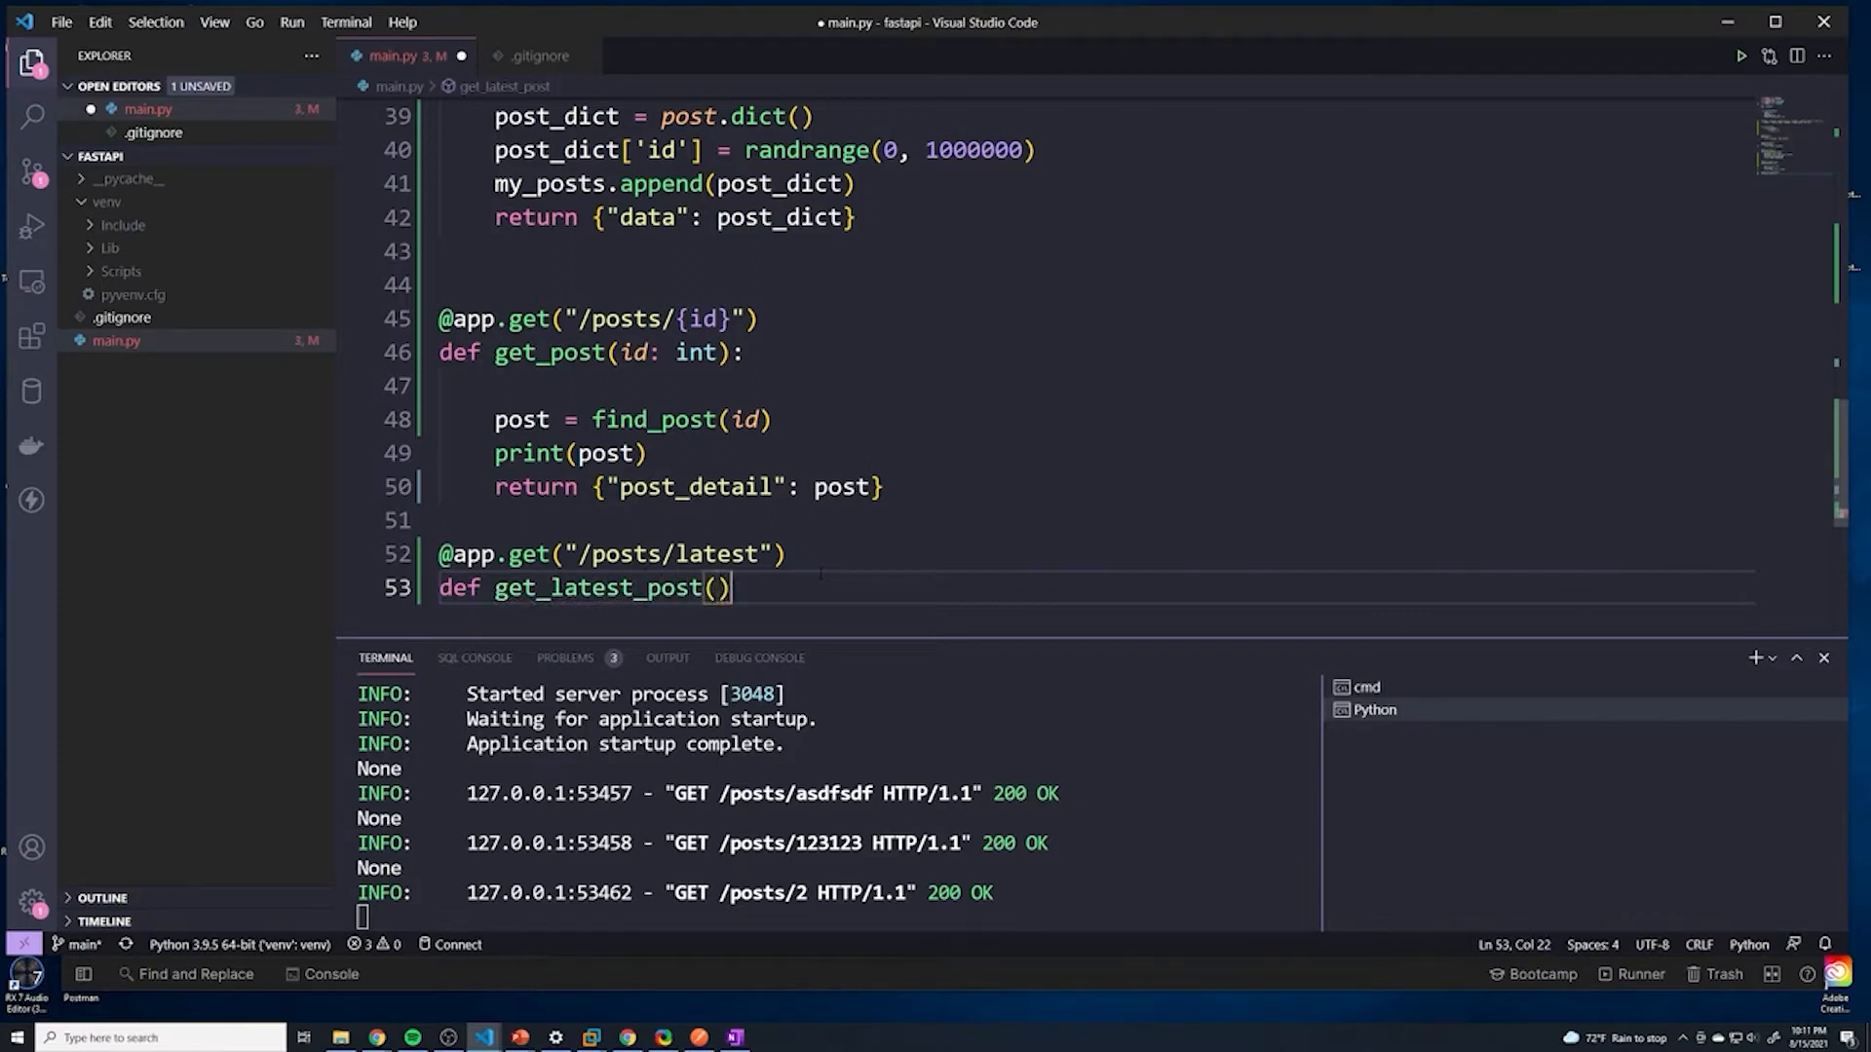
pyautogui.press('enter')
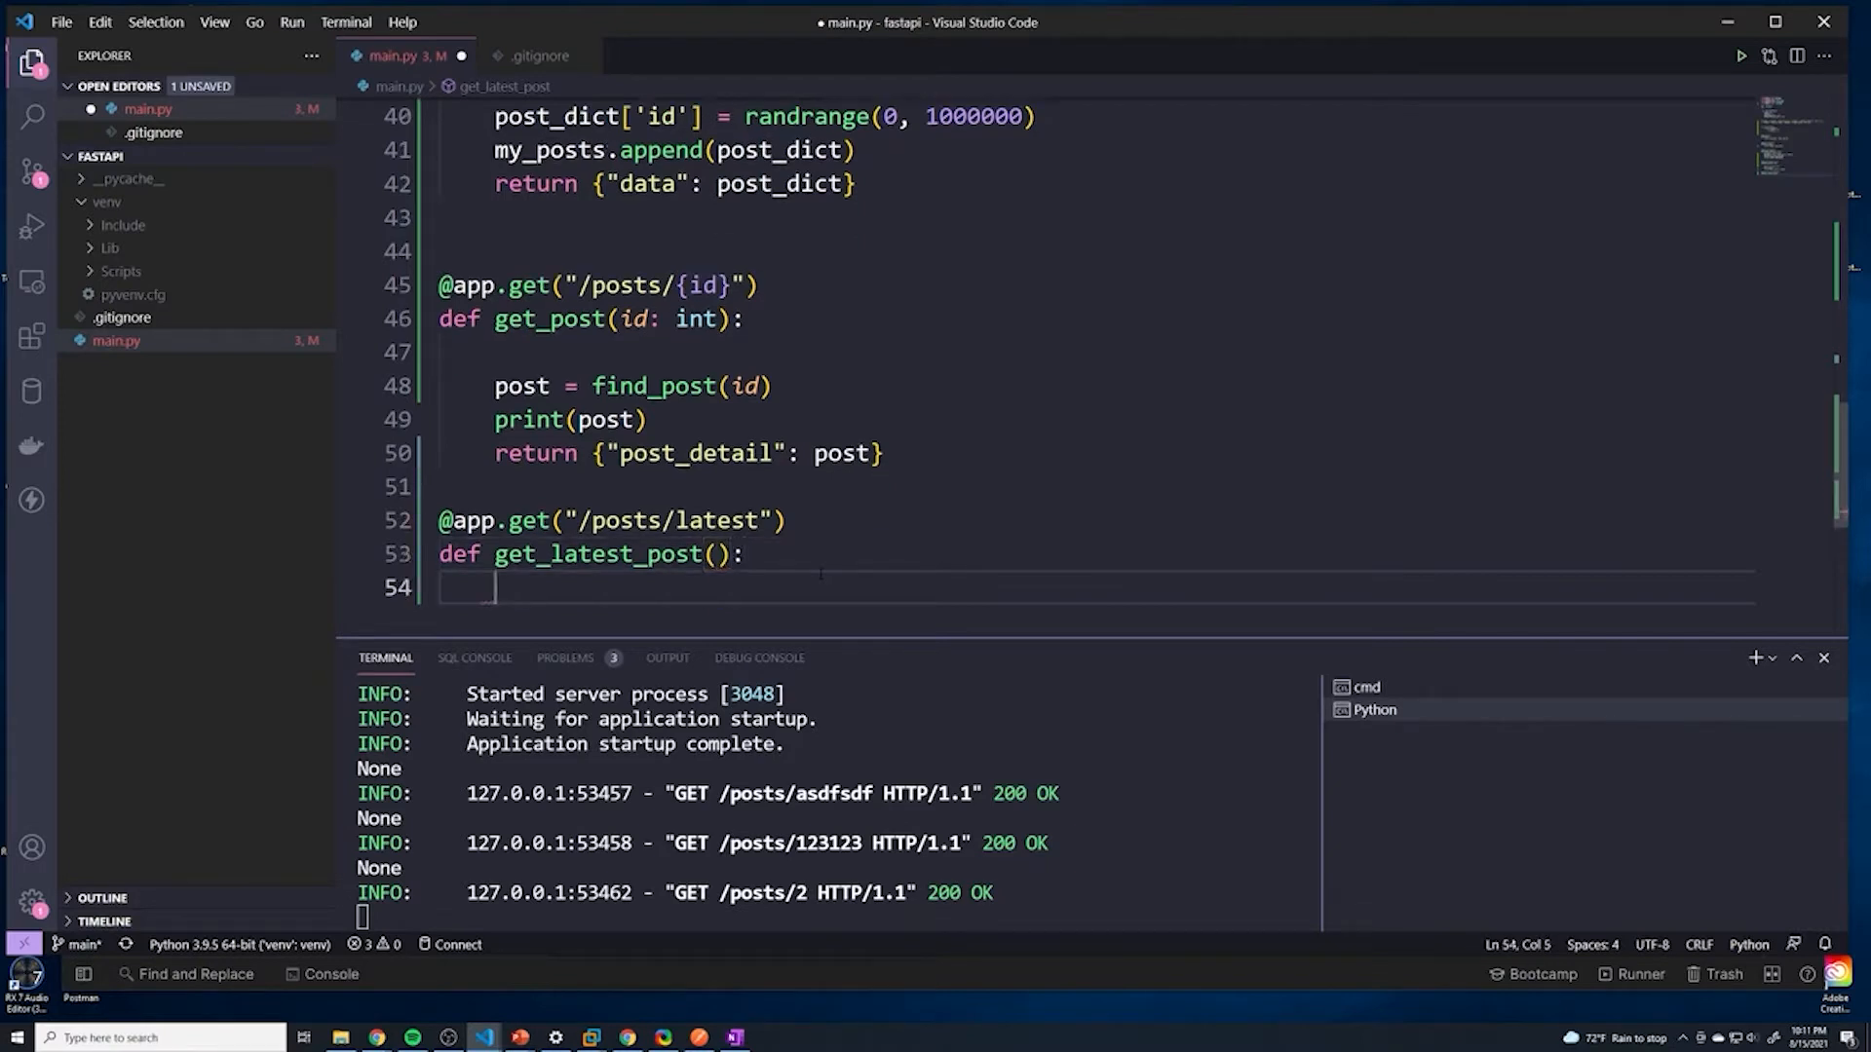
pyautogui.write('my_posts')
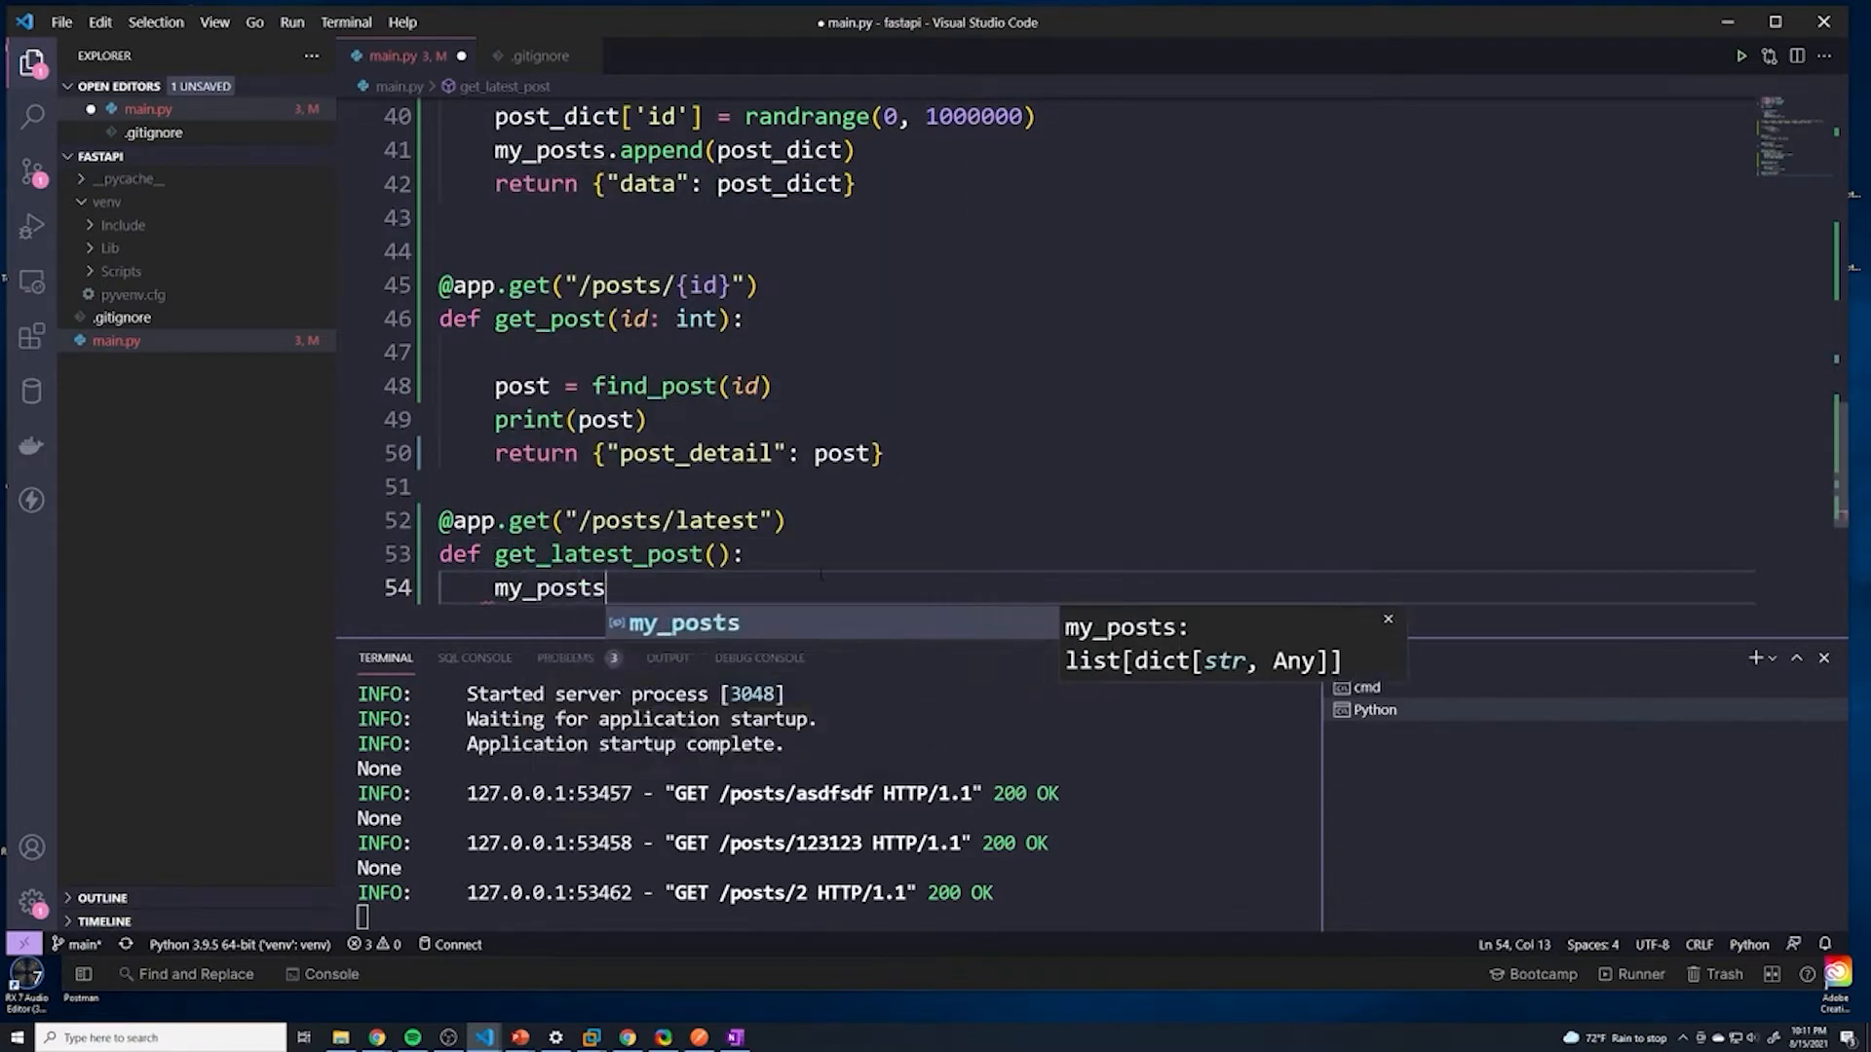
pyautogui.write('[]')
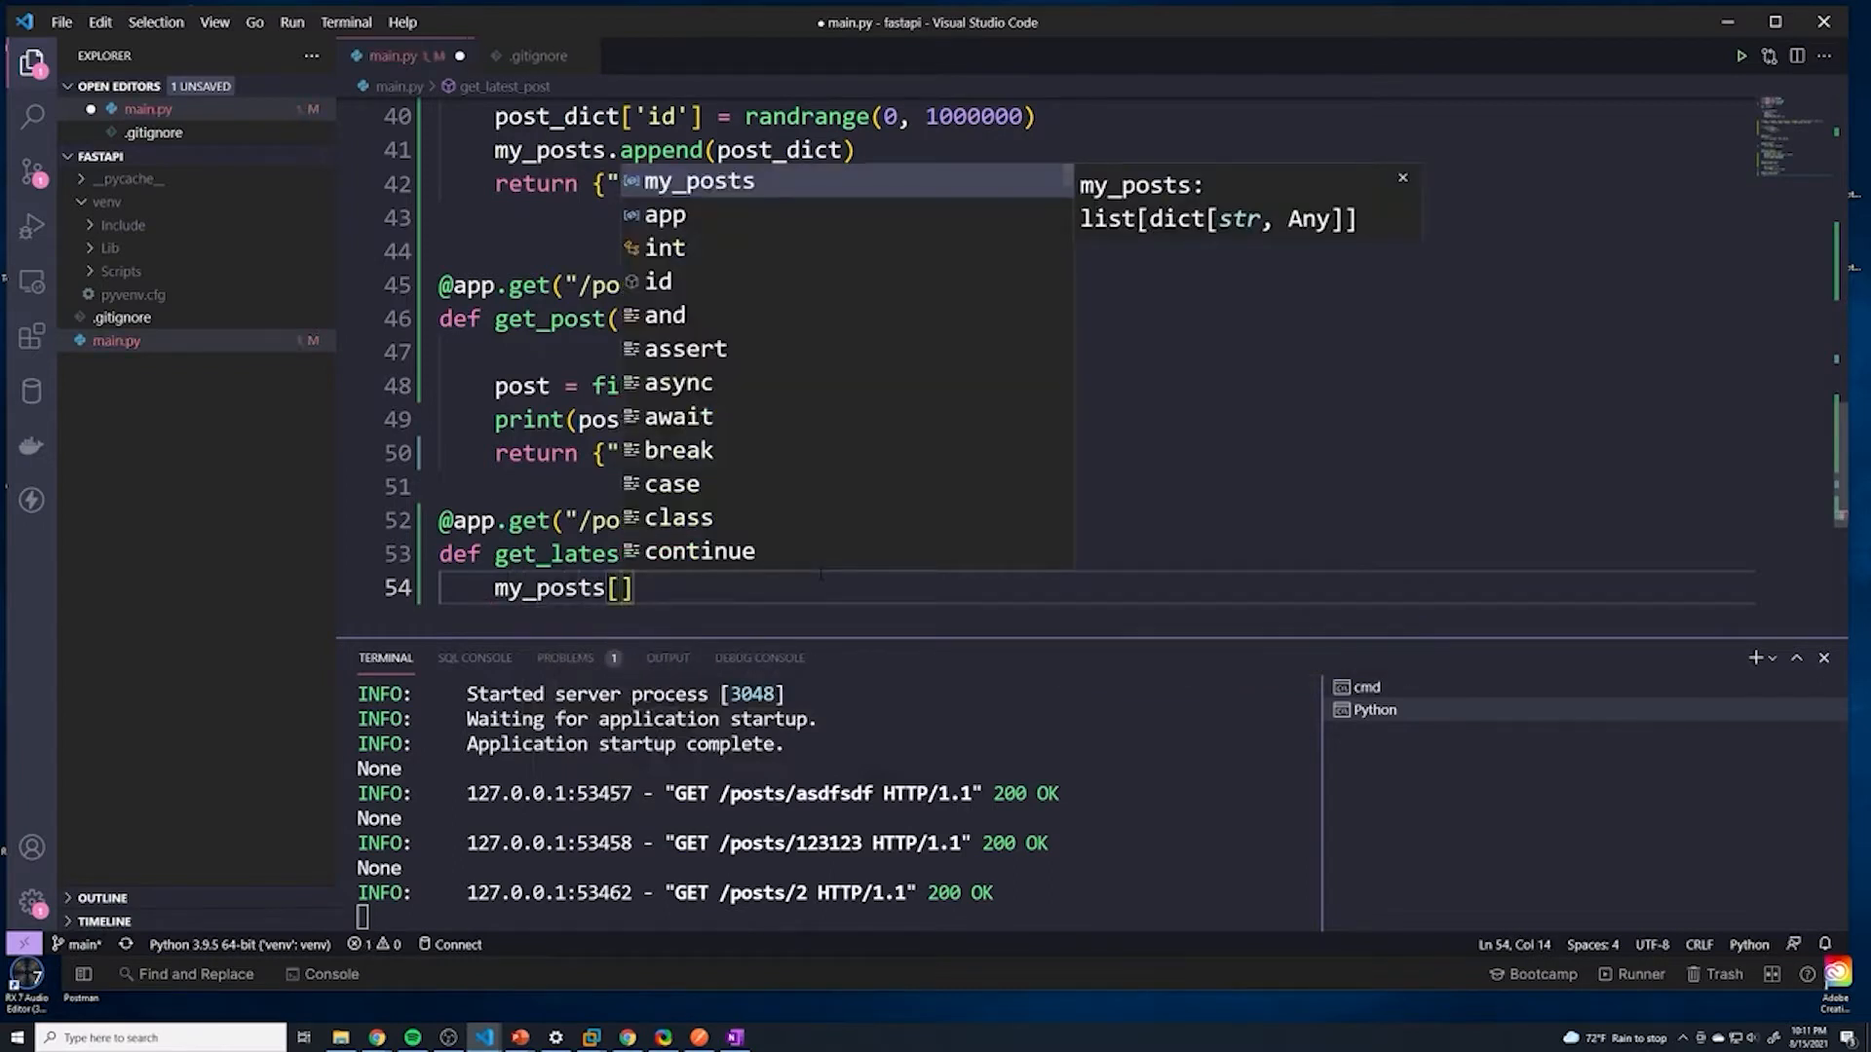
pyautogui.write('len')
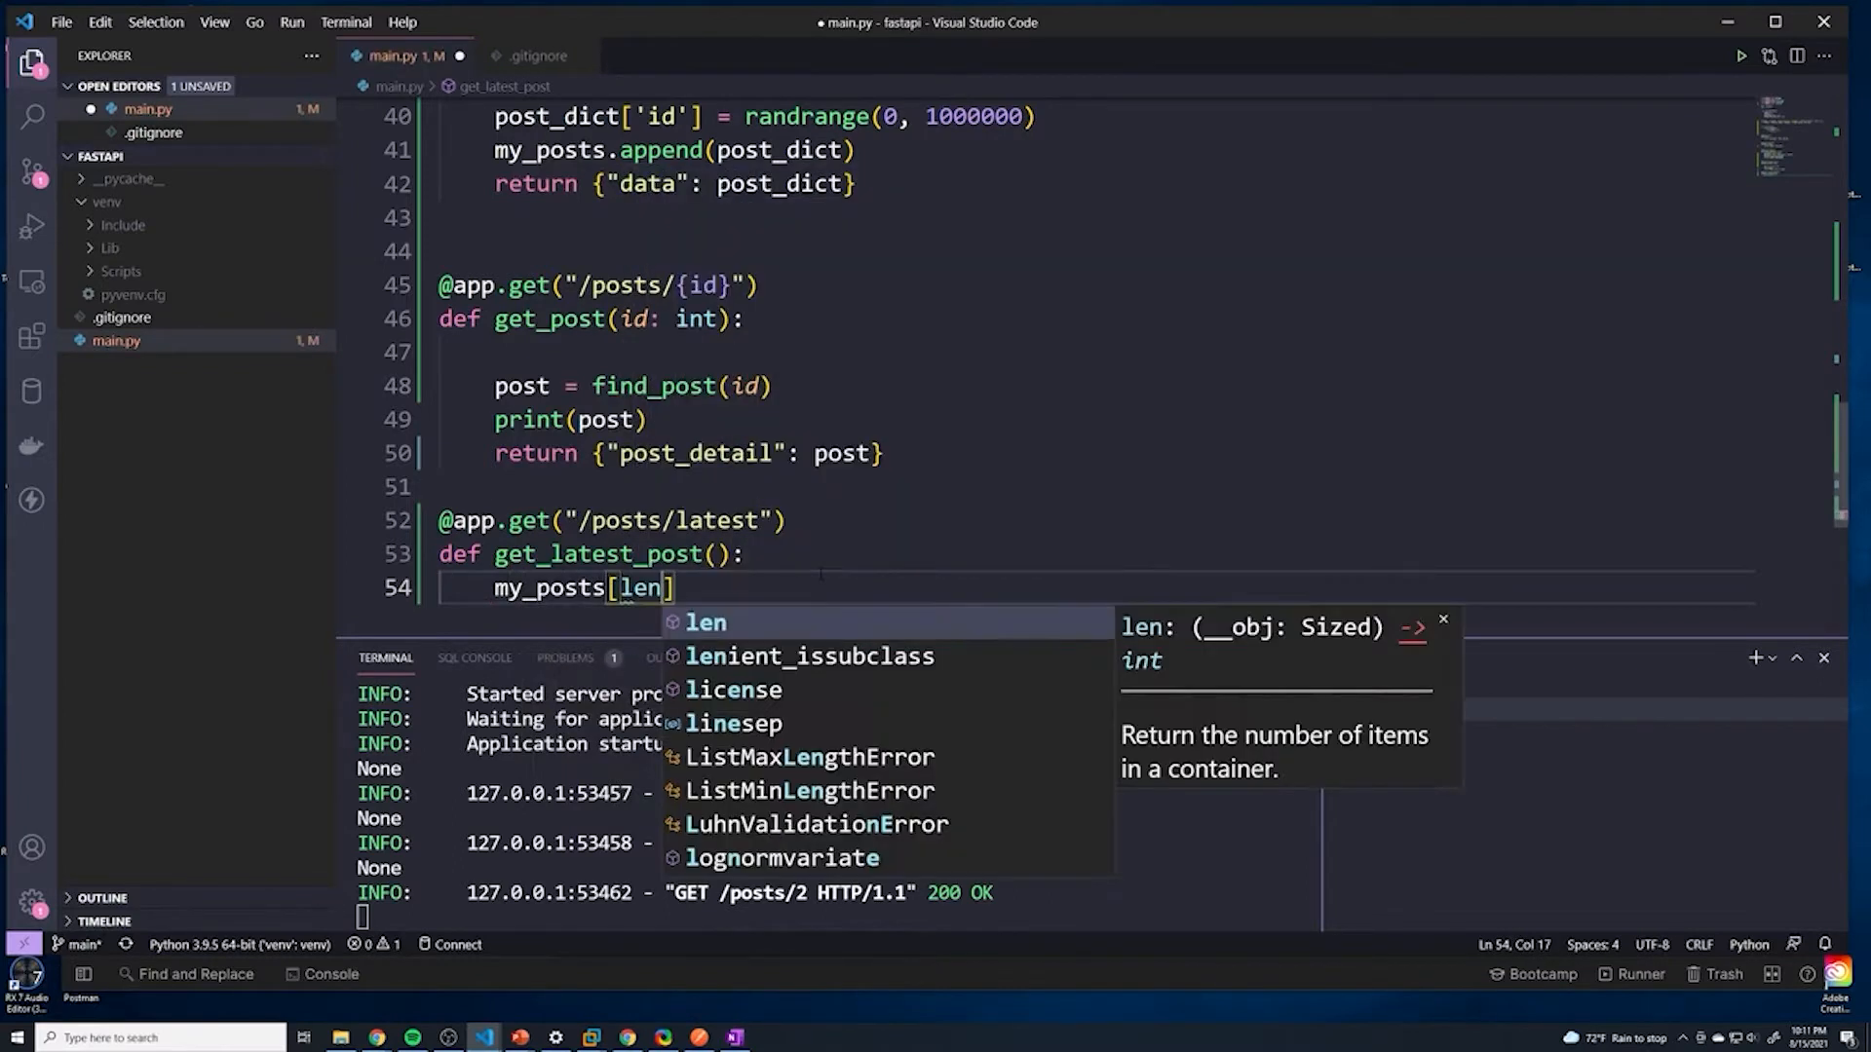
pyautogui.write('(my_posts')
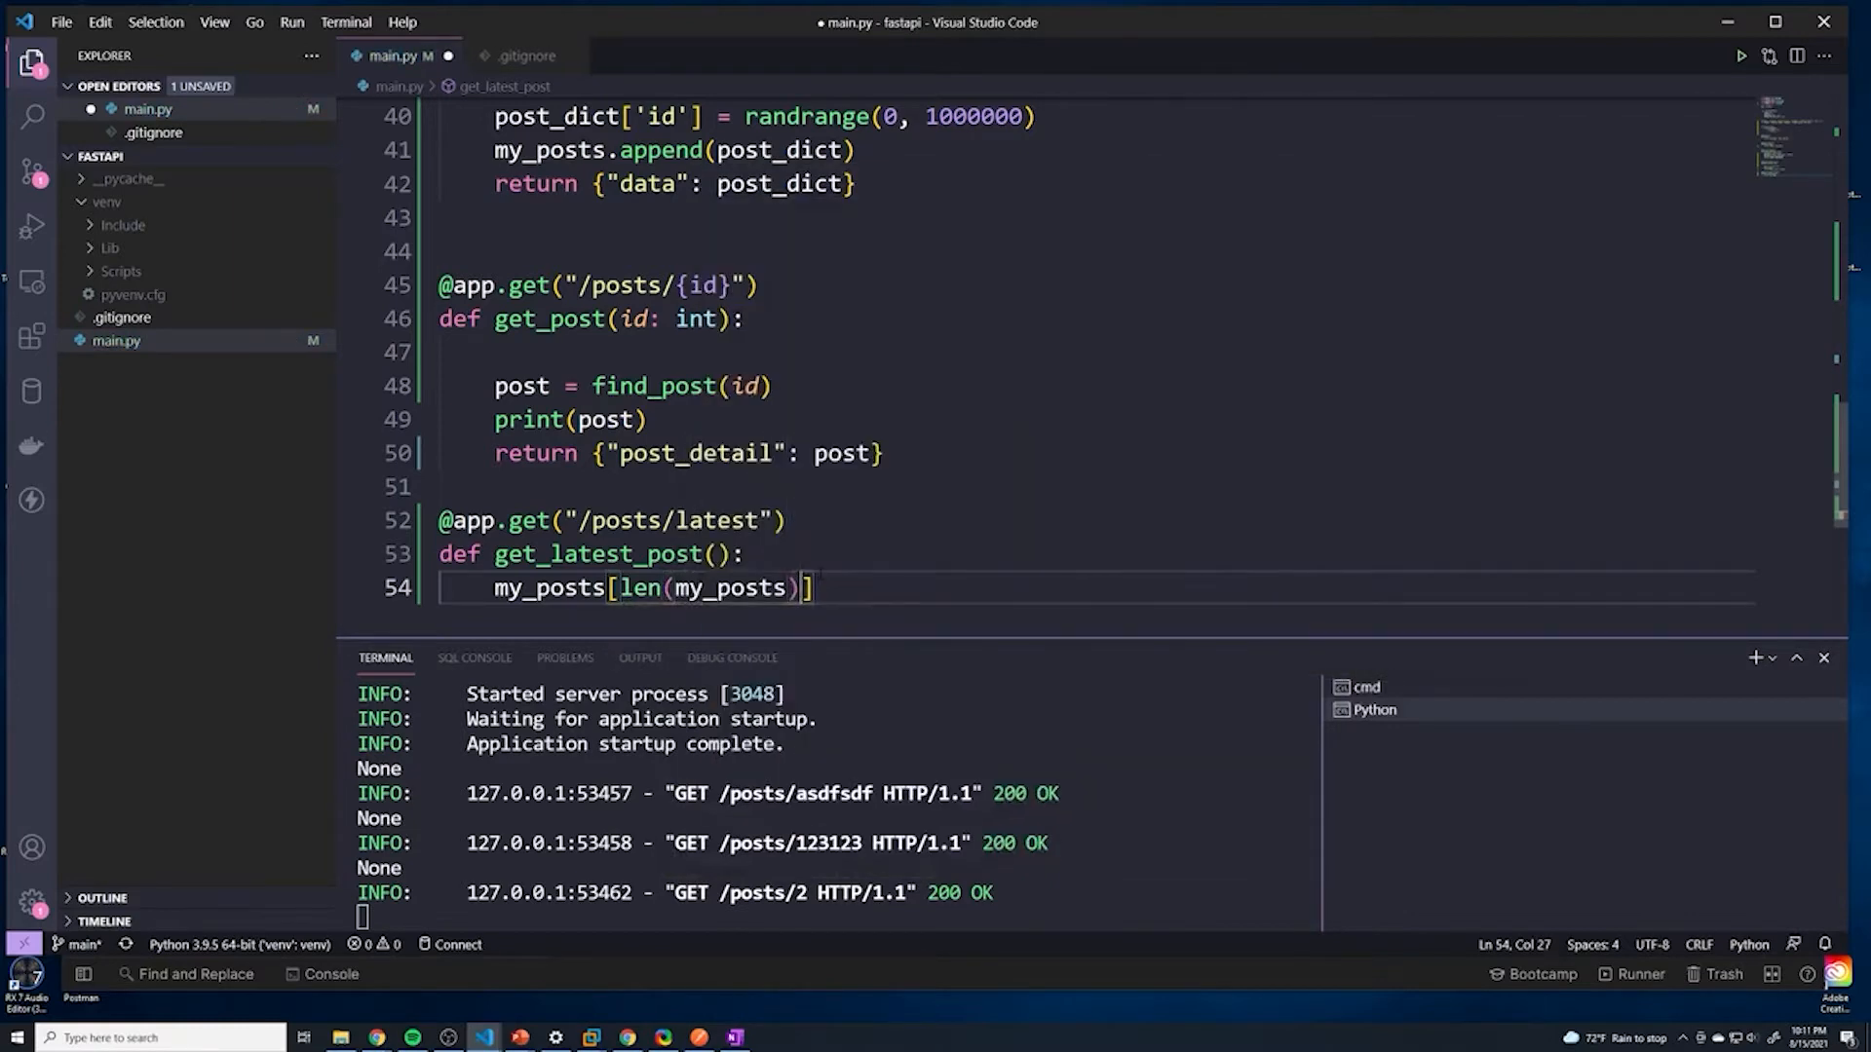
# Step: Assign post = my_posts[len(my_posts)-1], return {"detail": post}, and save main.py
pyautogui.write('-1')
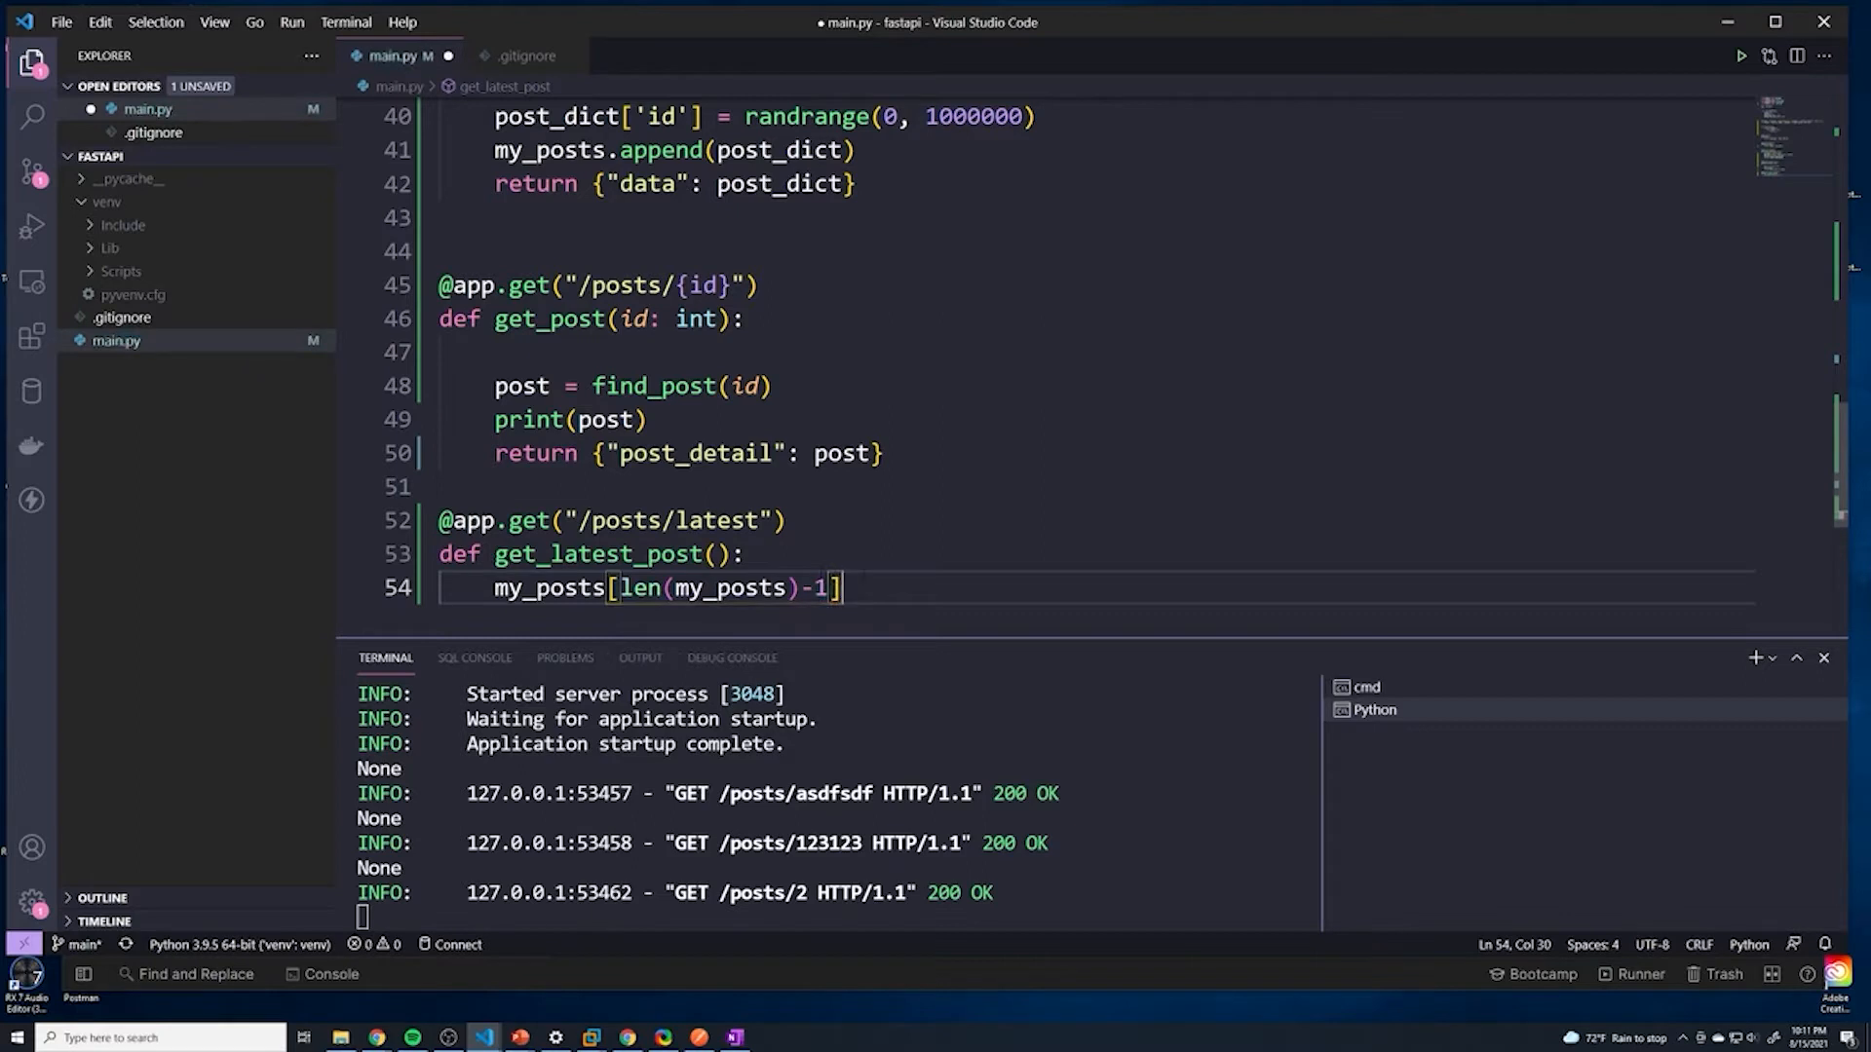
pyautogui.write('return {')
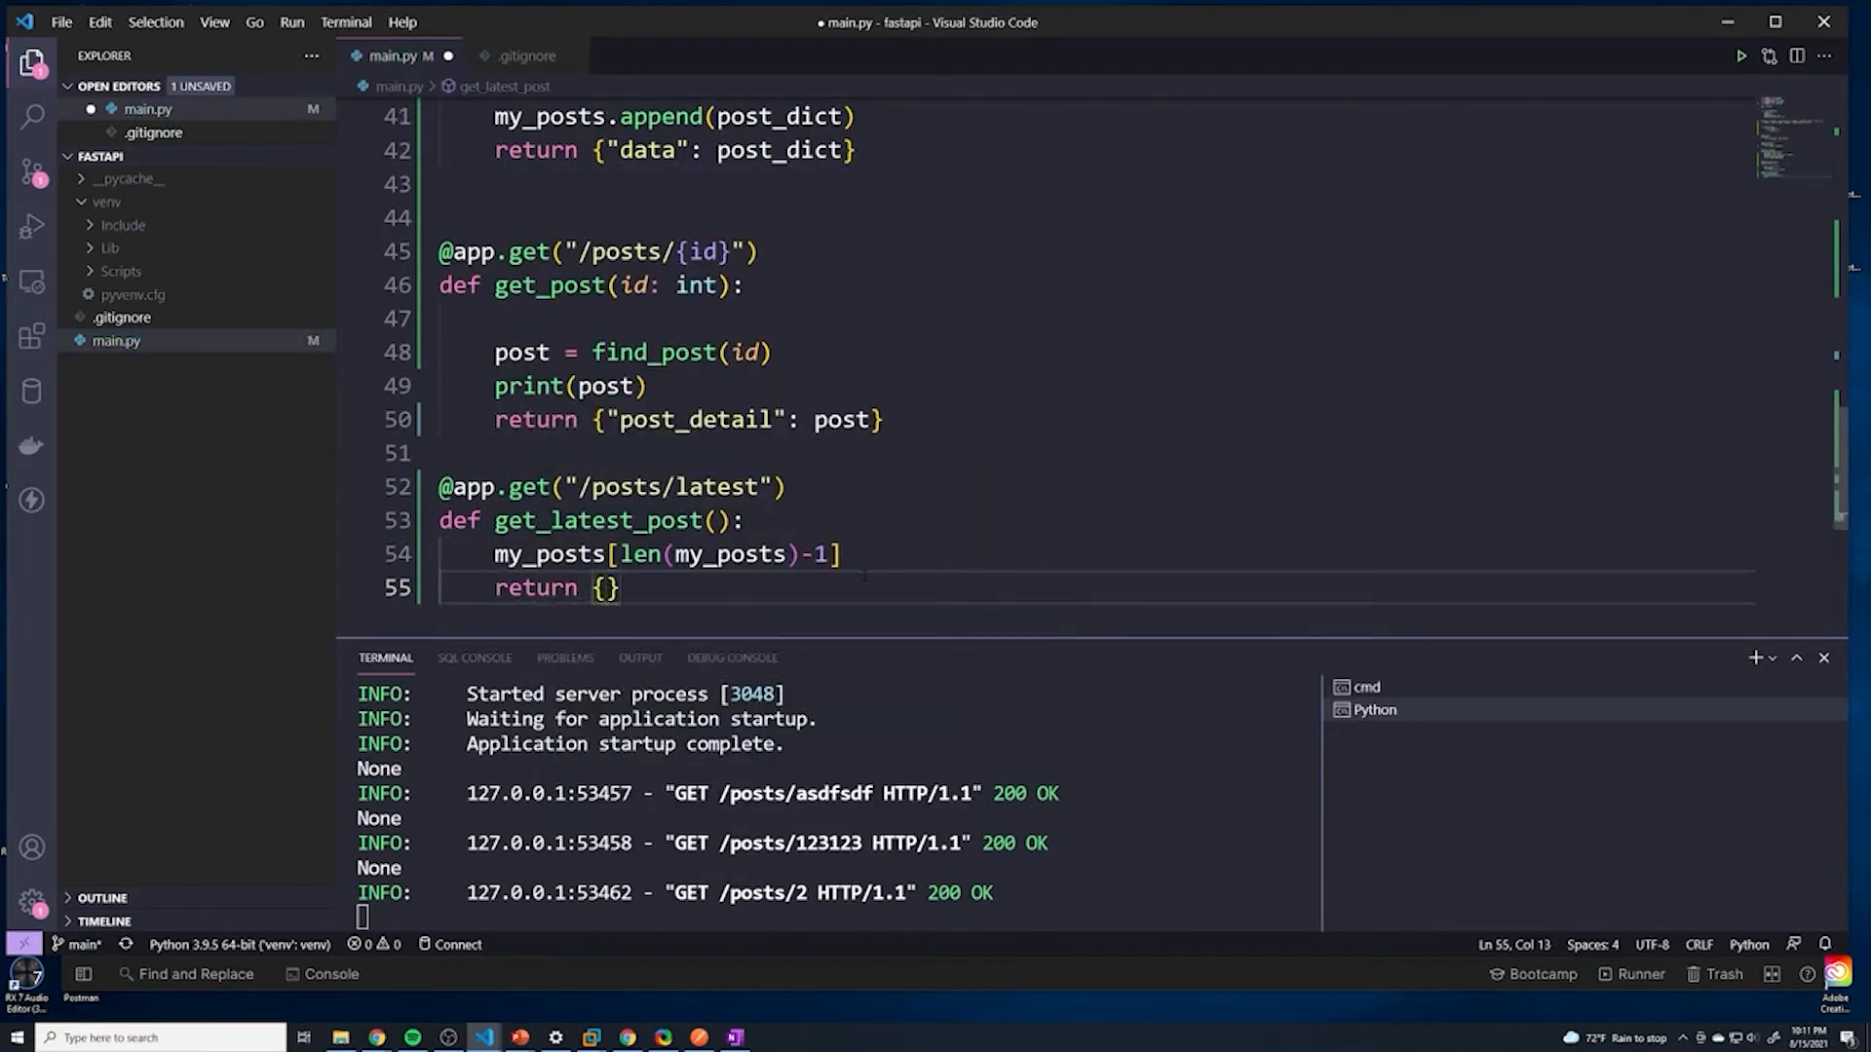
pyautogui.write('"detail":')
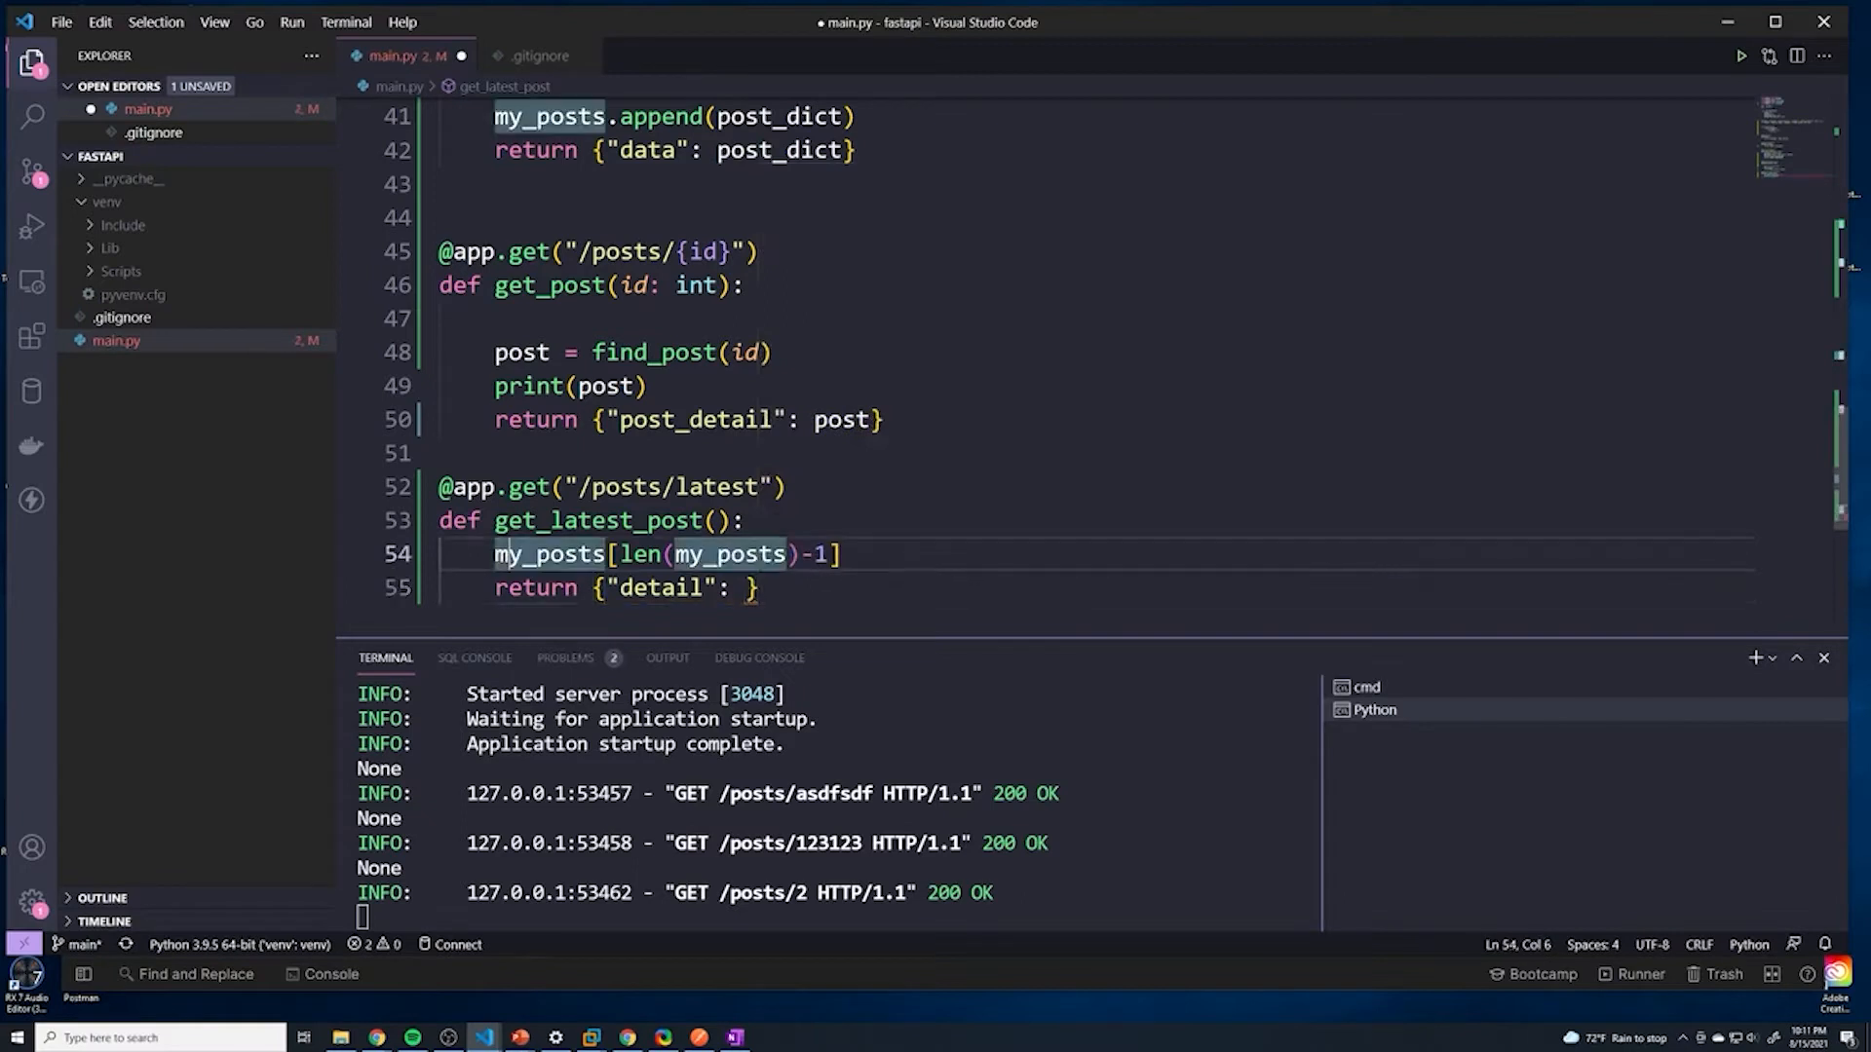
pyautogui.write('post')
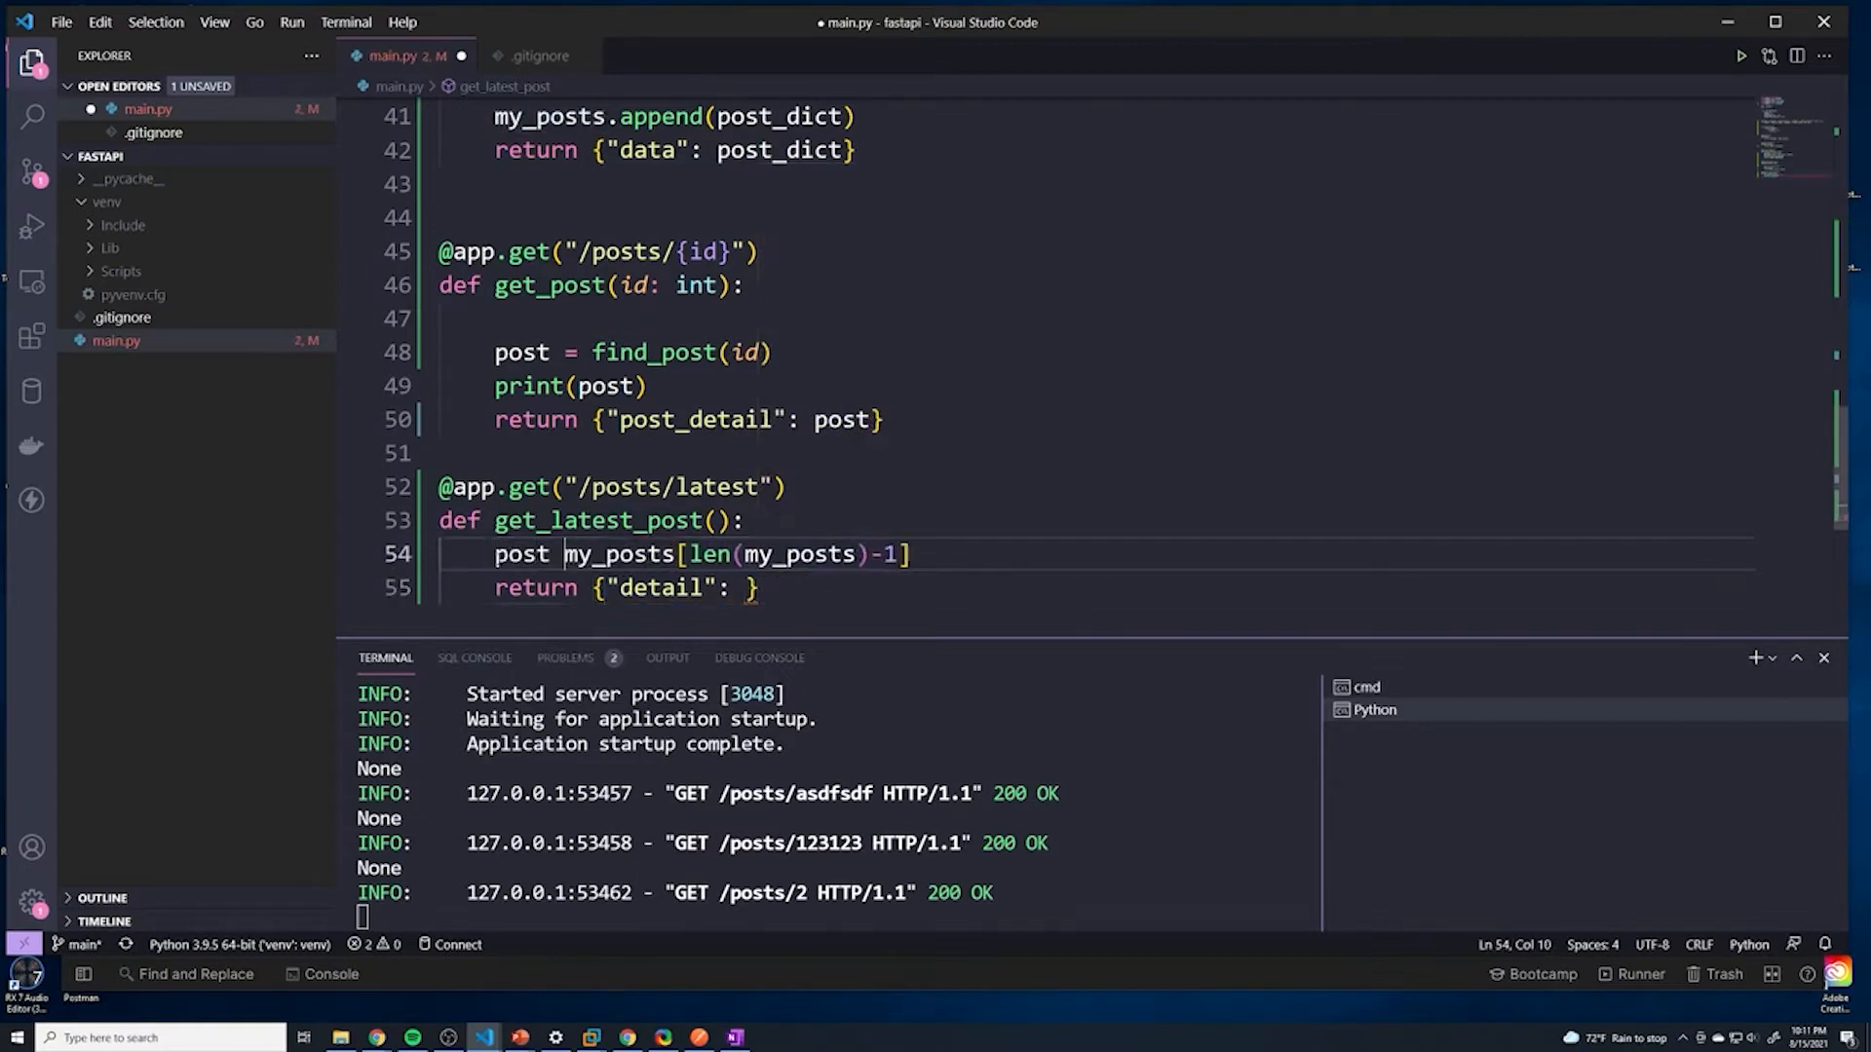
pyautogui.write('=')
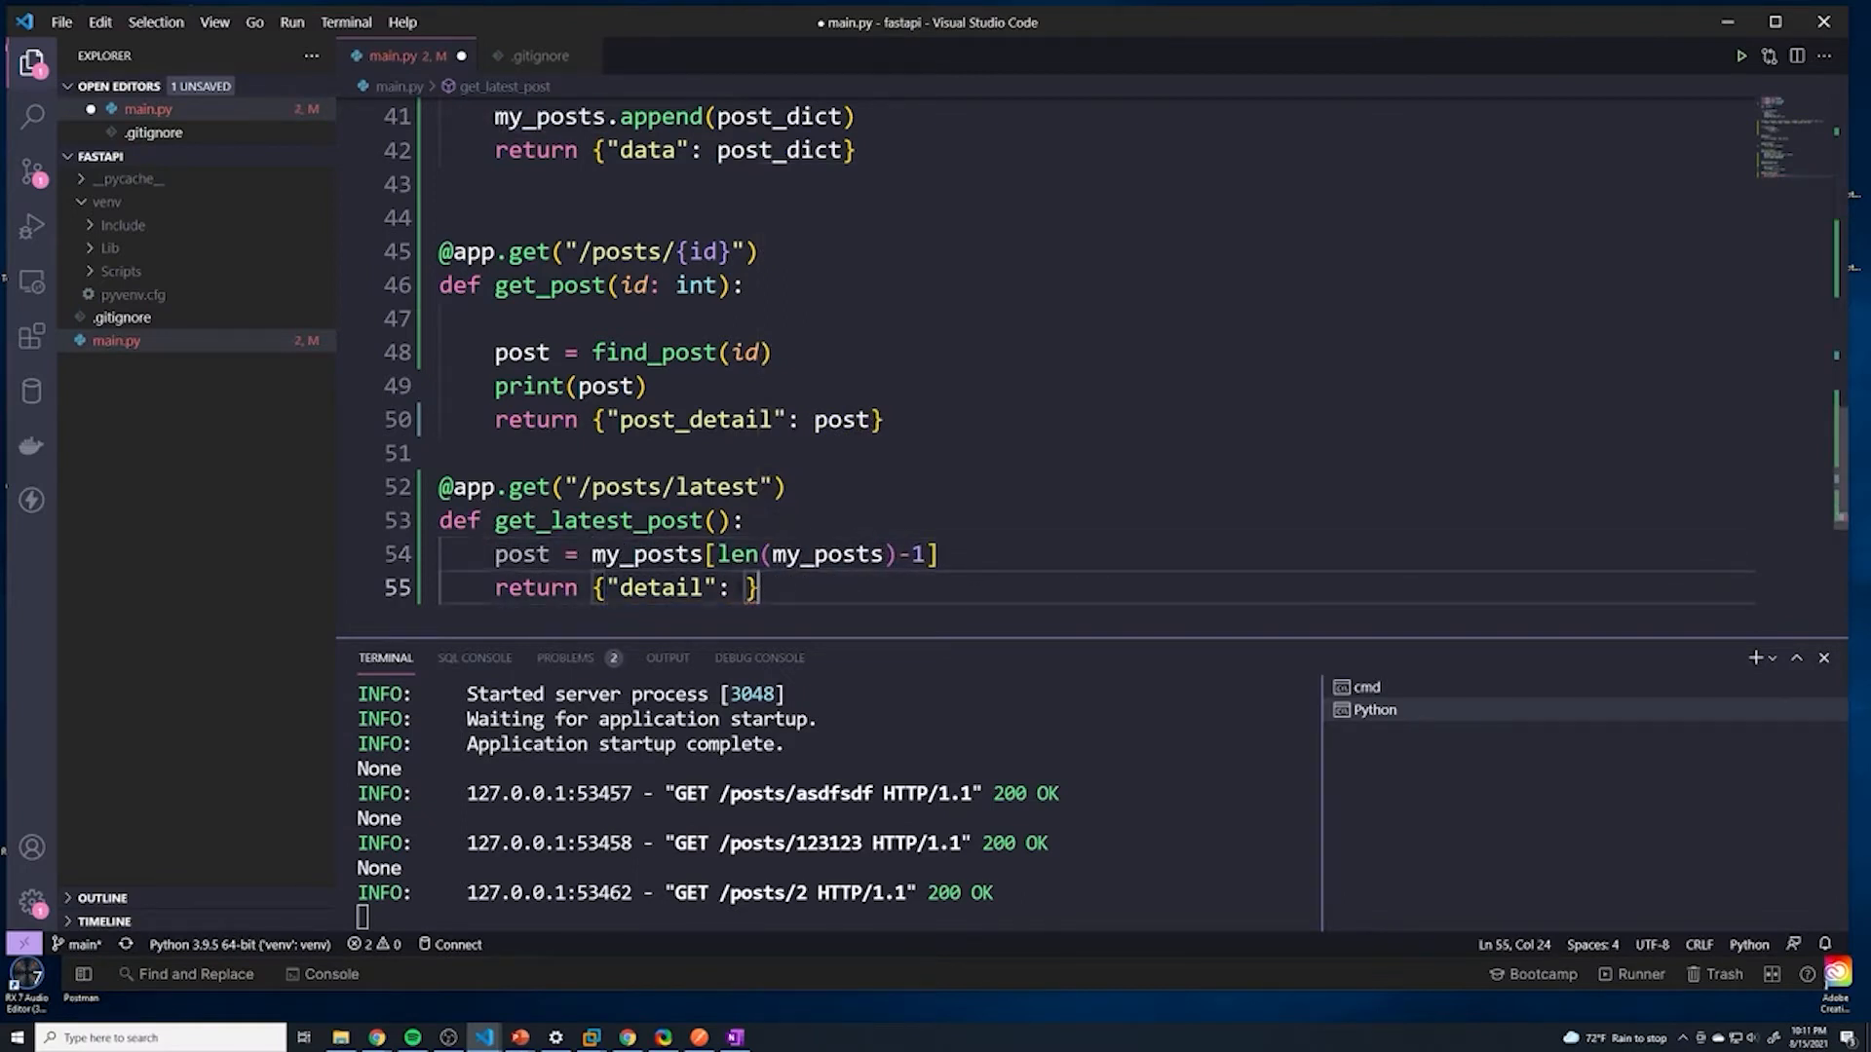
pyautogui.write('post')
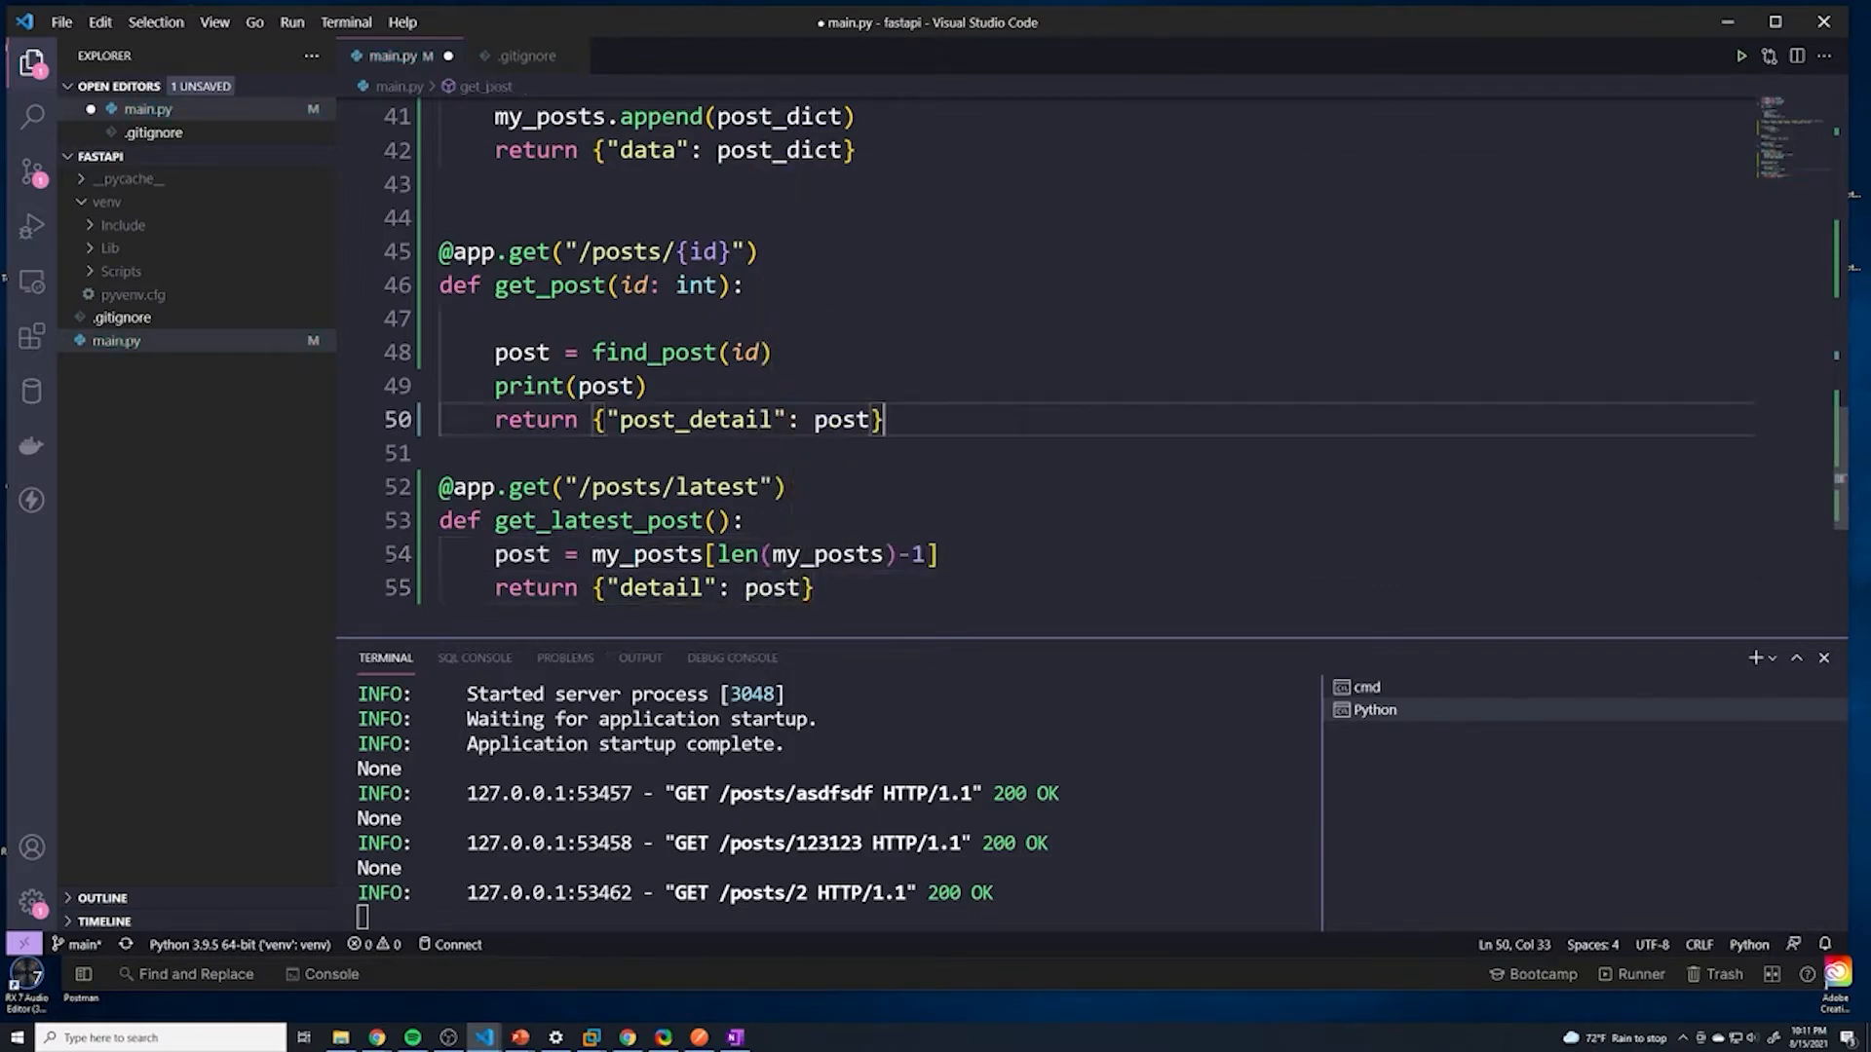
pyautogui.press('ctrl+s')
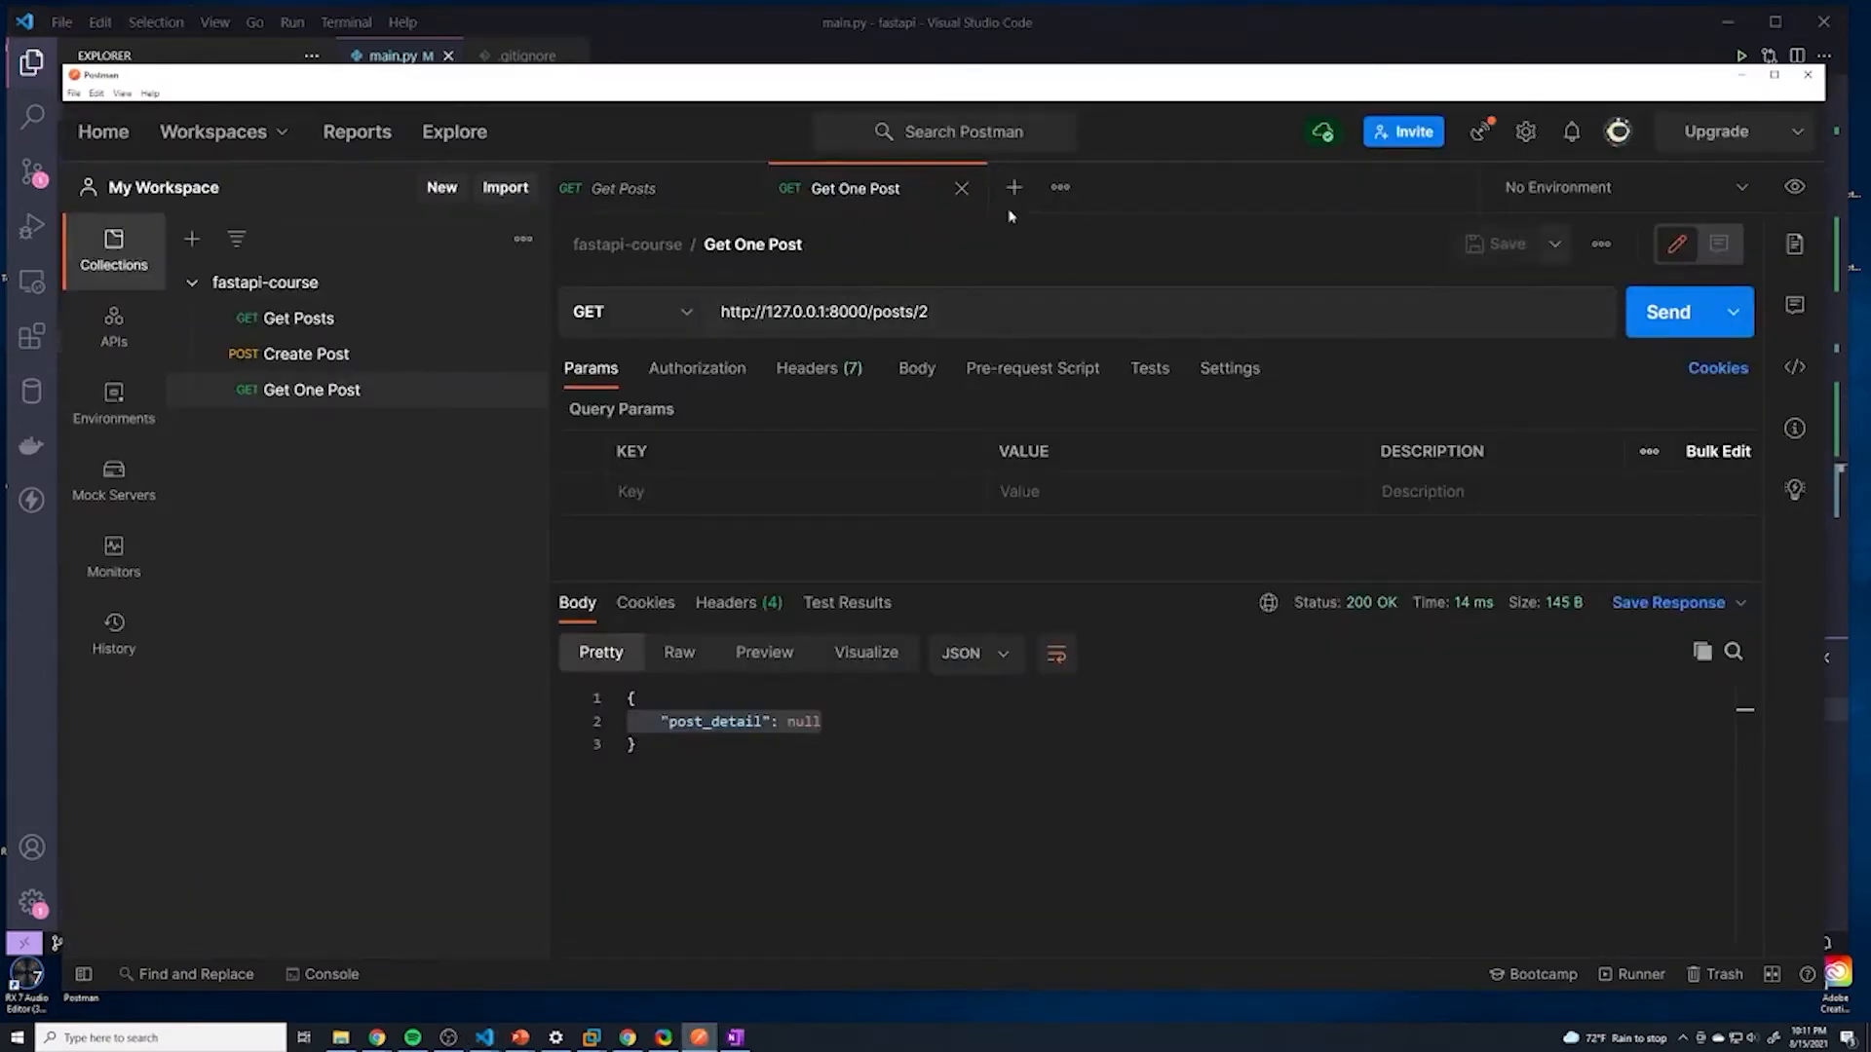
pyautogui.click(1014, 187)
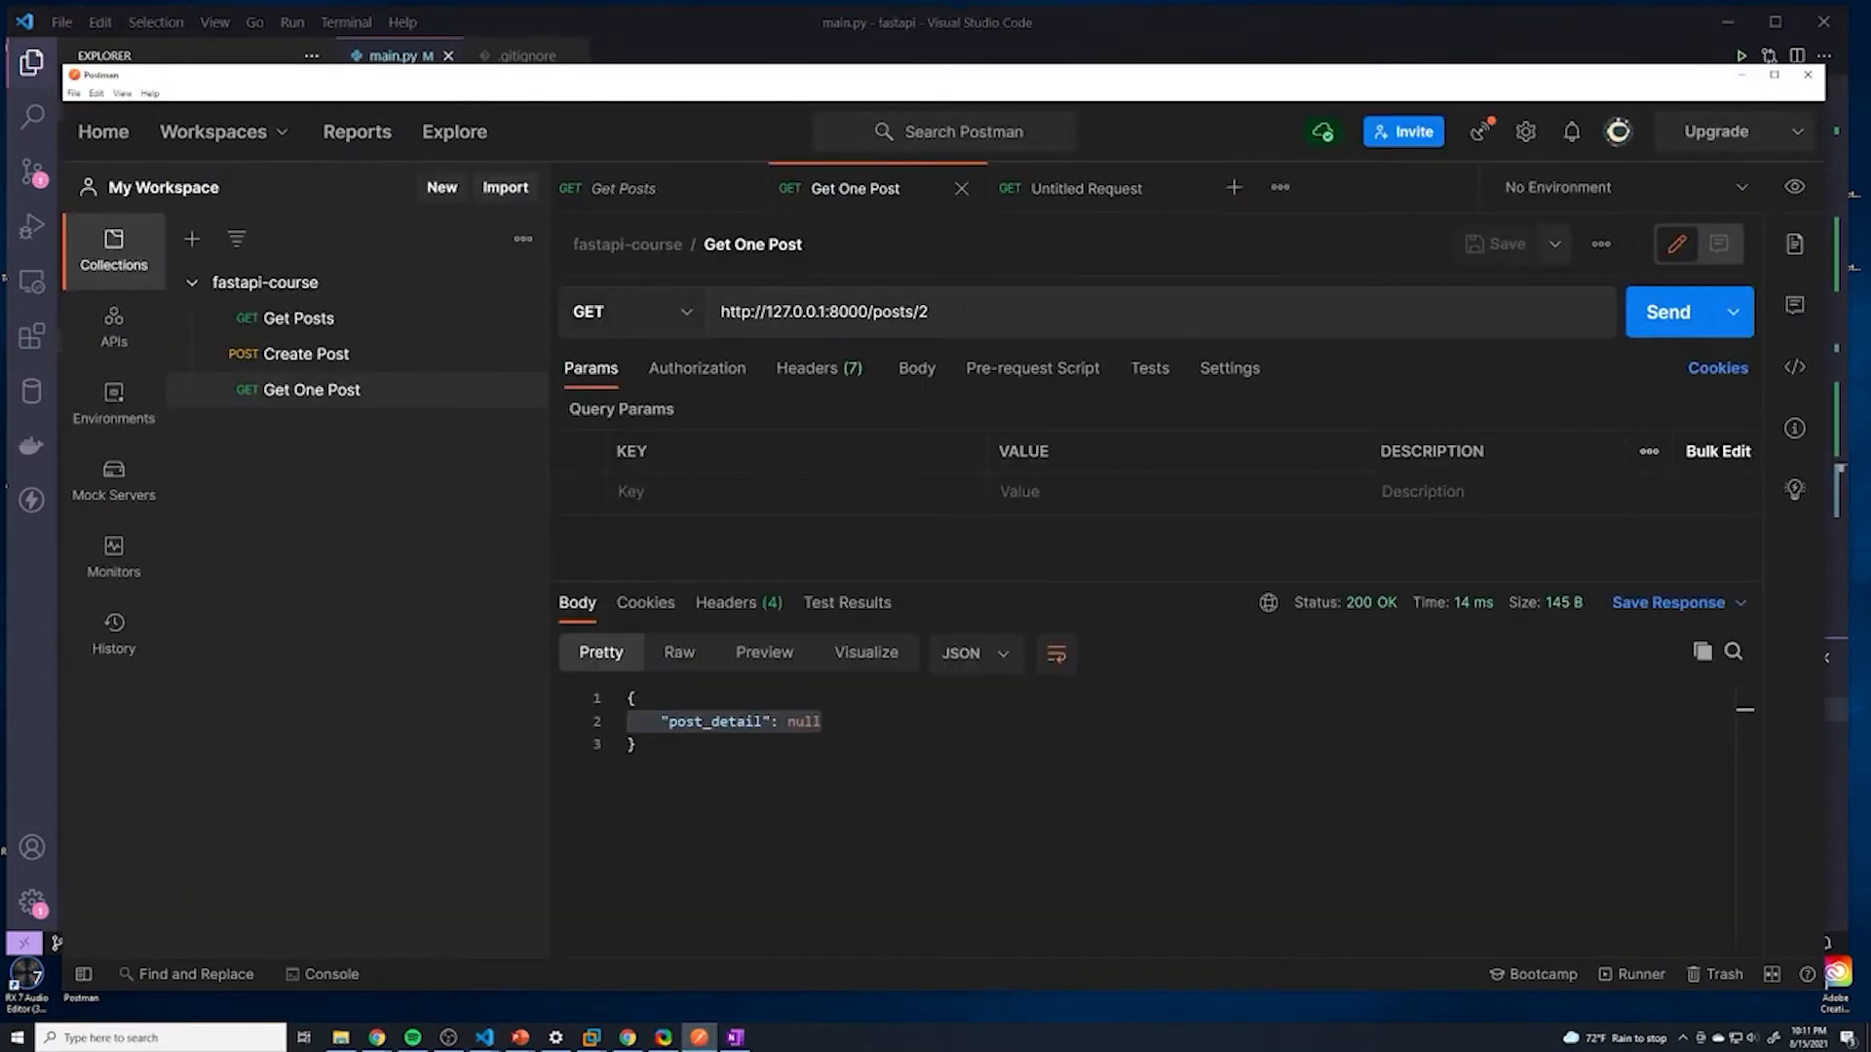
pyautogui.click(1083, 187)
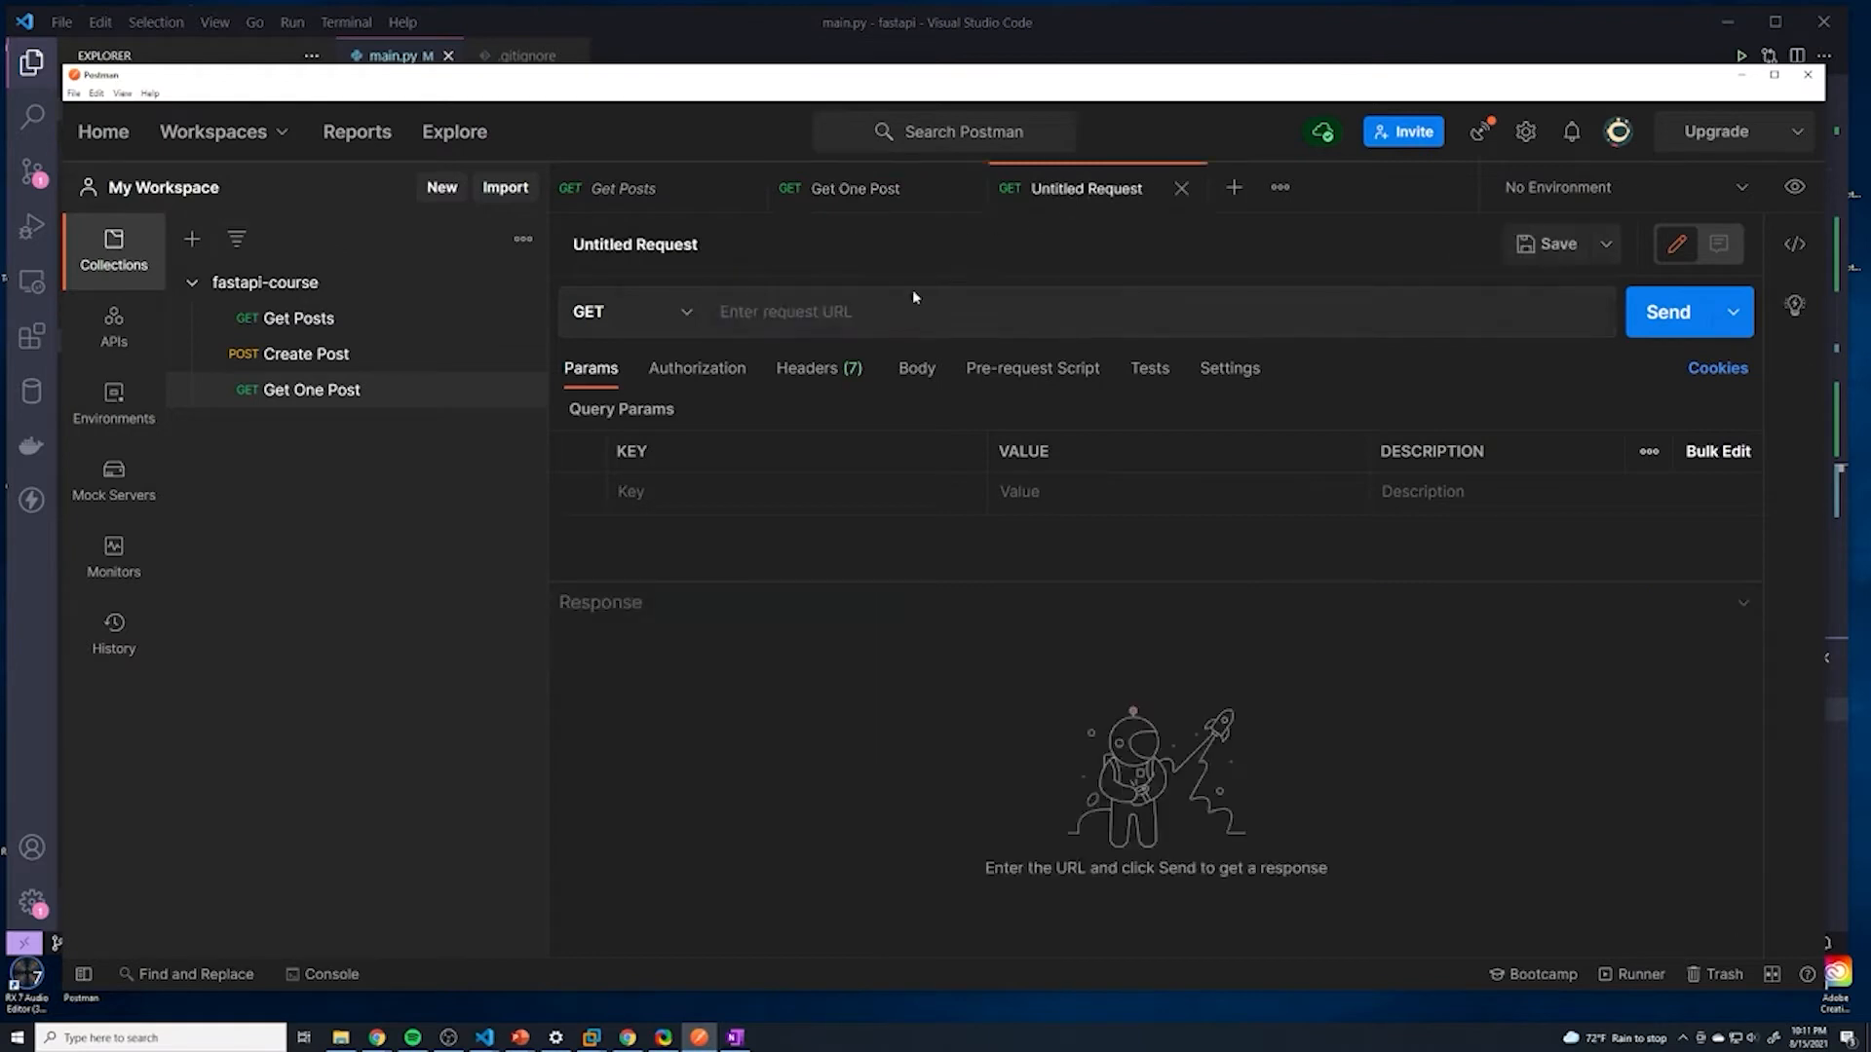
pyautogui.write('http://127.0.0.1:8000/posts/2')
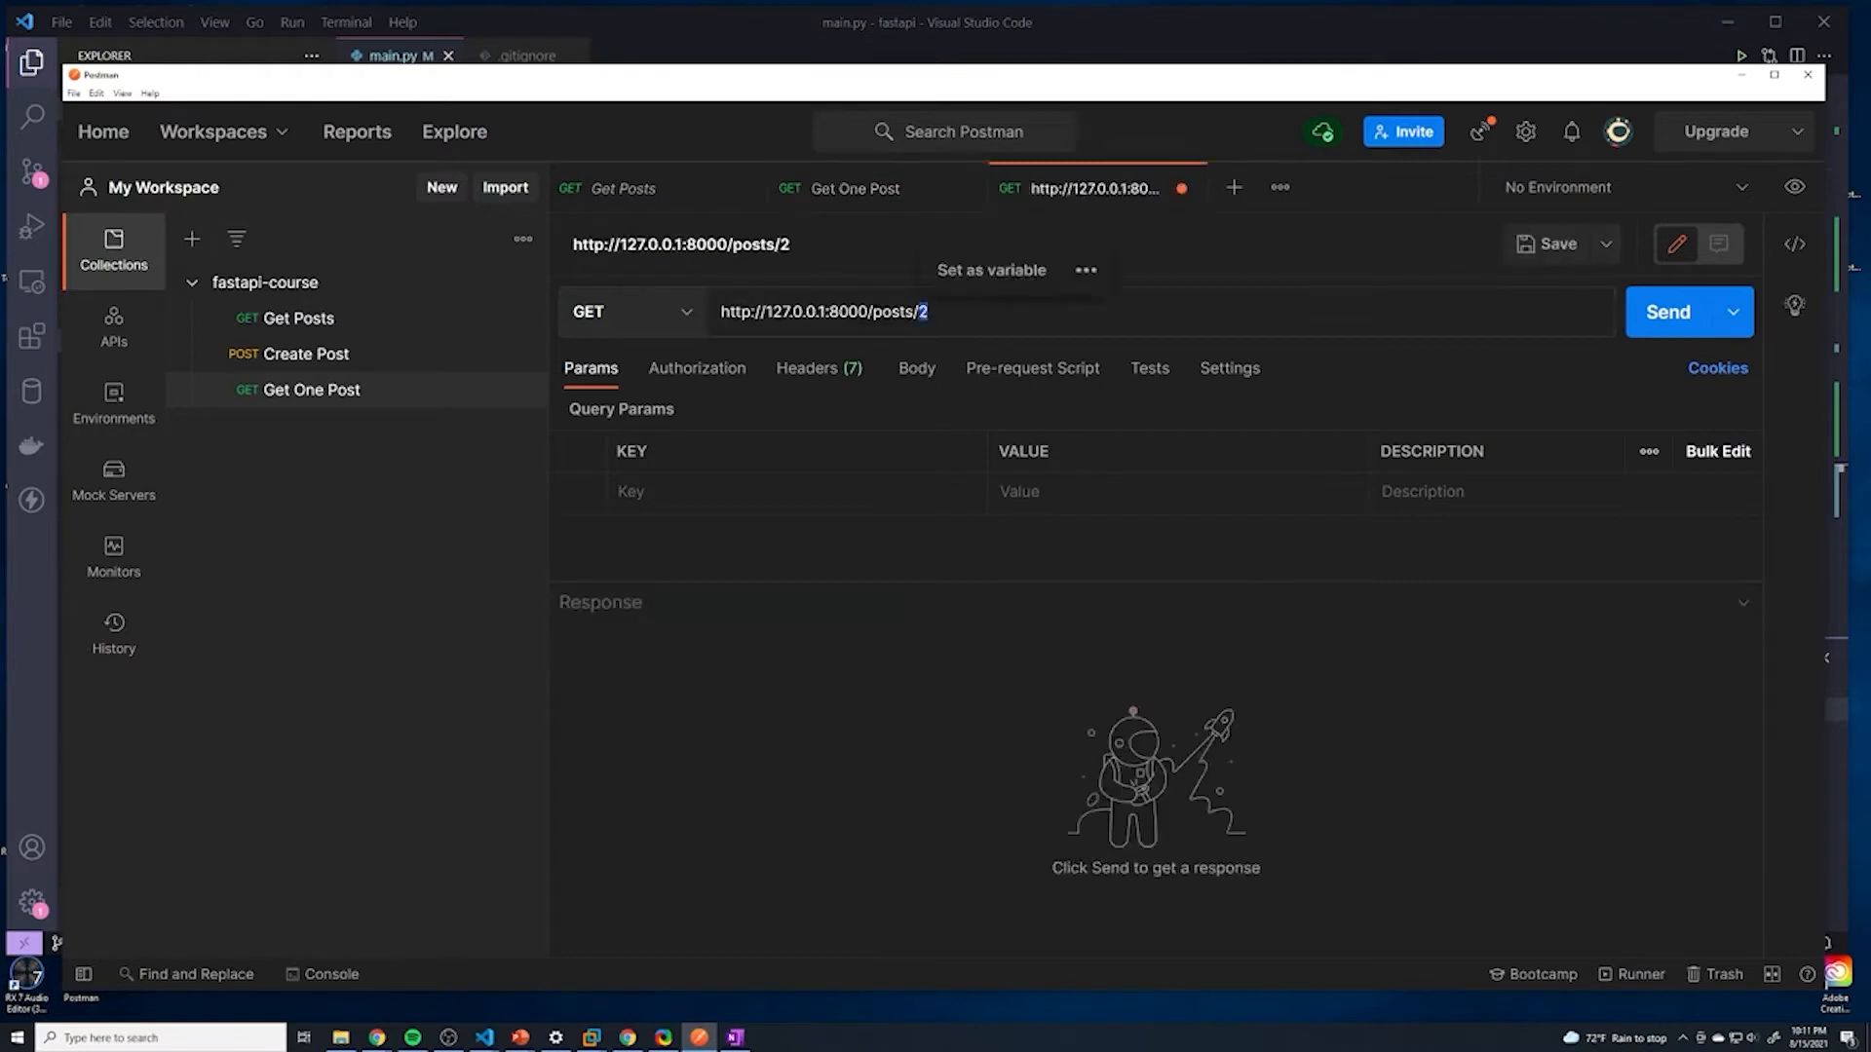
pyautogui.write('latest')
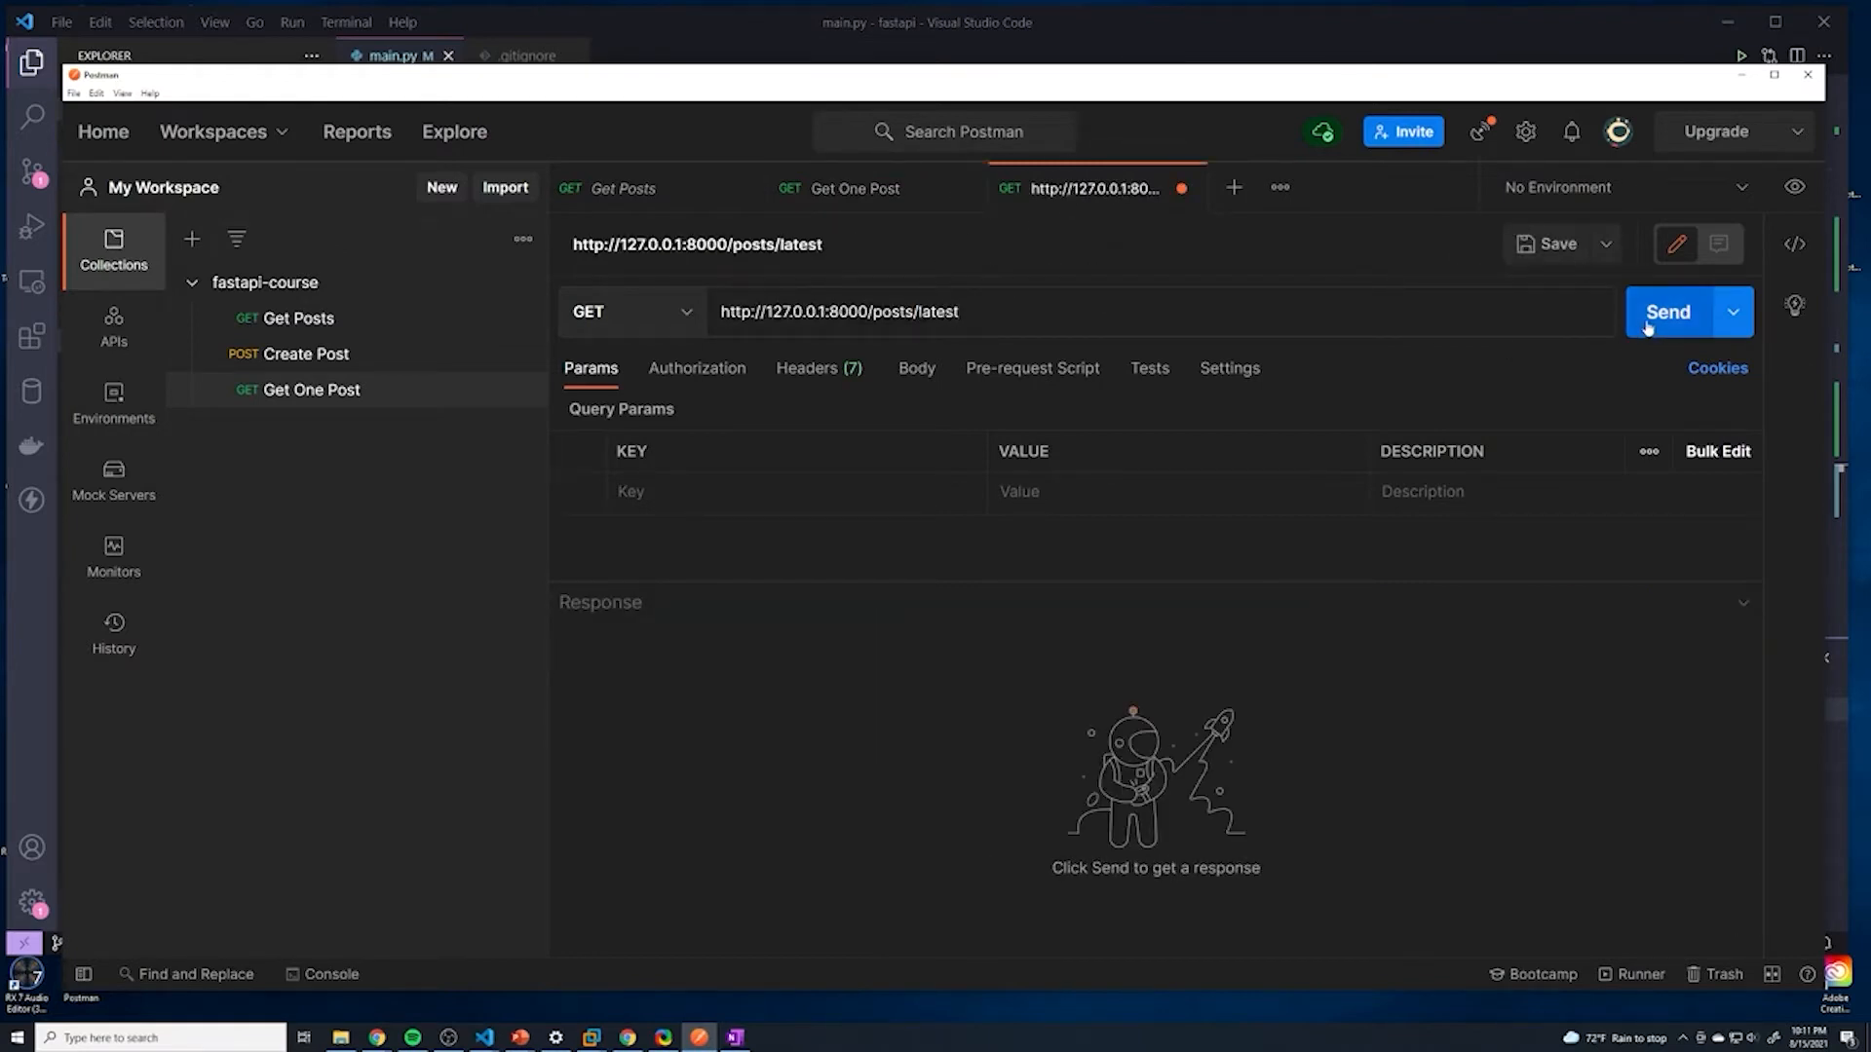
pyautogui.click(1668, 312)
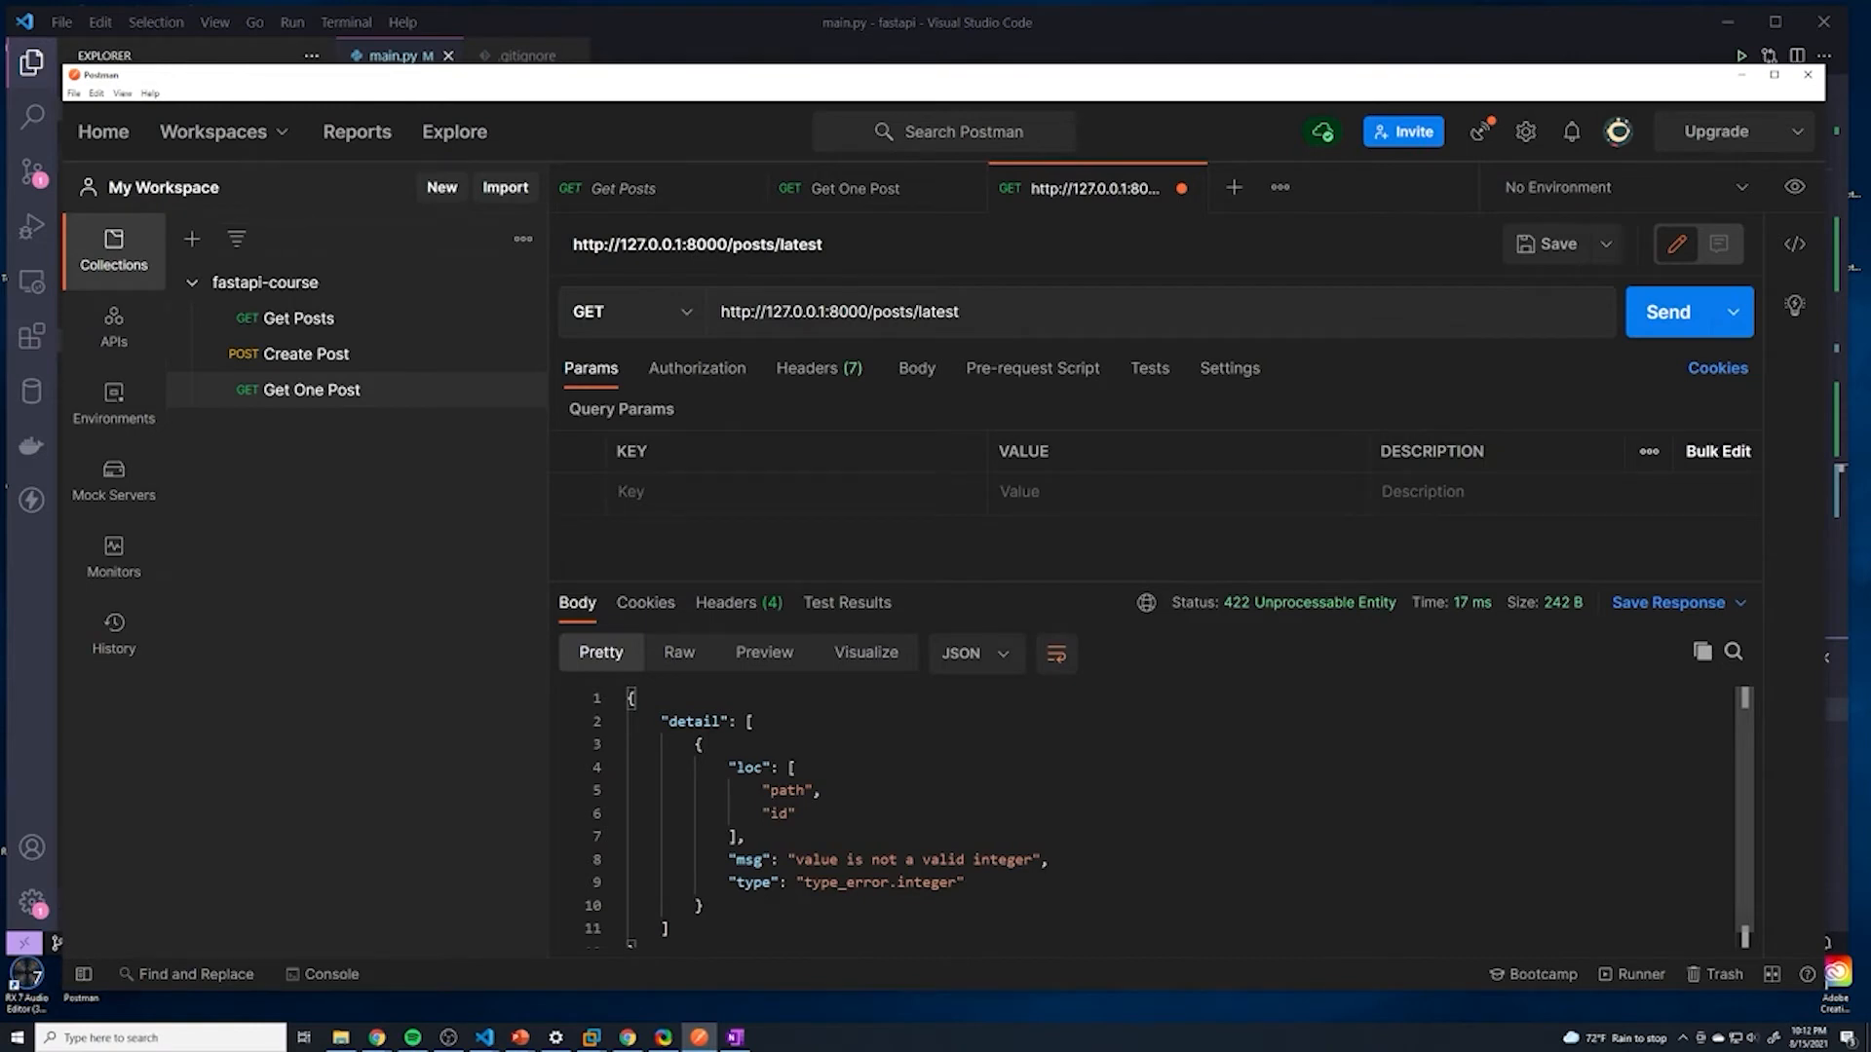
# Step: Point out the 422 error's id entry and its "not a valid integer" message
pyautogui.doubleClick(777, 813)
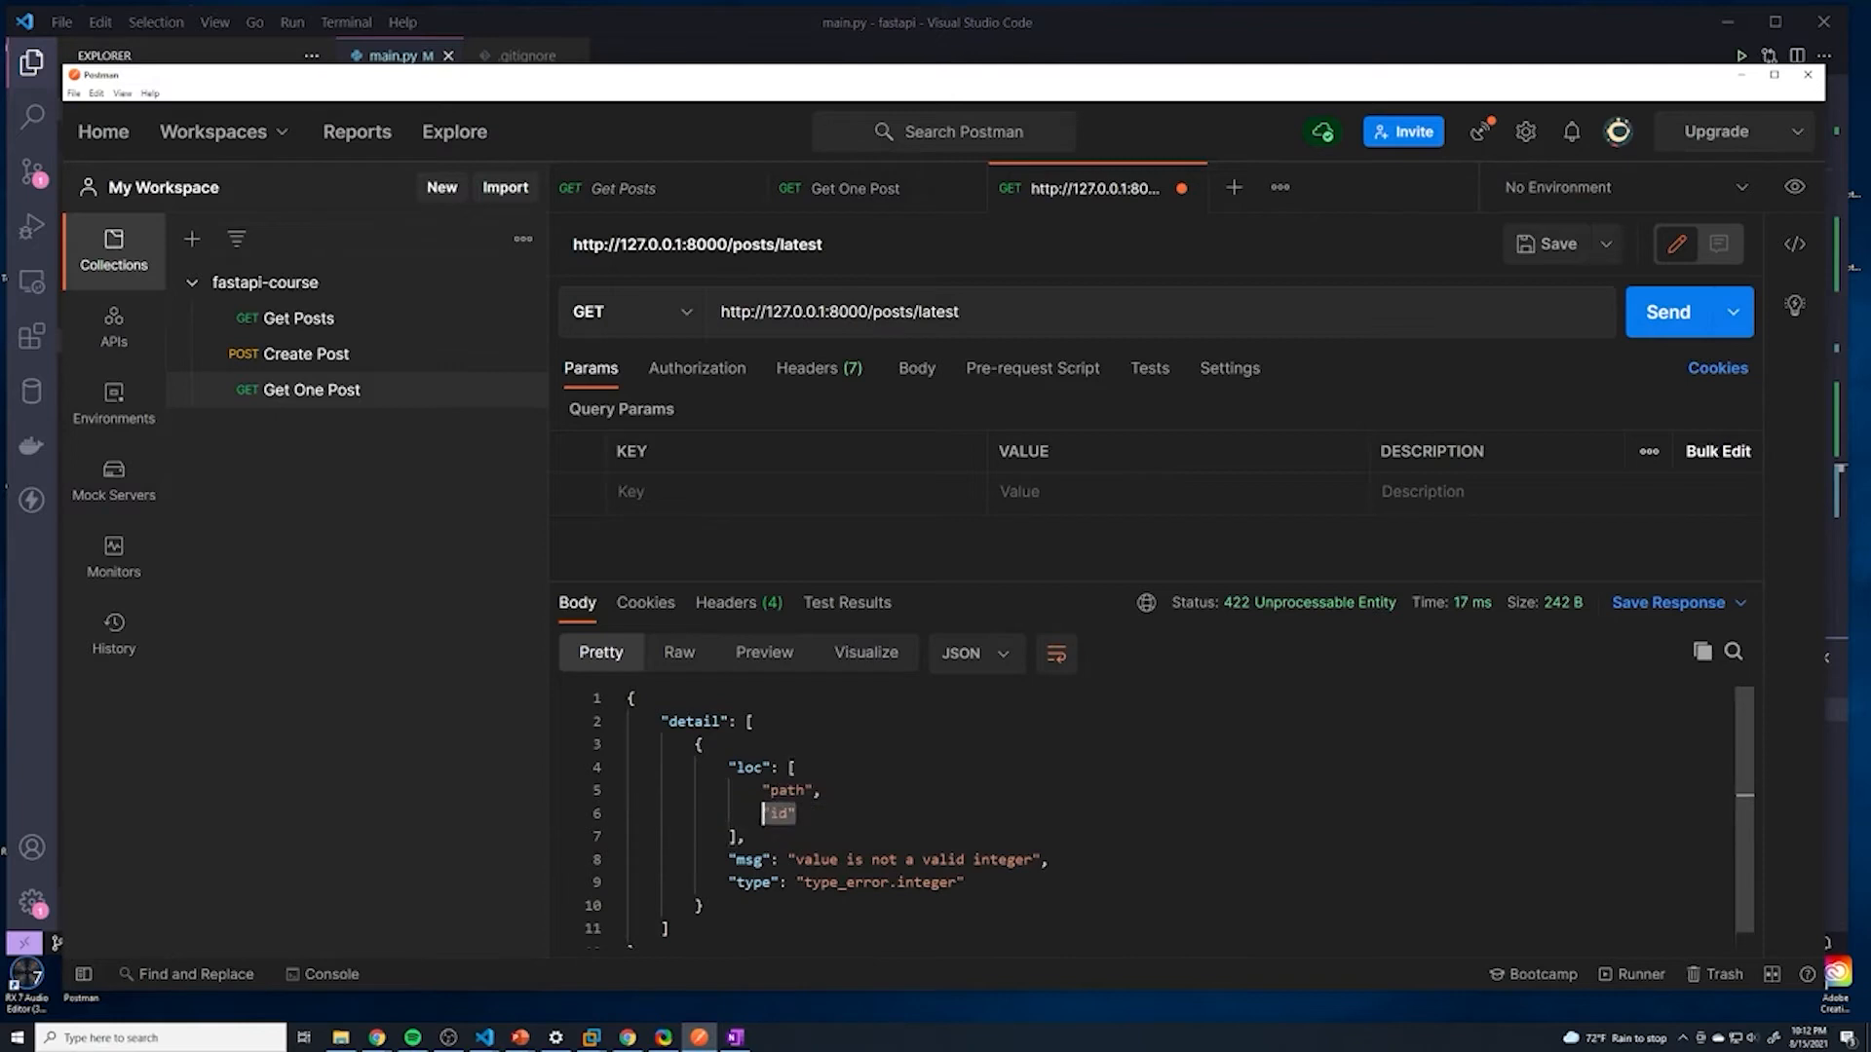
pyautogui.doubleClick(916, 860)
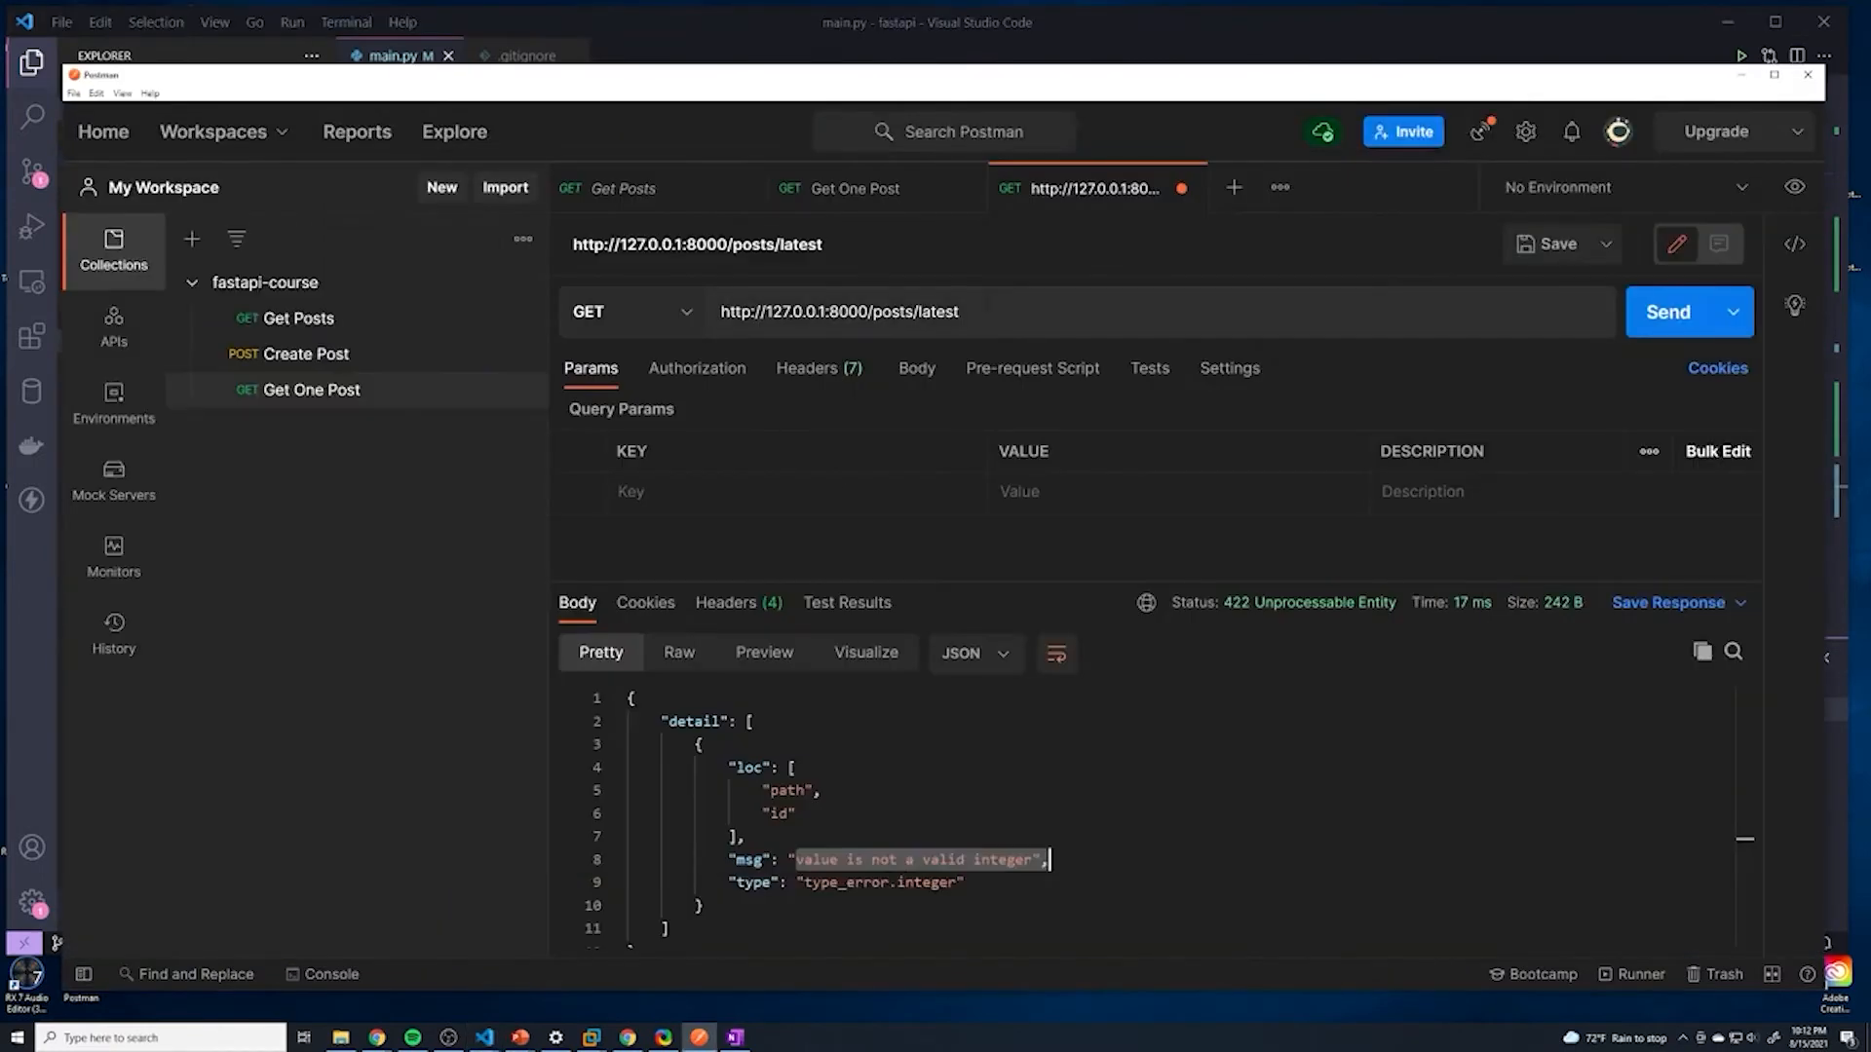
pyautogui.doubleClick(925, 312)
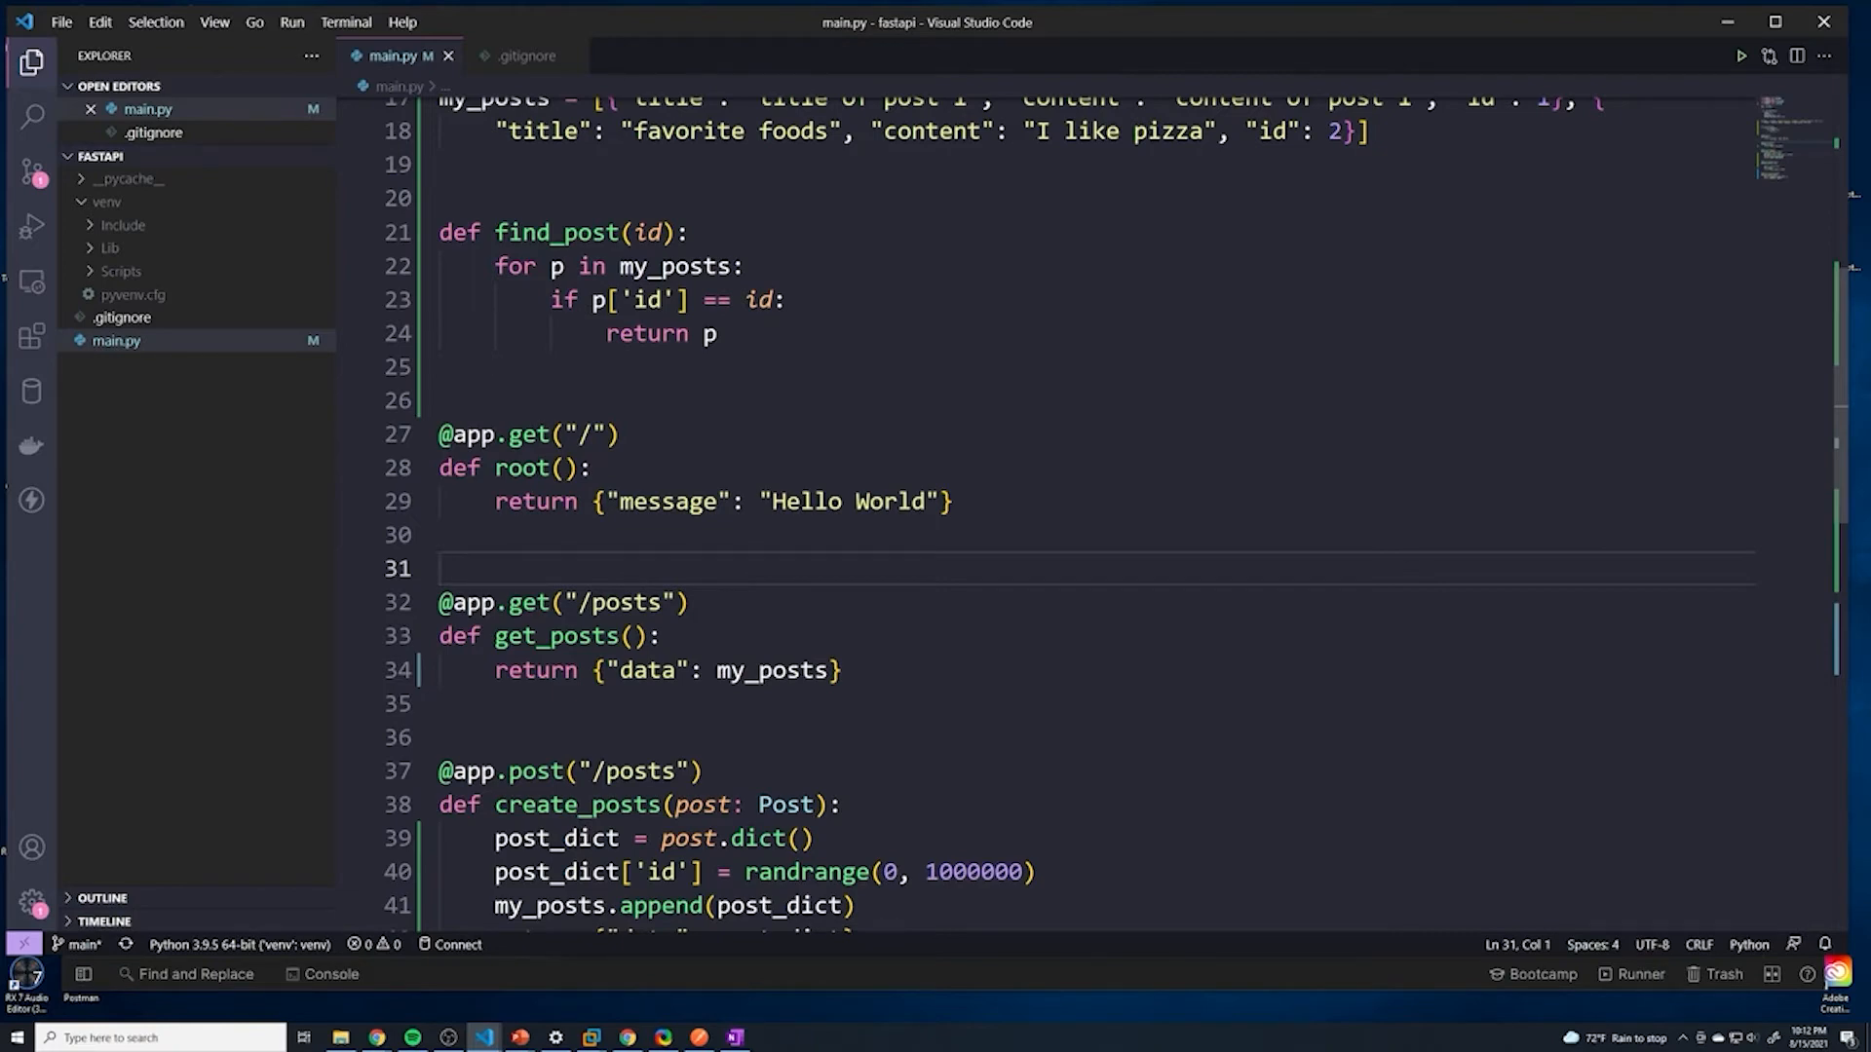
# Step: Review the route order: root, /posts, /posts/{id}, then /posts/latest
pyautogui.scroll(-3)
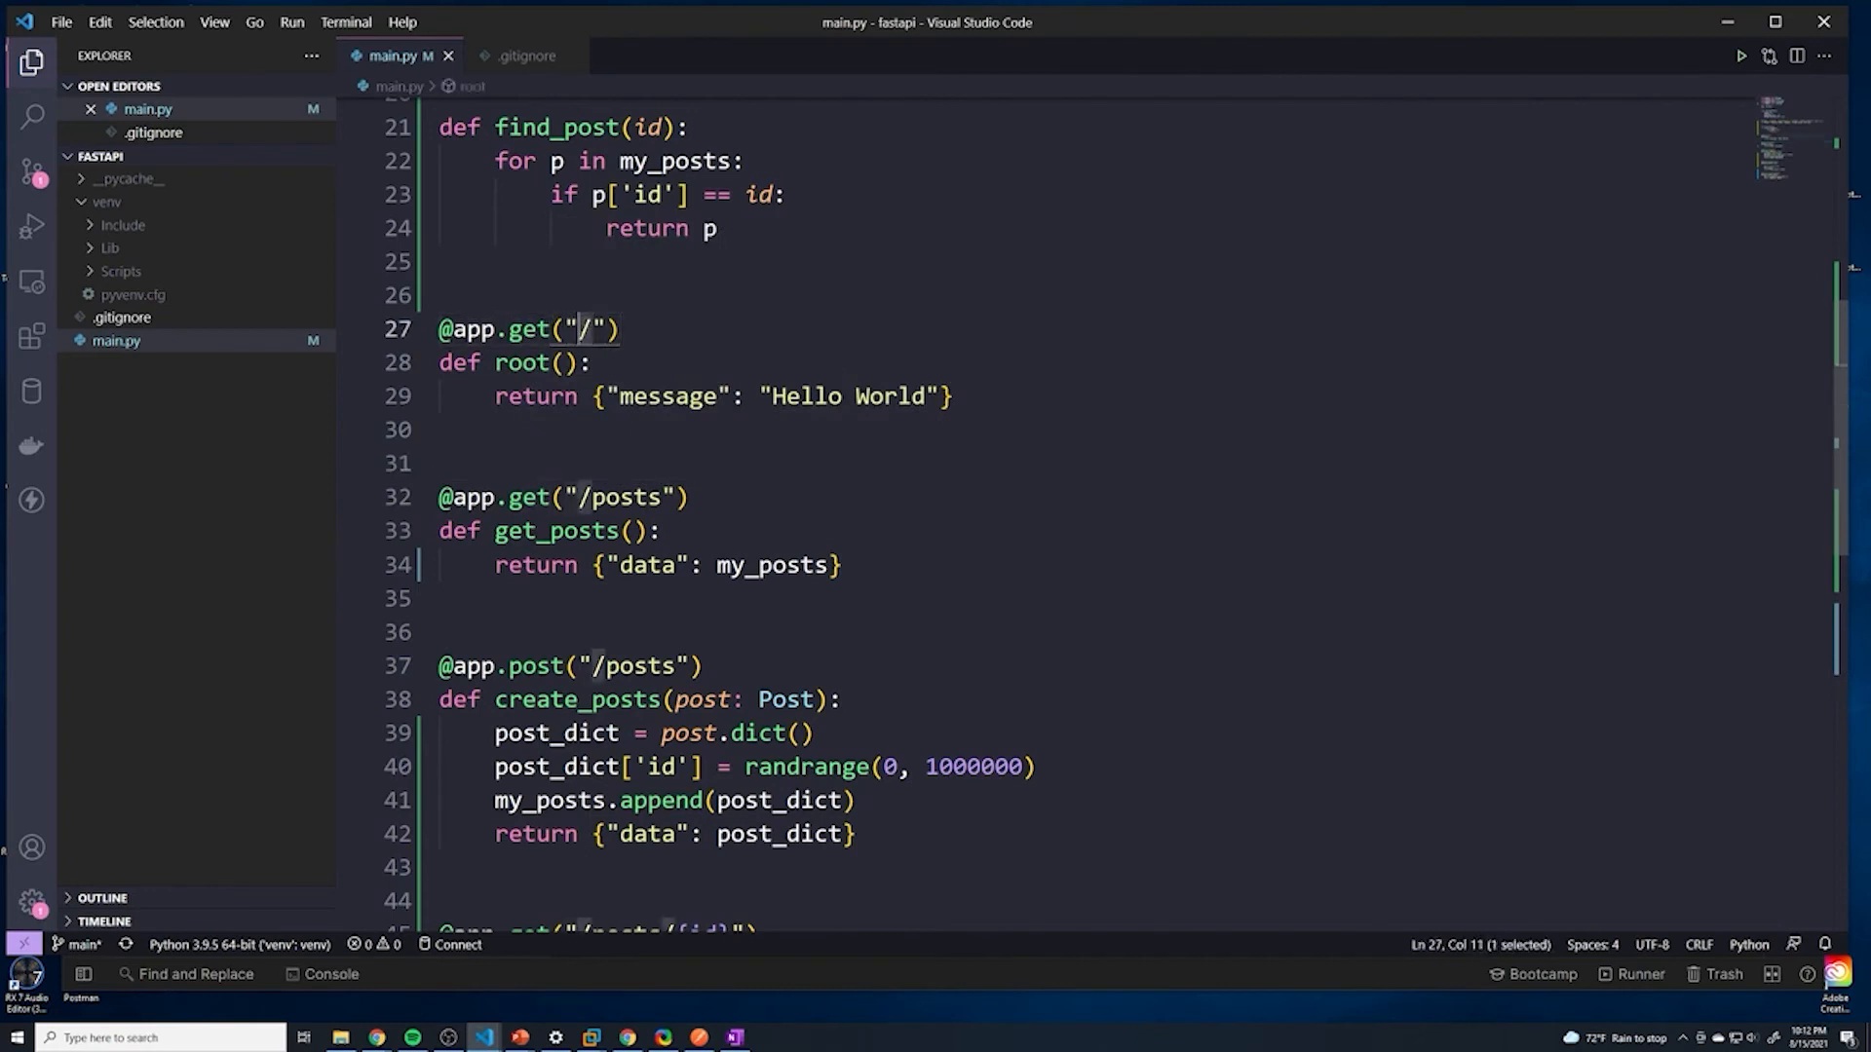
pyautogui.tripleClick(526, 330)
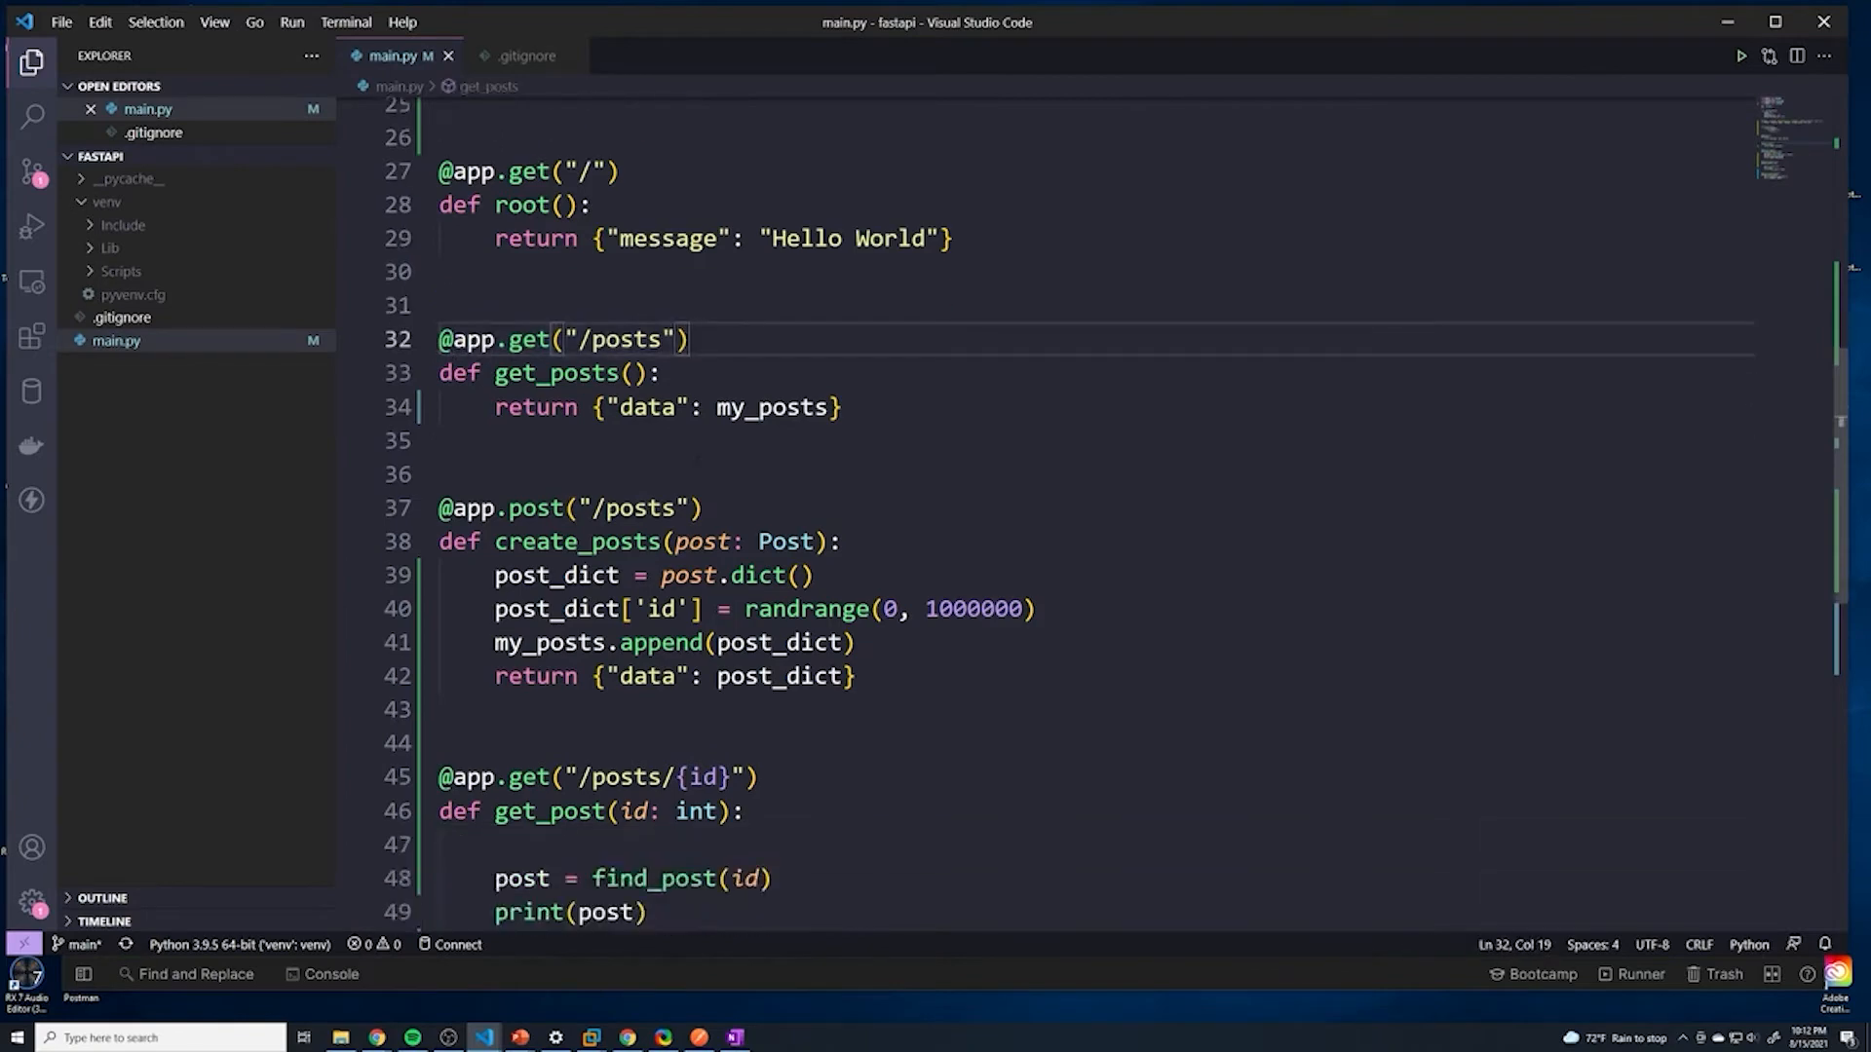
pyautogui.doubleClick(535, 507)
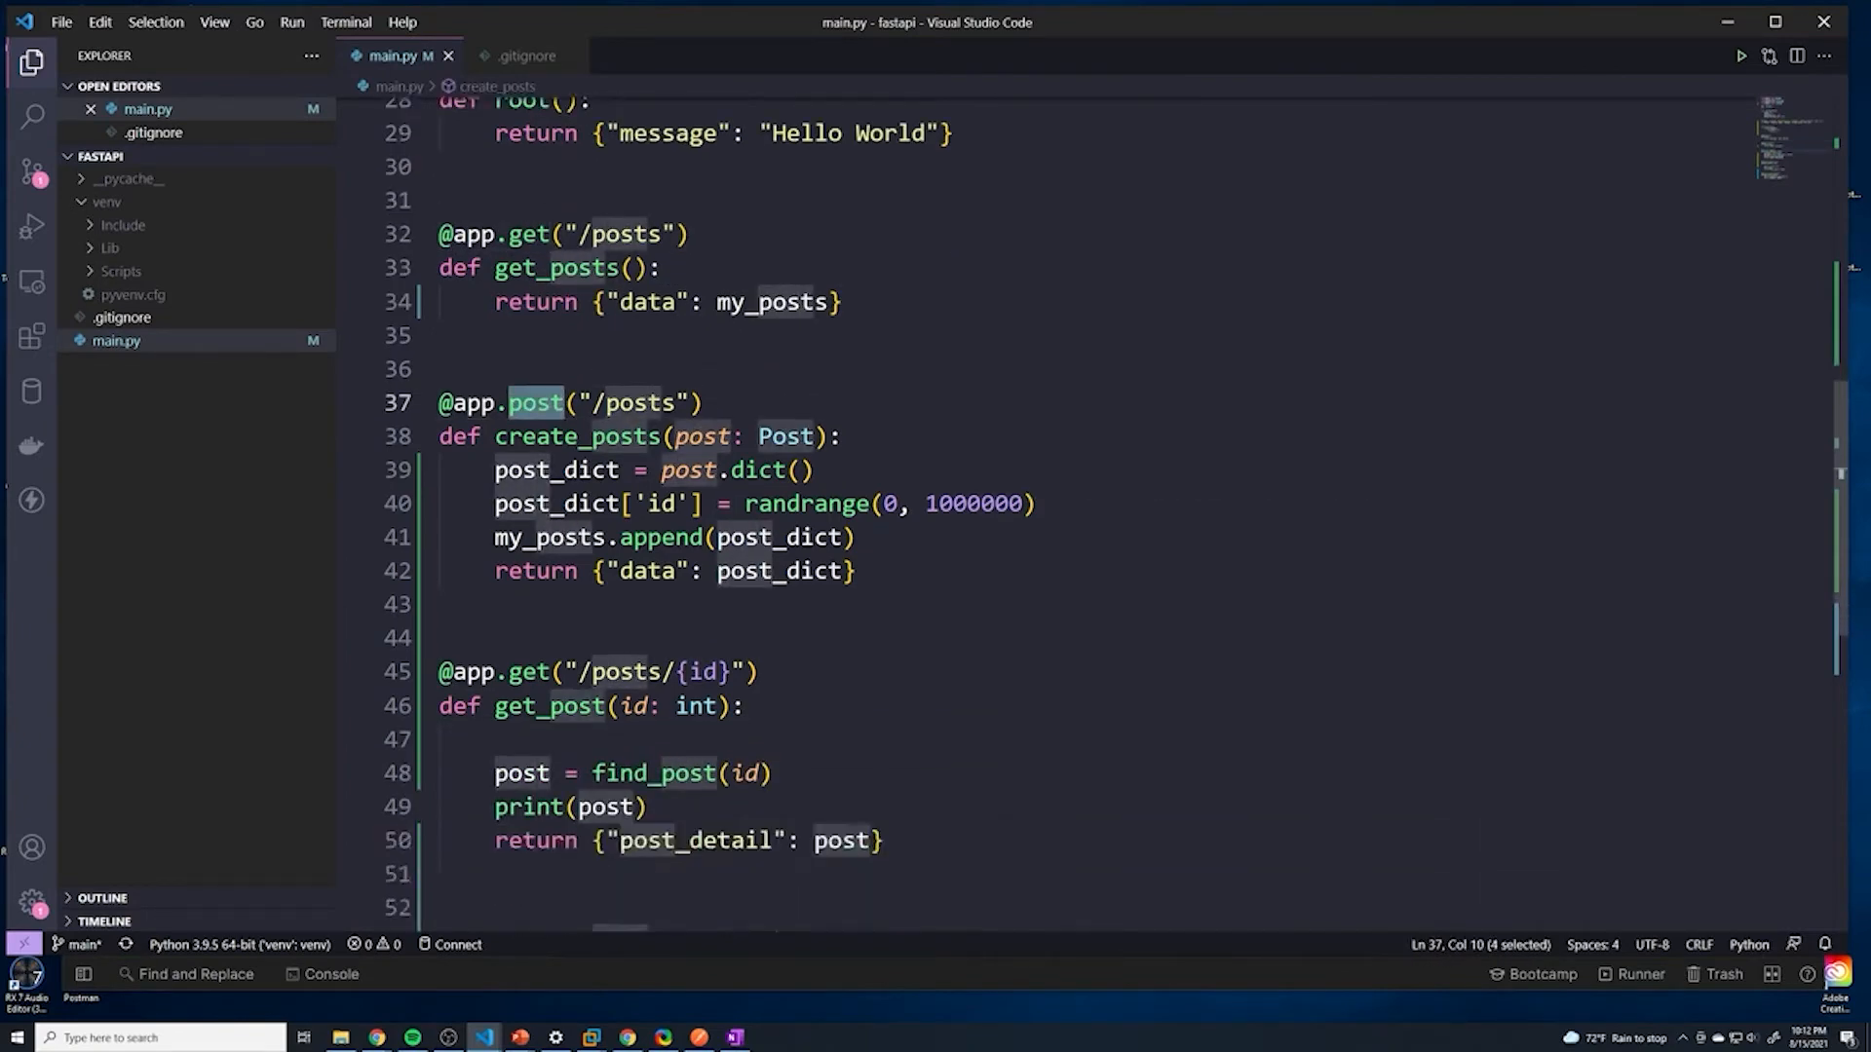
pyautogui.scroll(-3)
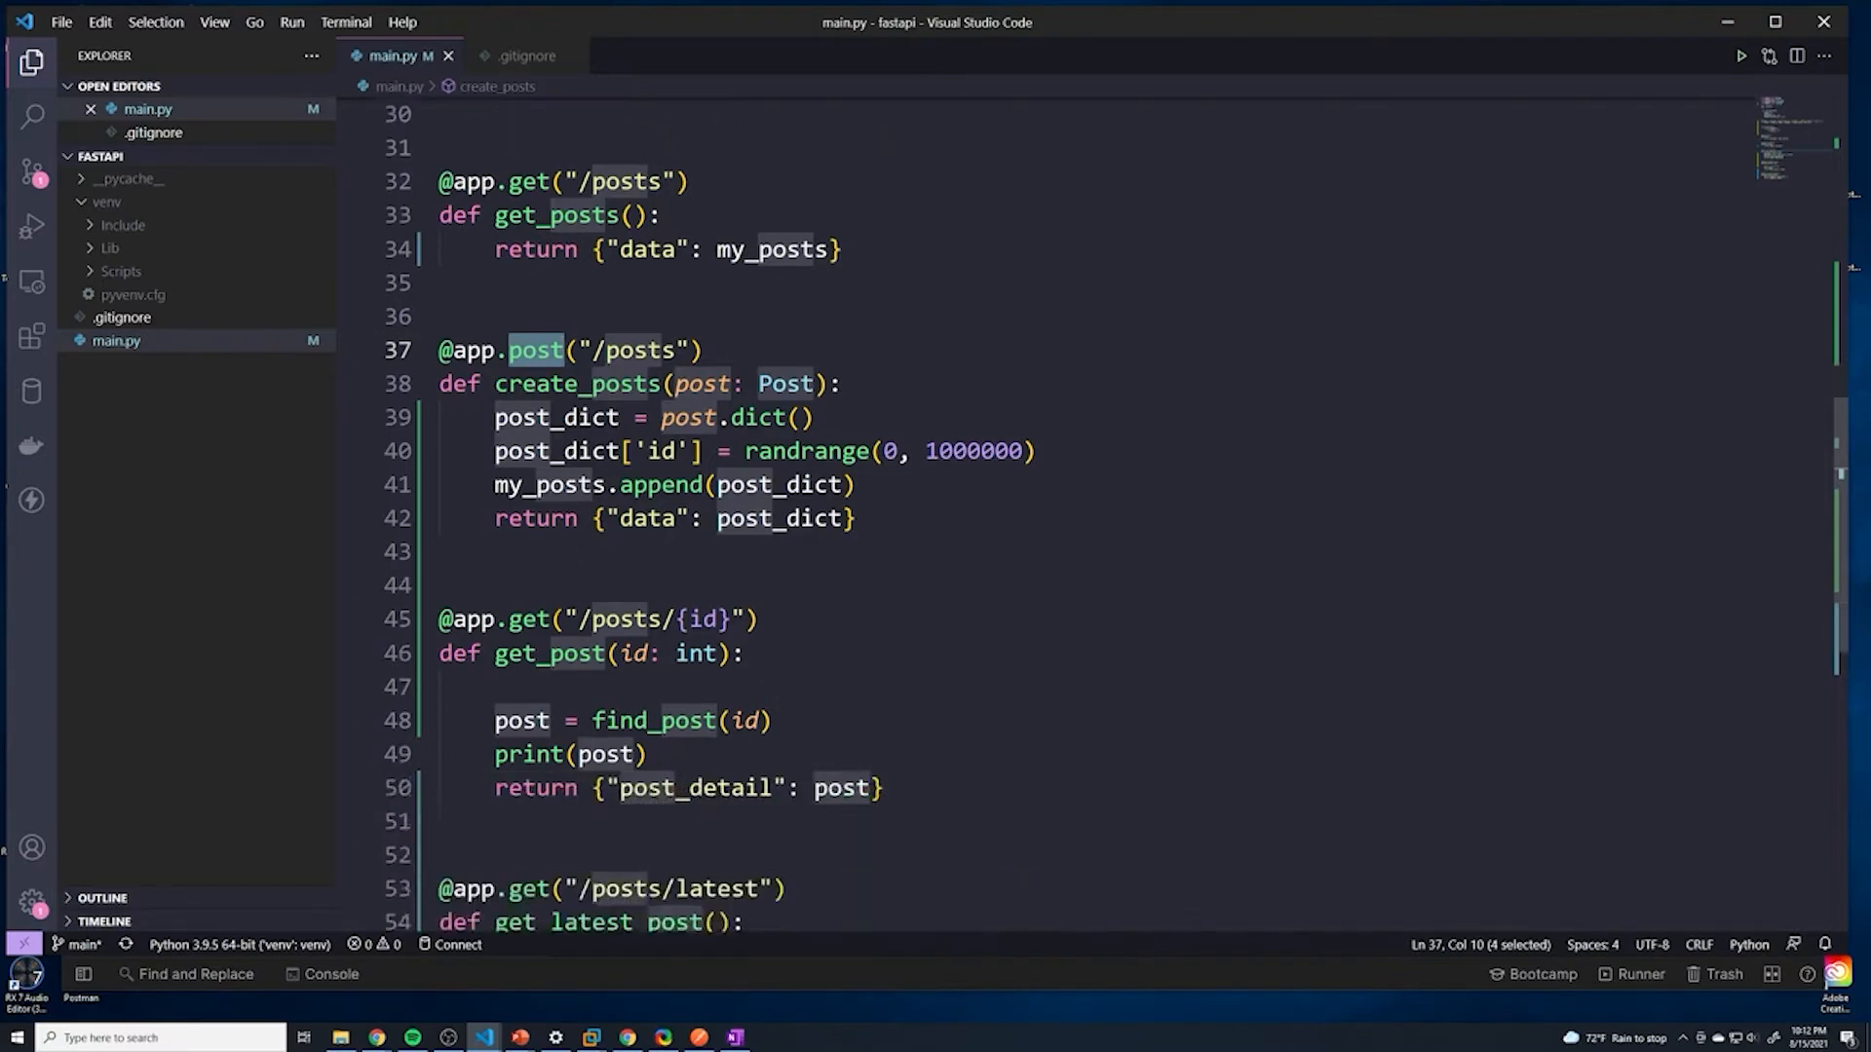
pyautogui.moveTo(527, 620)
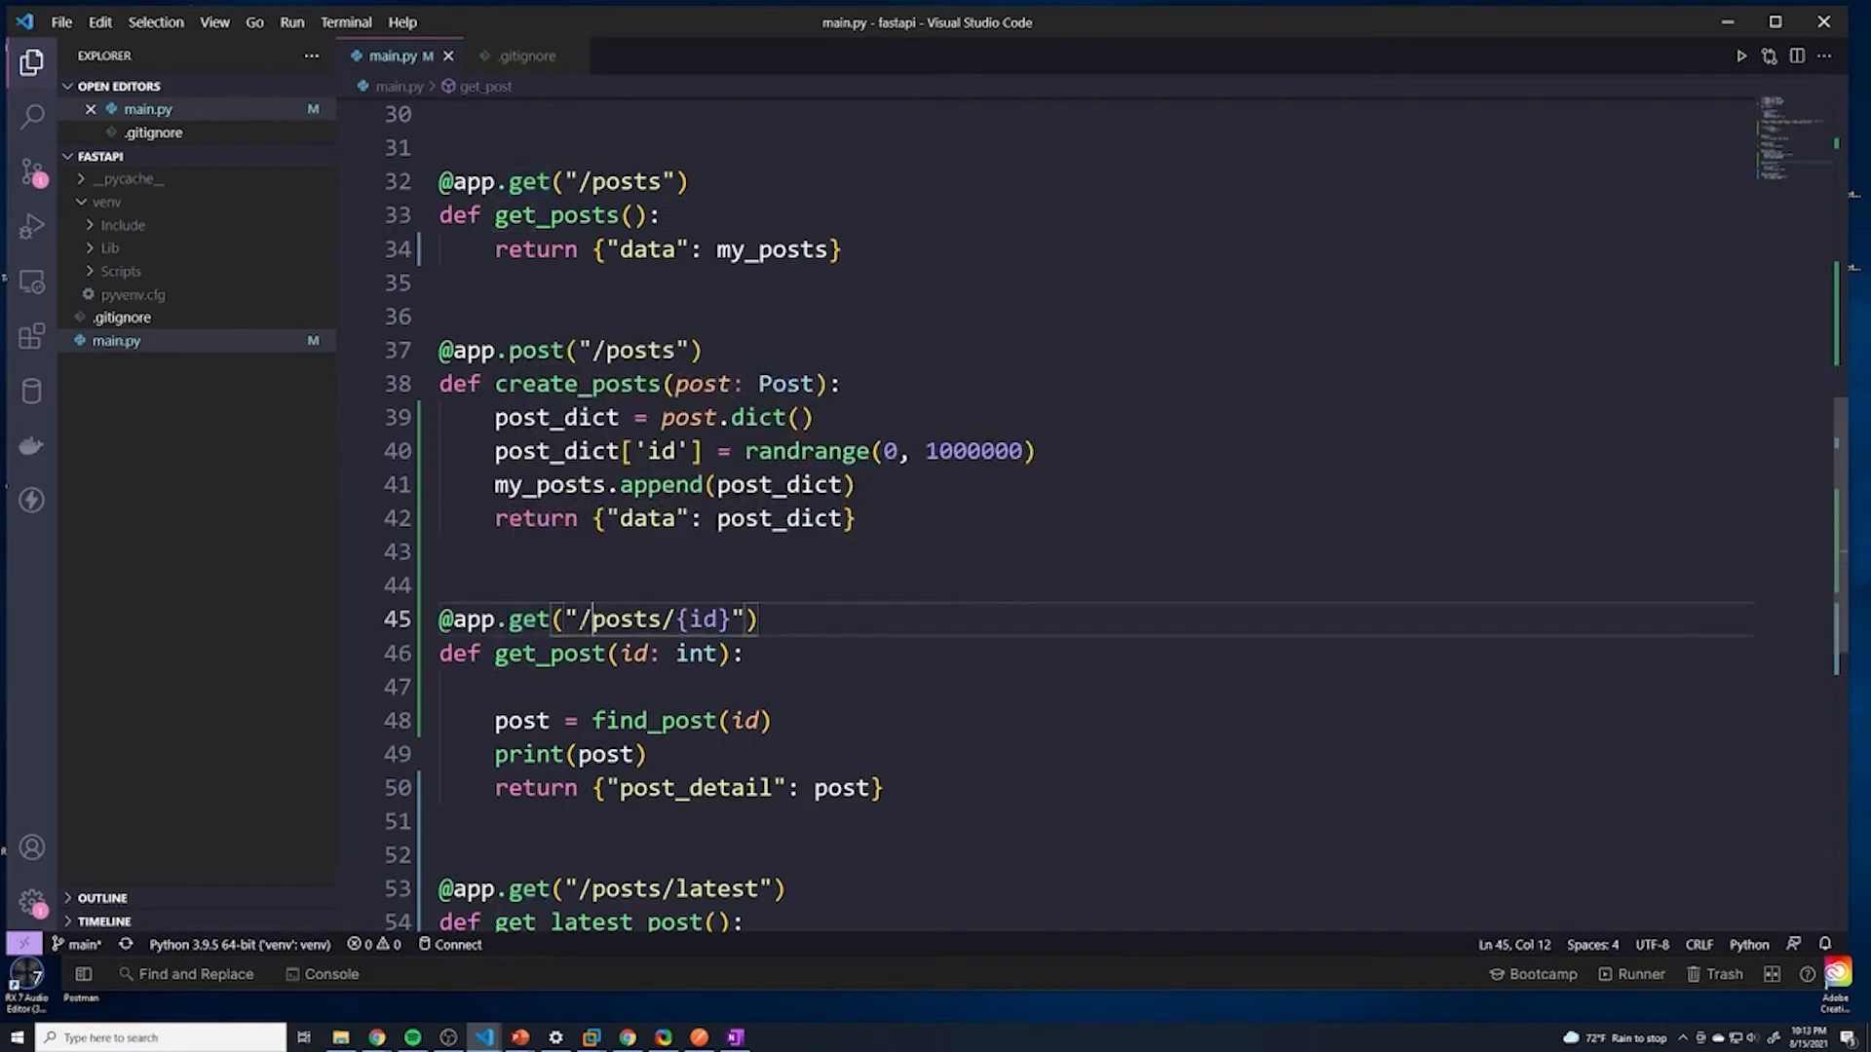
pyautogui.moveTo(681, 619); pyautogui.dragTo(757, 619)
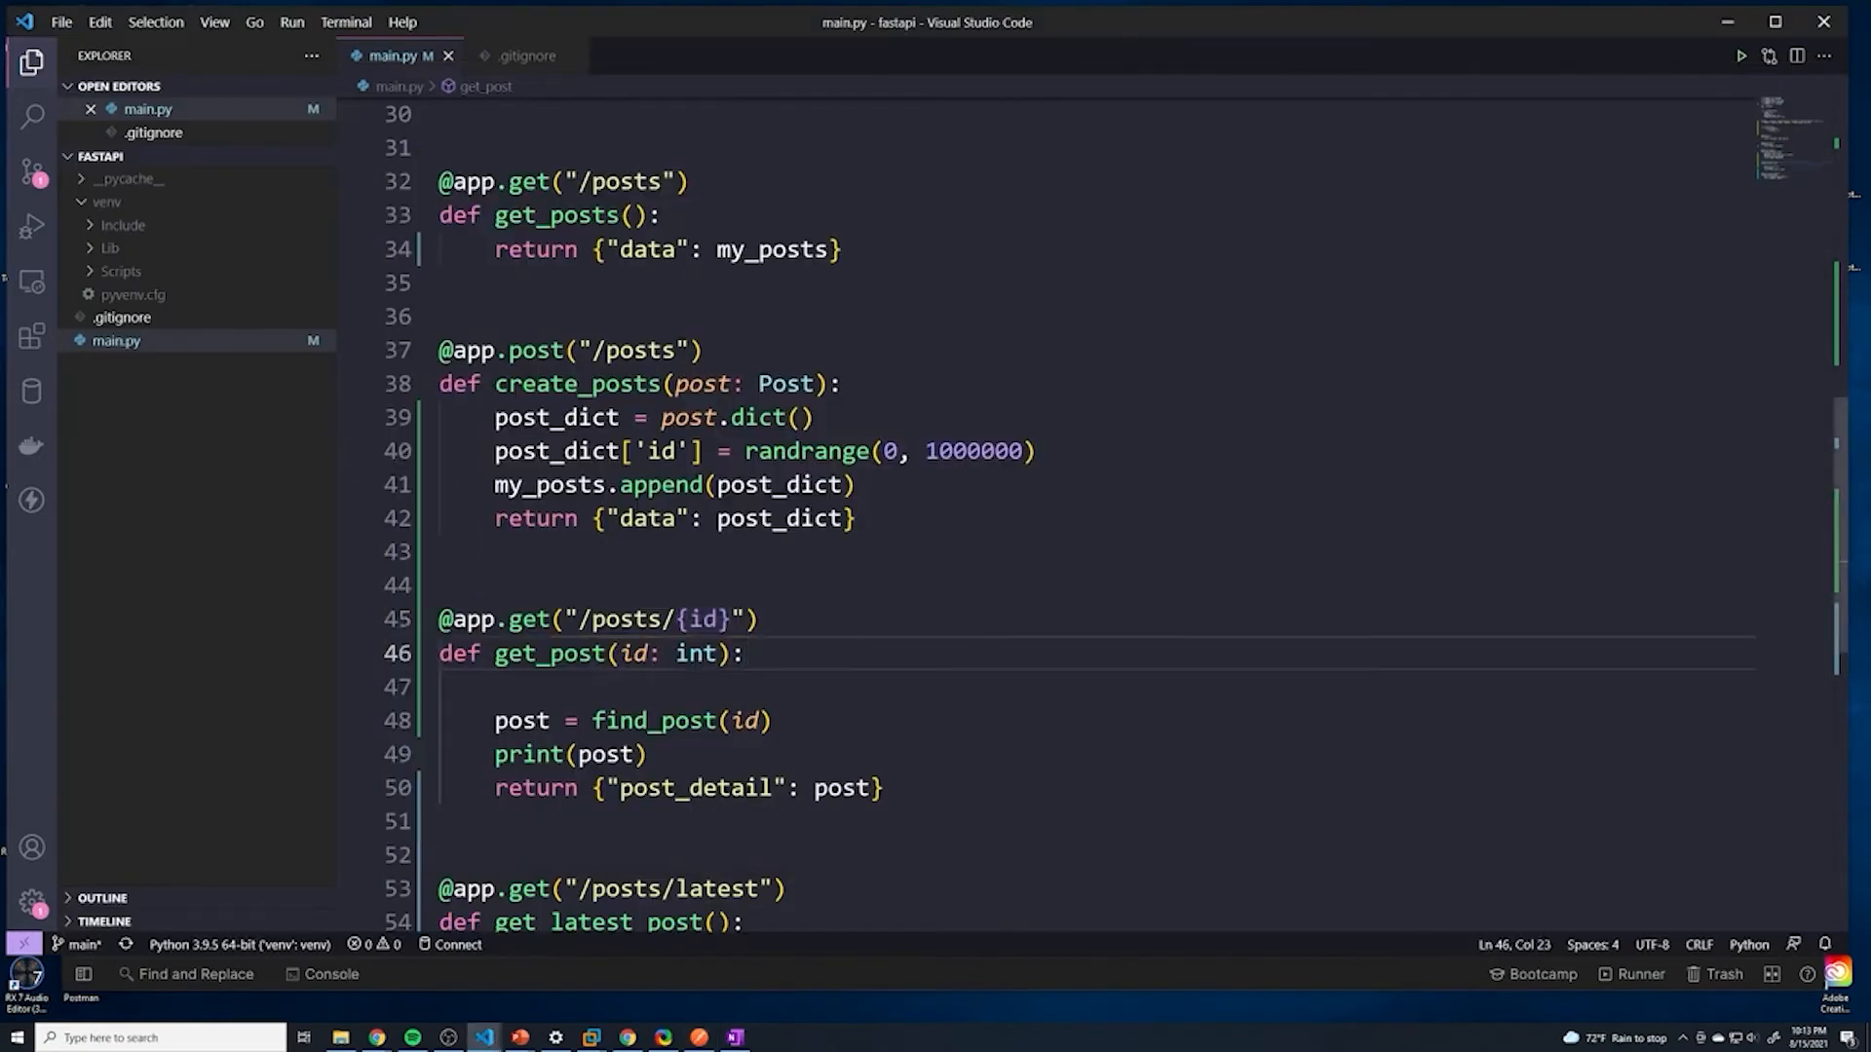
pyautogui.scroll(-3)
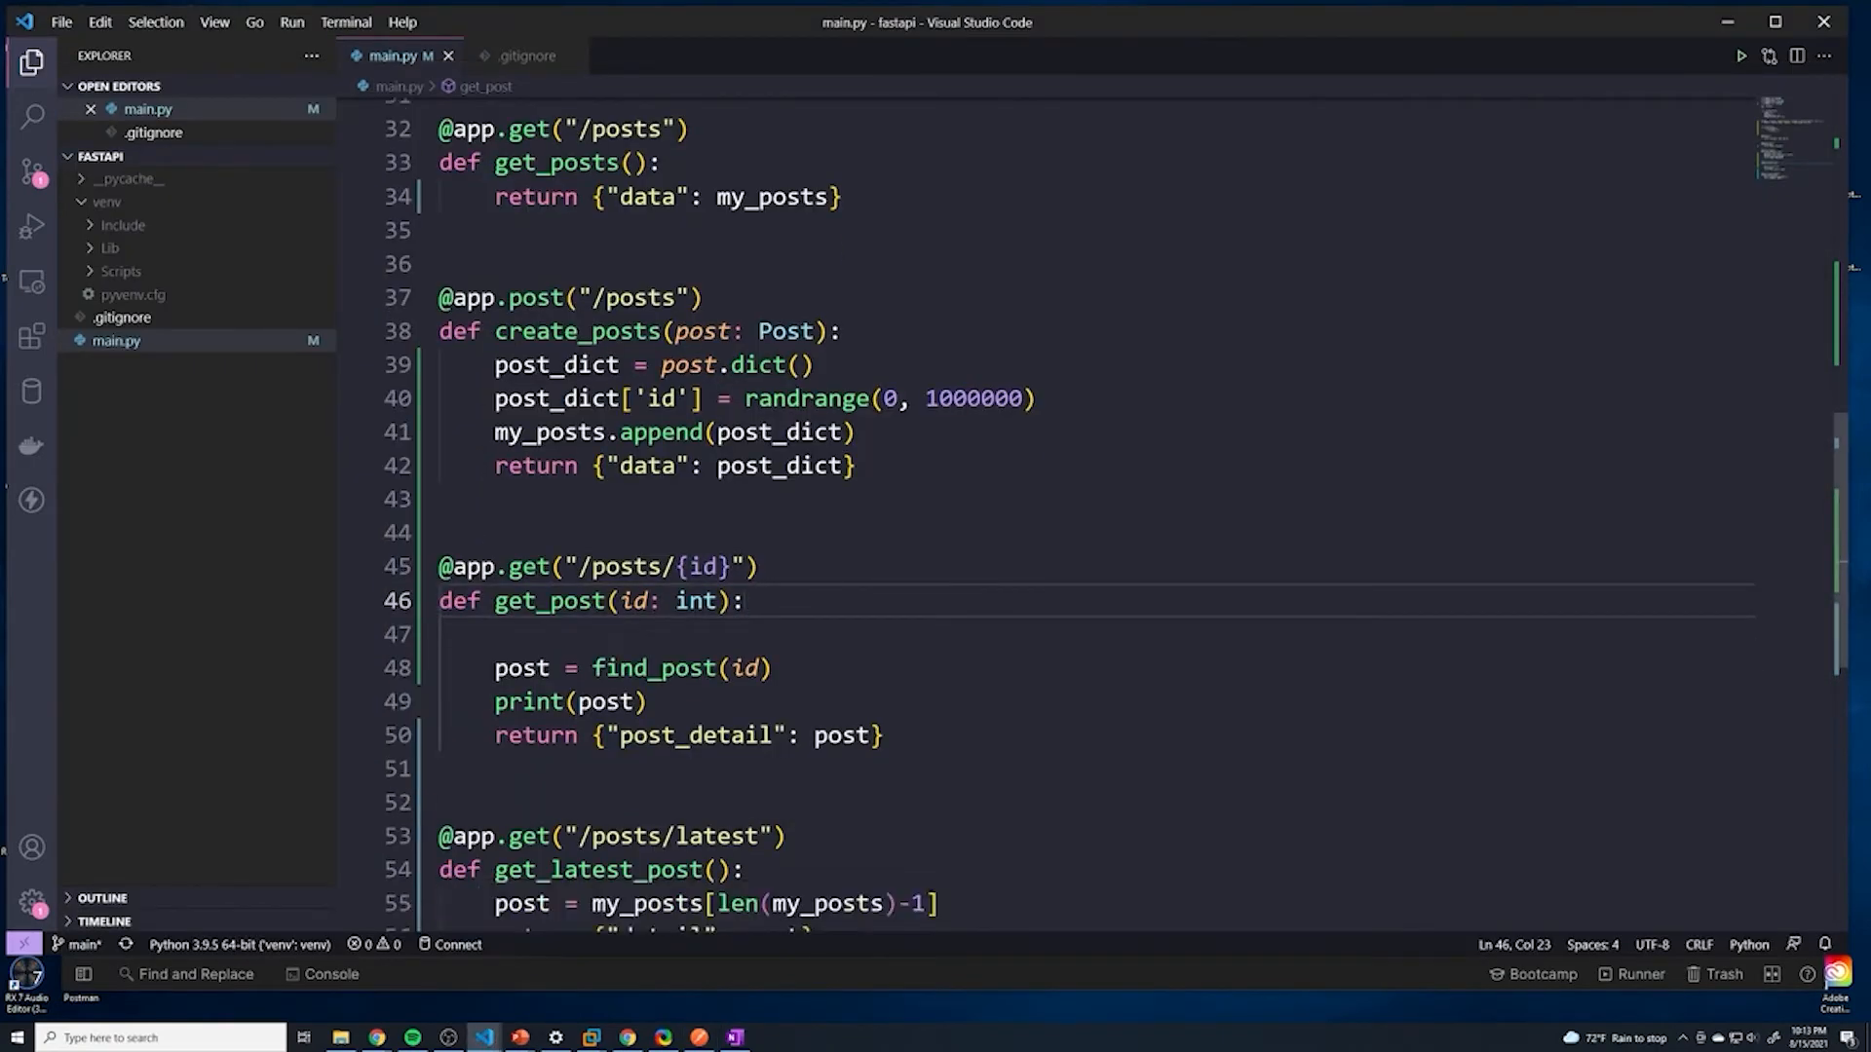
pyautogui.moveTo(437, 835); pyautogui.dragTo(784, 835)
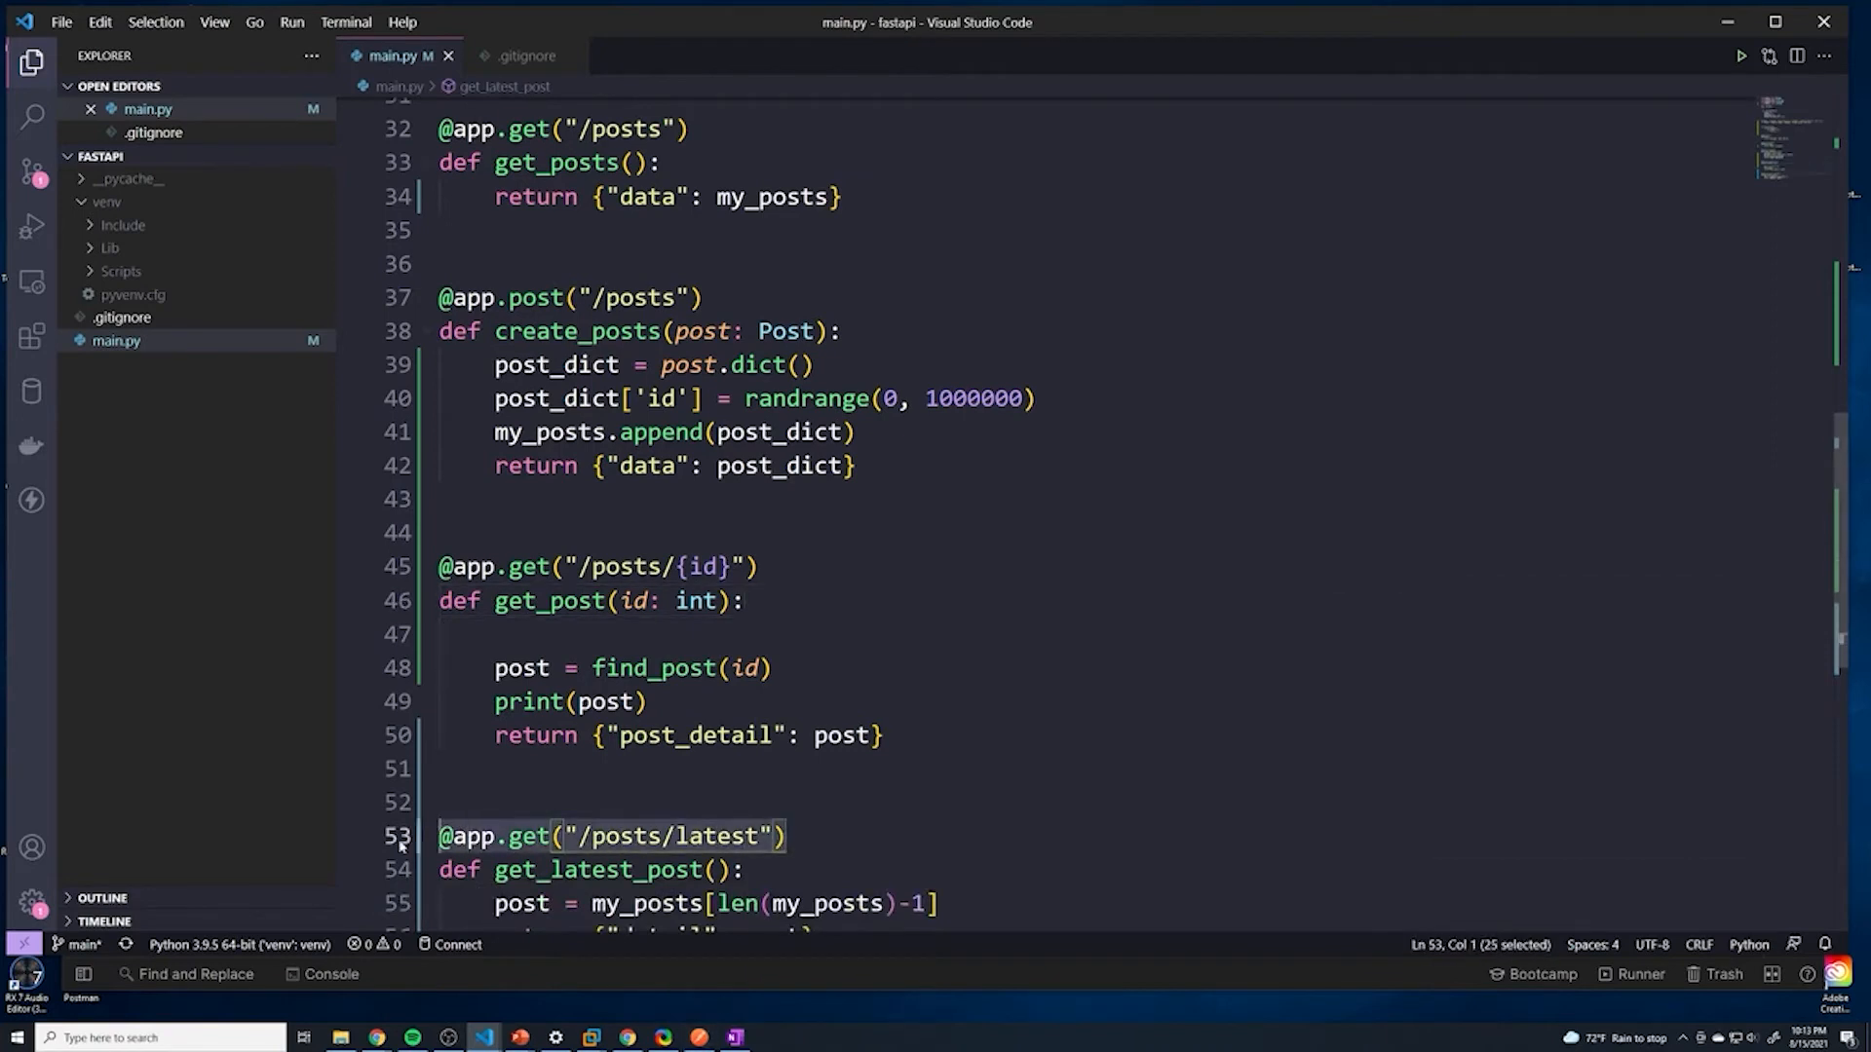
pyautogui.click(772, 668)
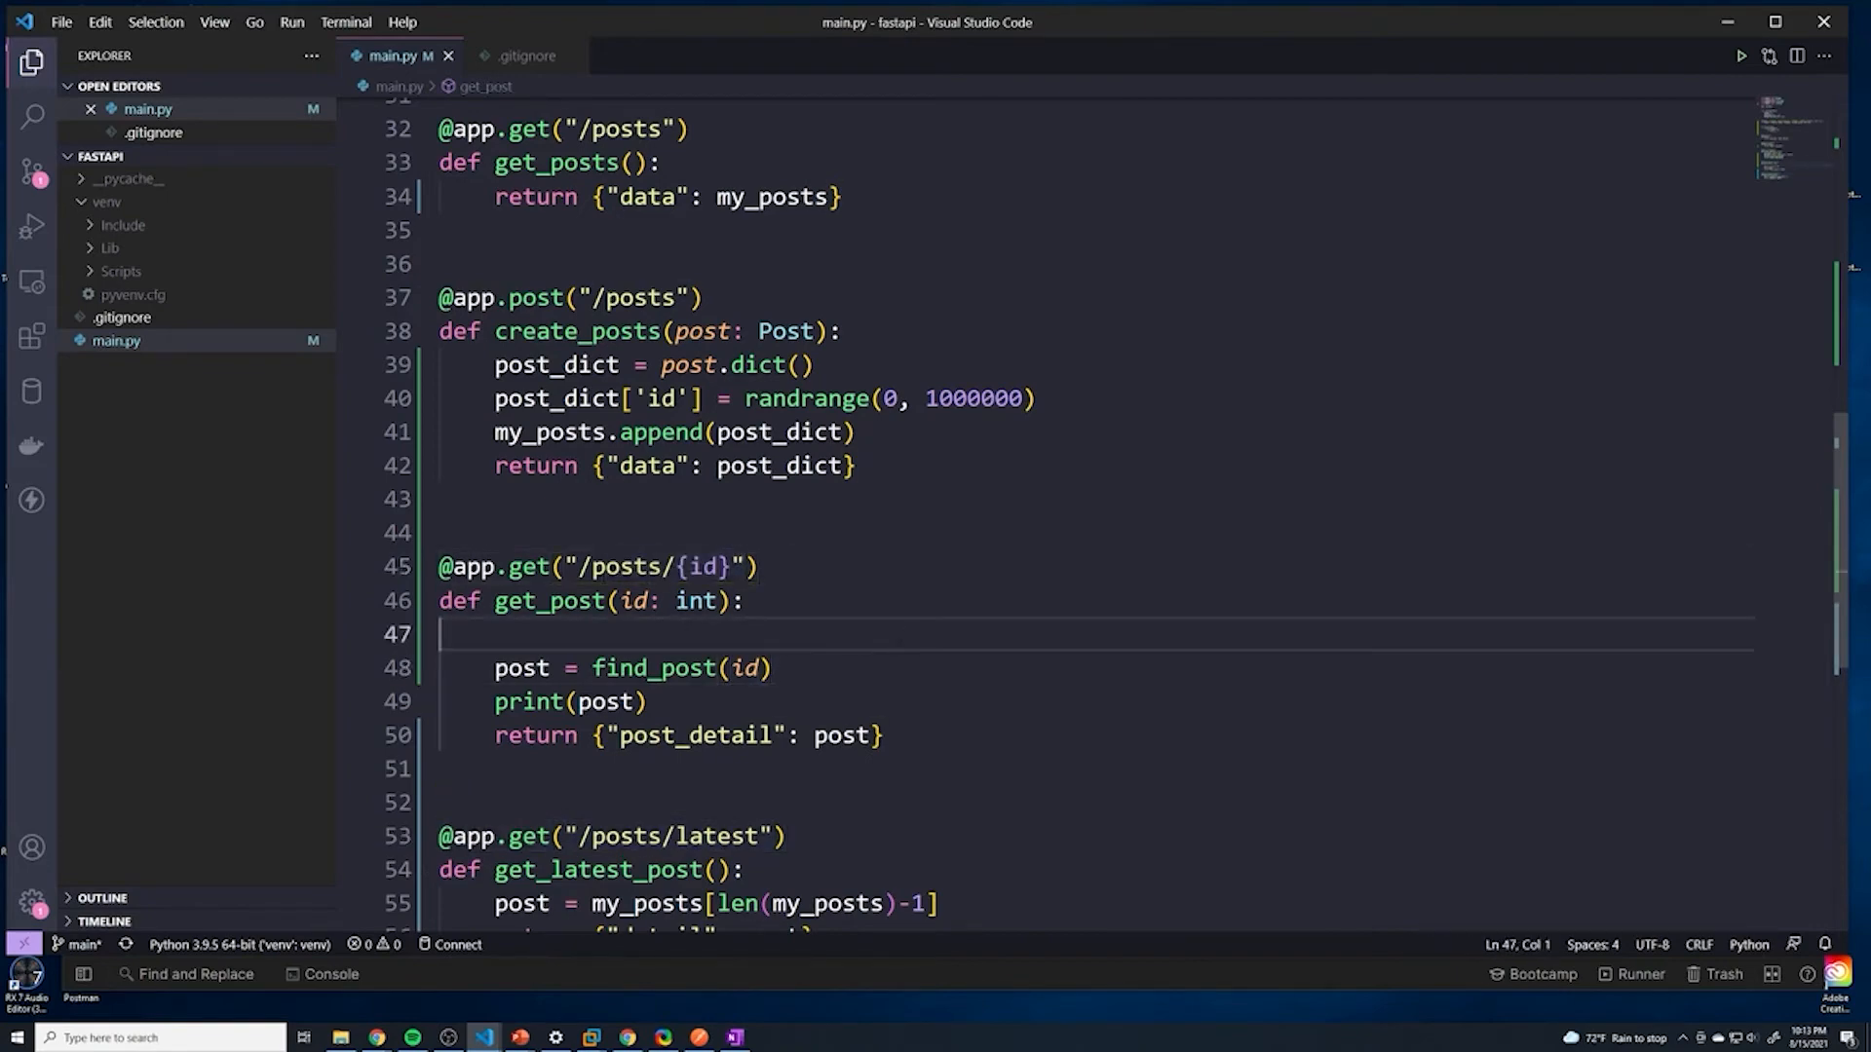
# Step: Select the get_latest_post route block and cut it for moving
pyautogui.doubleClick(693, 600)
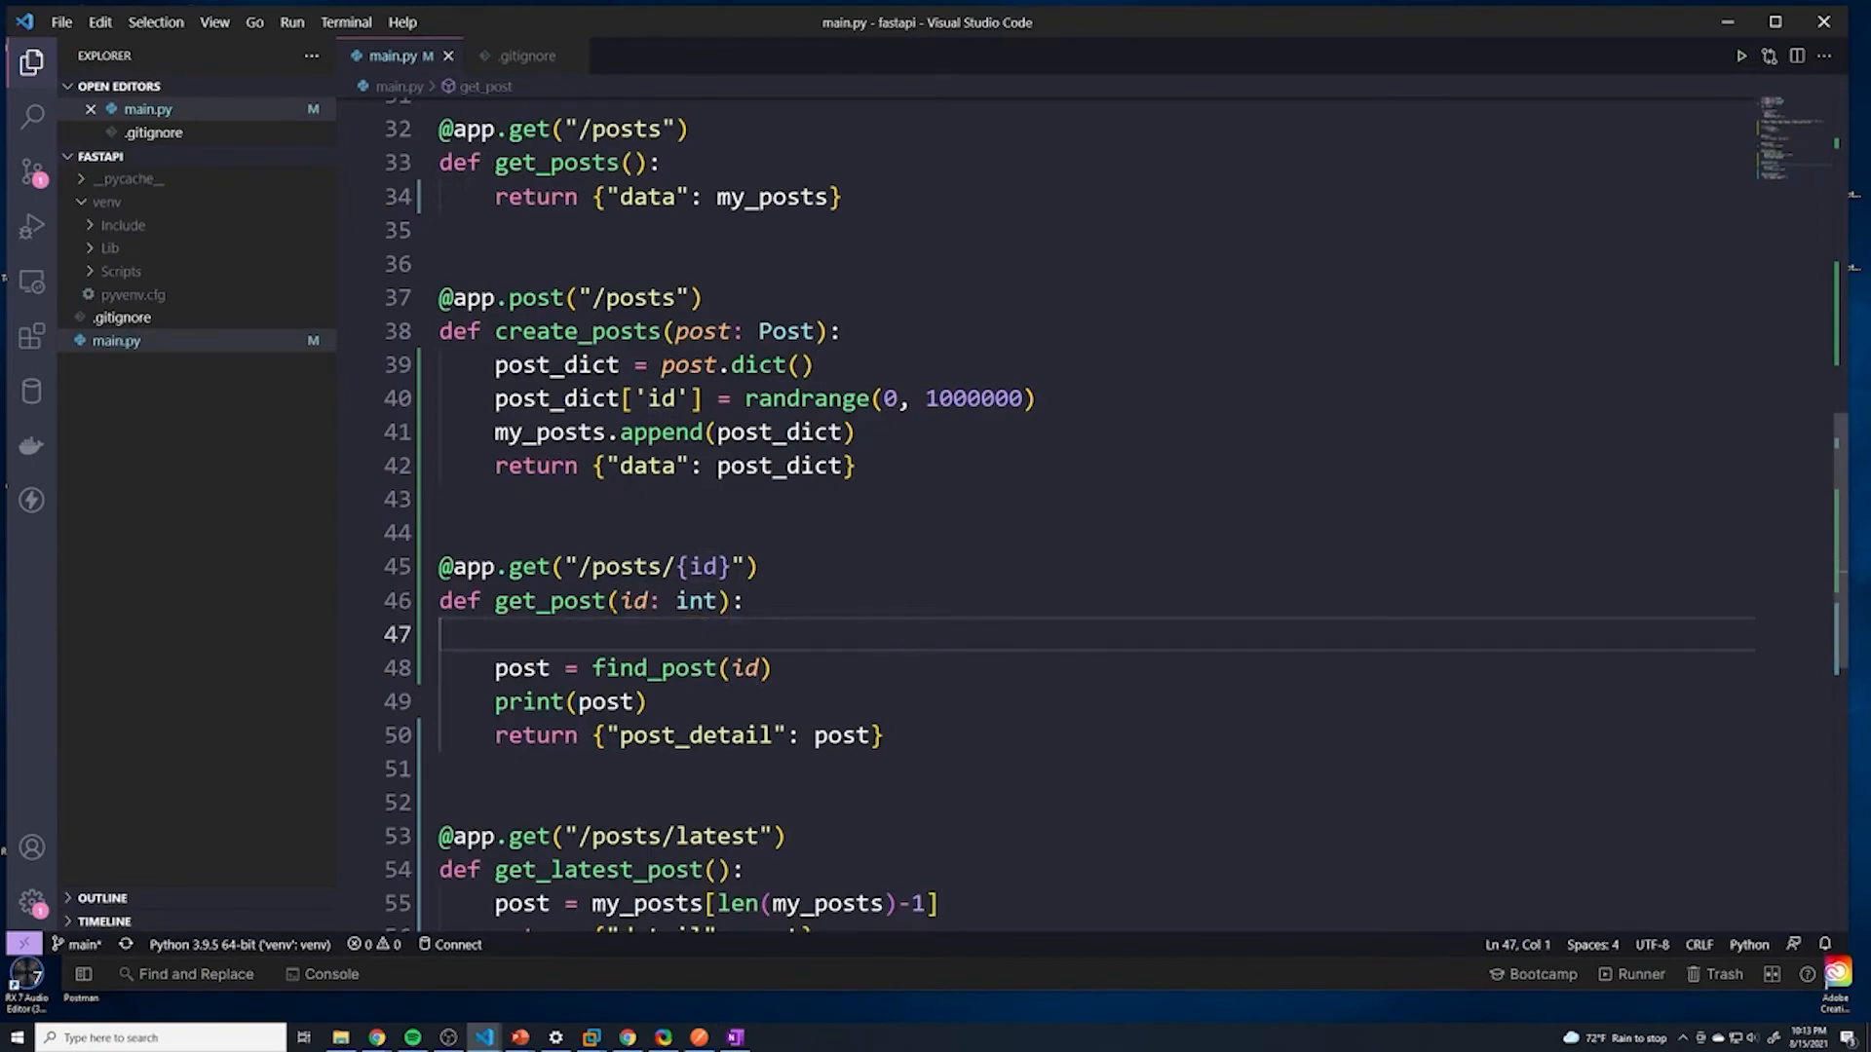
pyautogui.scroll(-3)
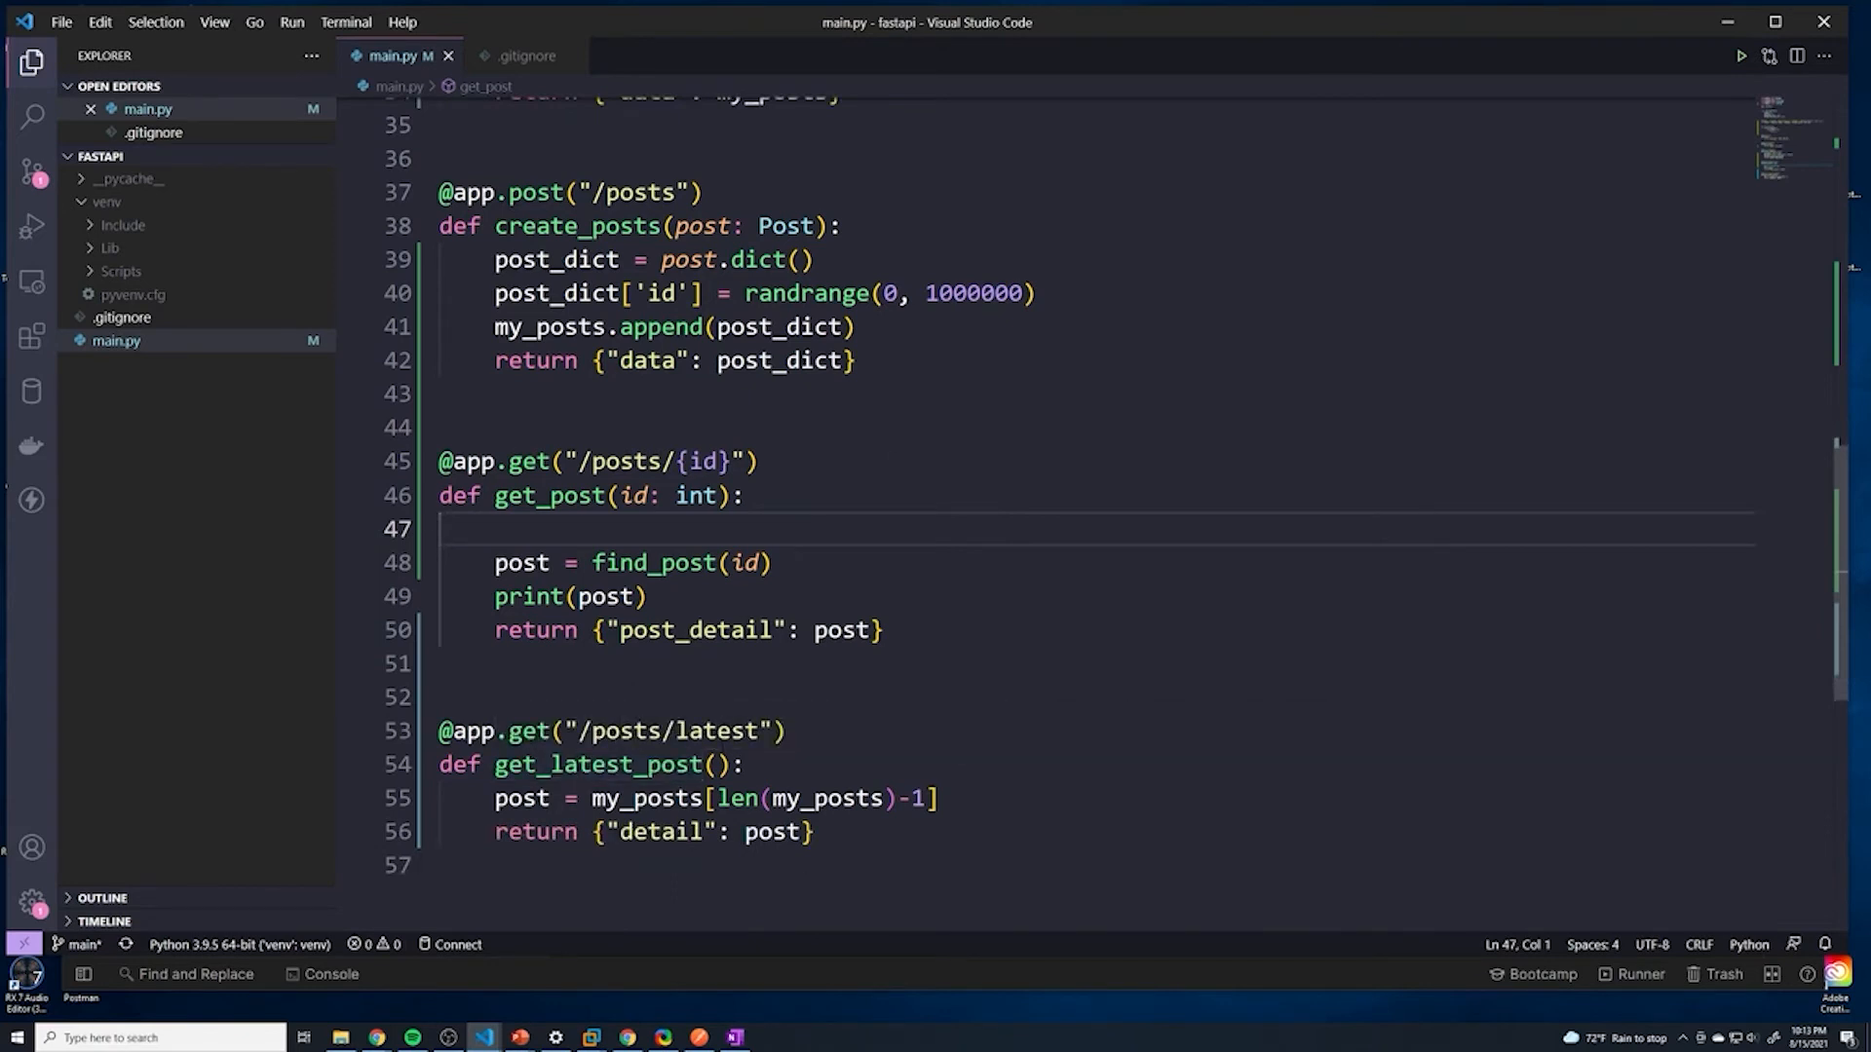
pyautogui.doubleClick(719, 729)
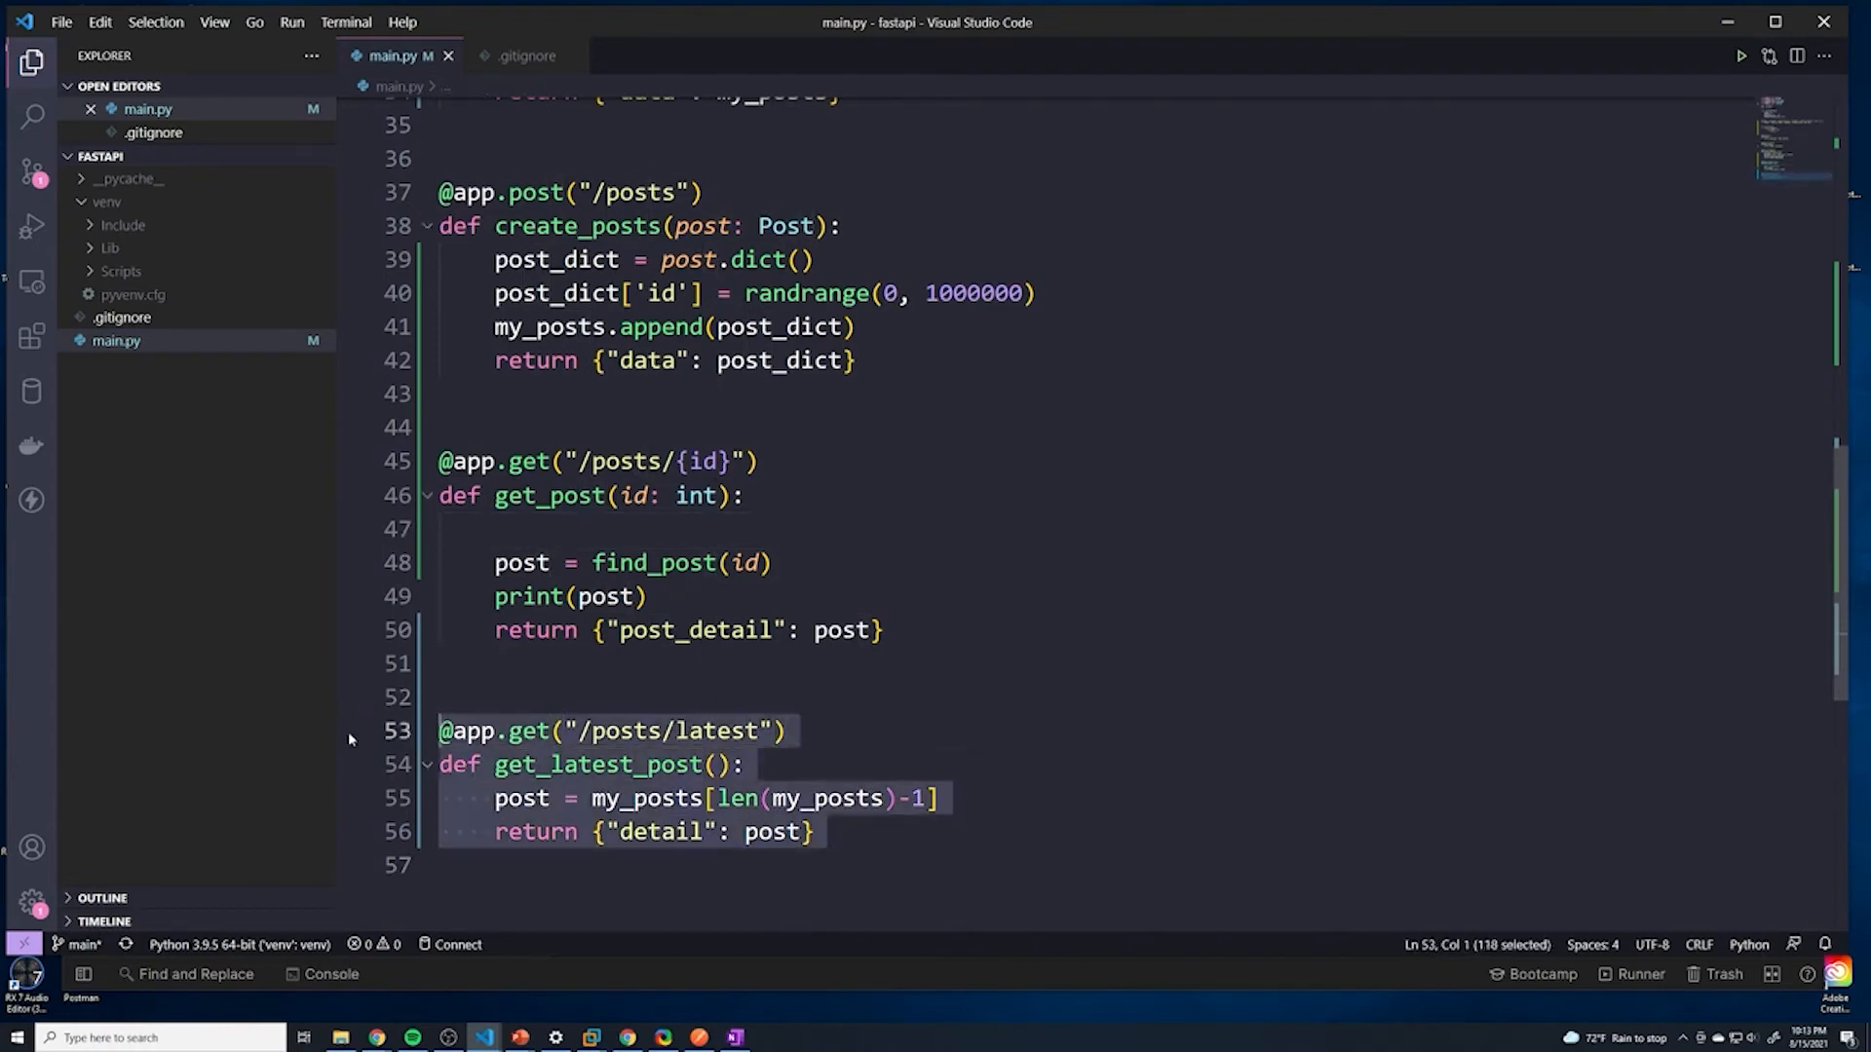
pyautogui.press('Delete')
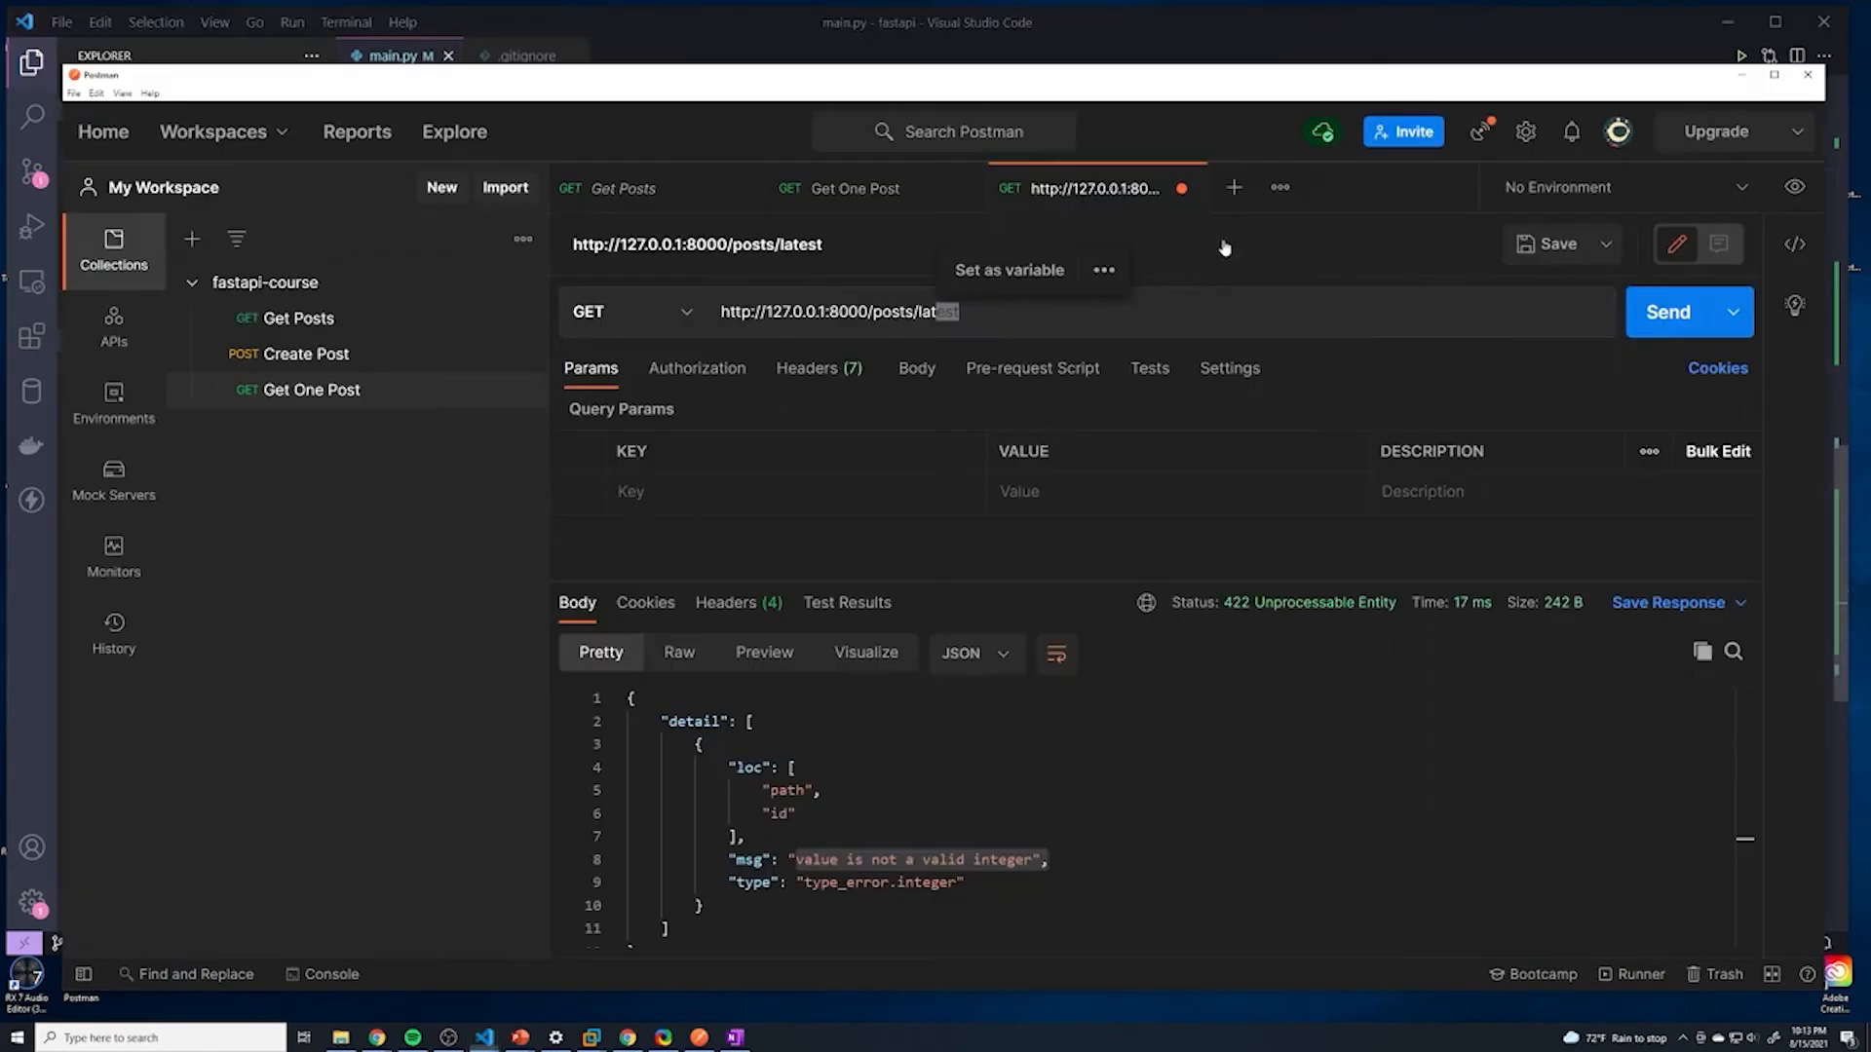
# Step: Resend the /posts/latest request, then change the URL to /posts/1 and send it
pyautogui.click(1668, 312)
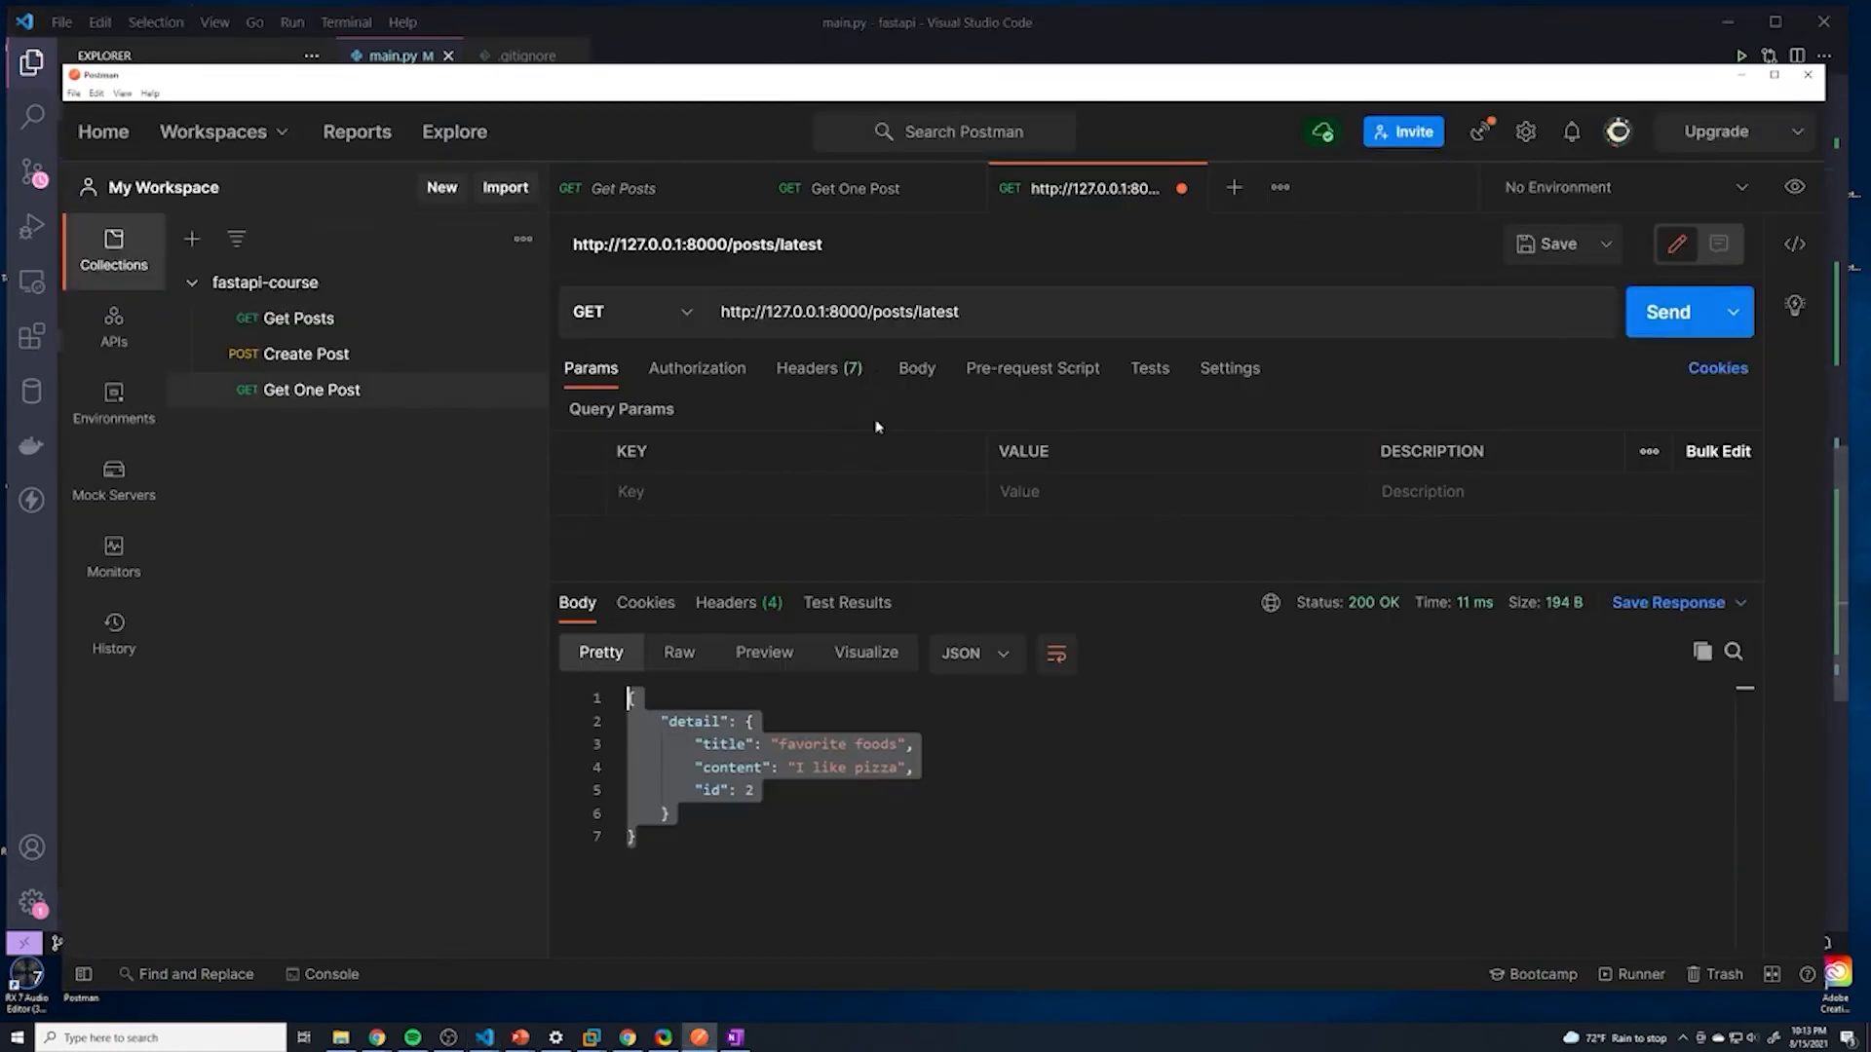
pyautogui.doubleClick(937, 311)
pyautogui.write('1')
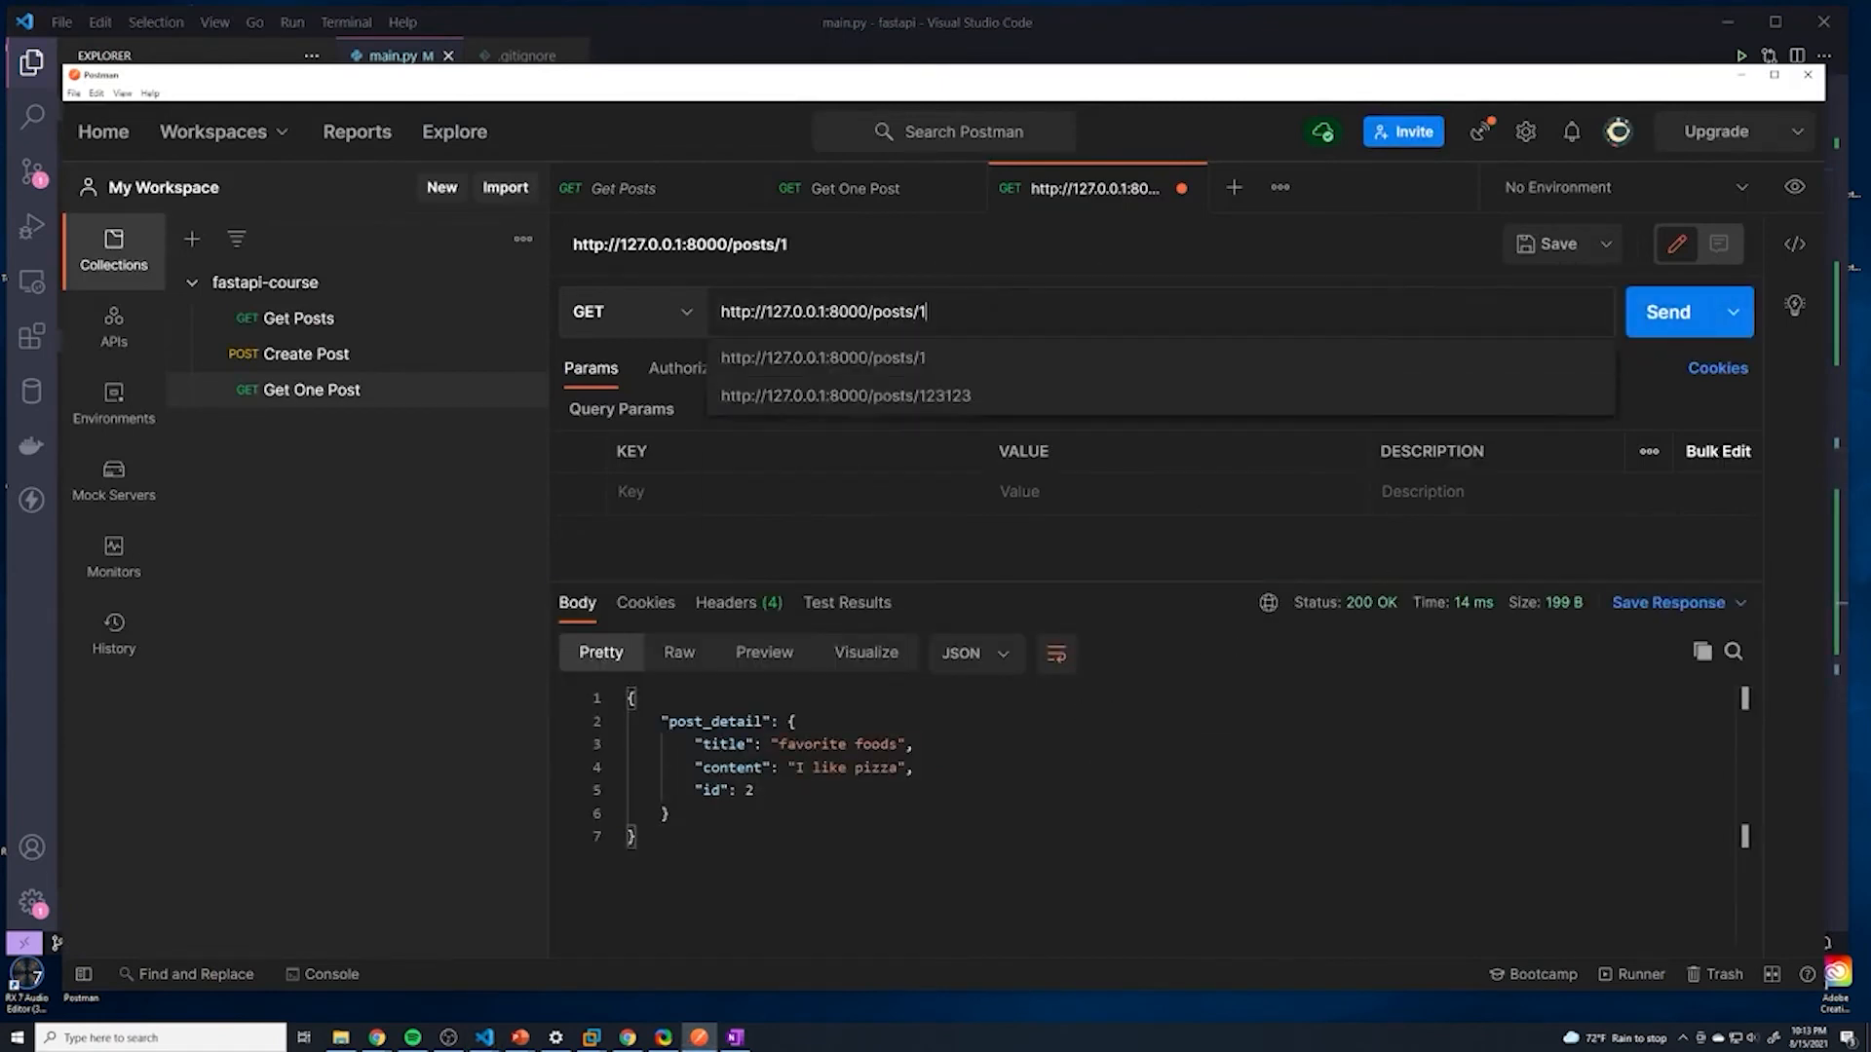
pyautogui.click(1667, 312)
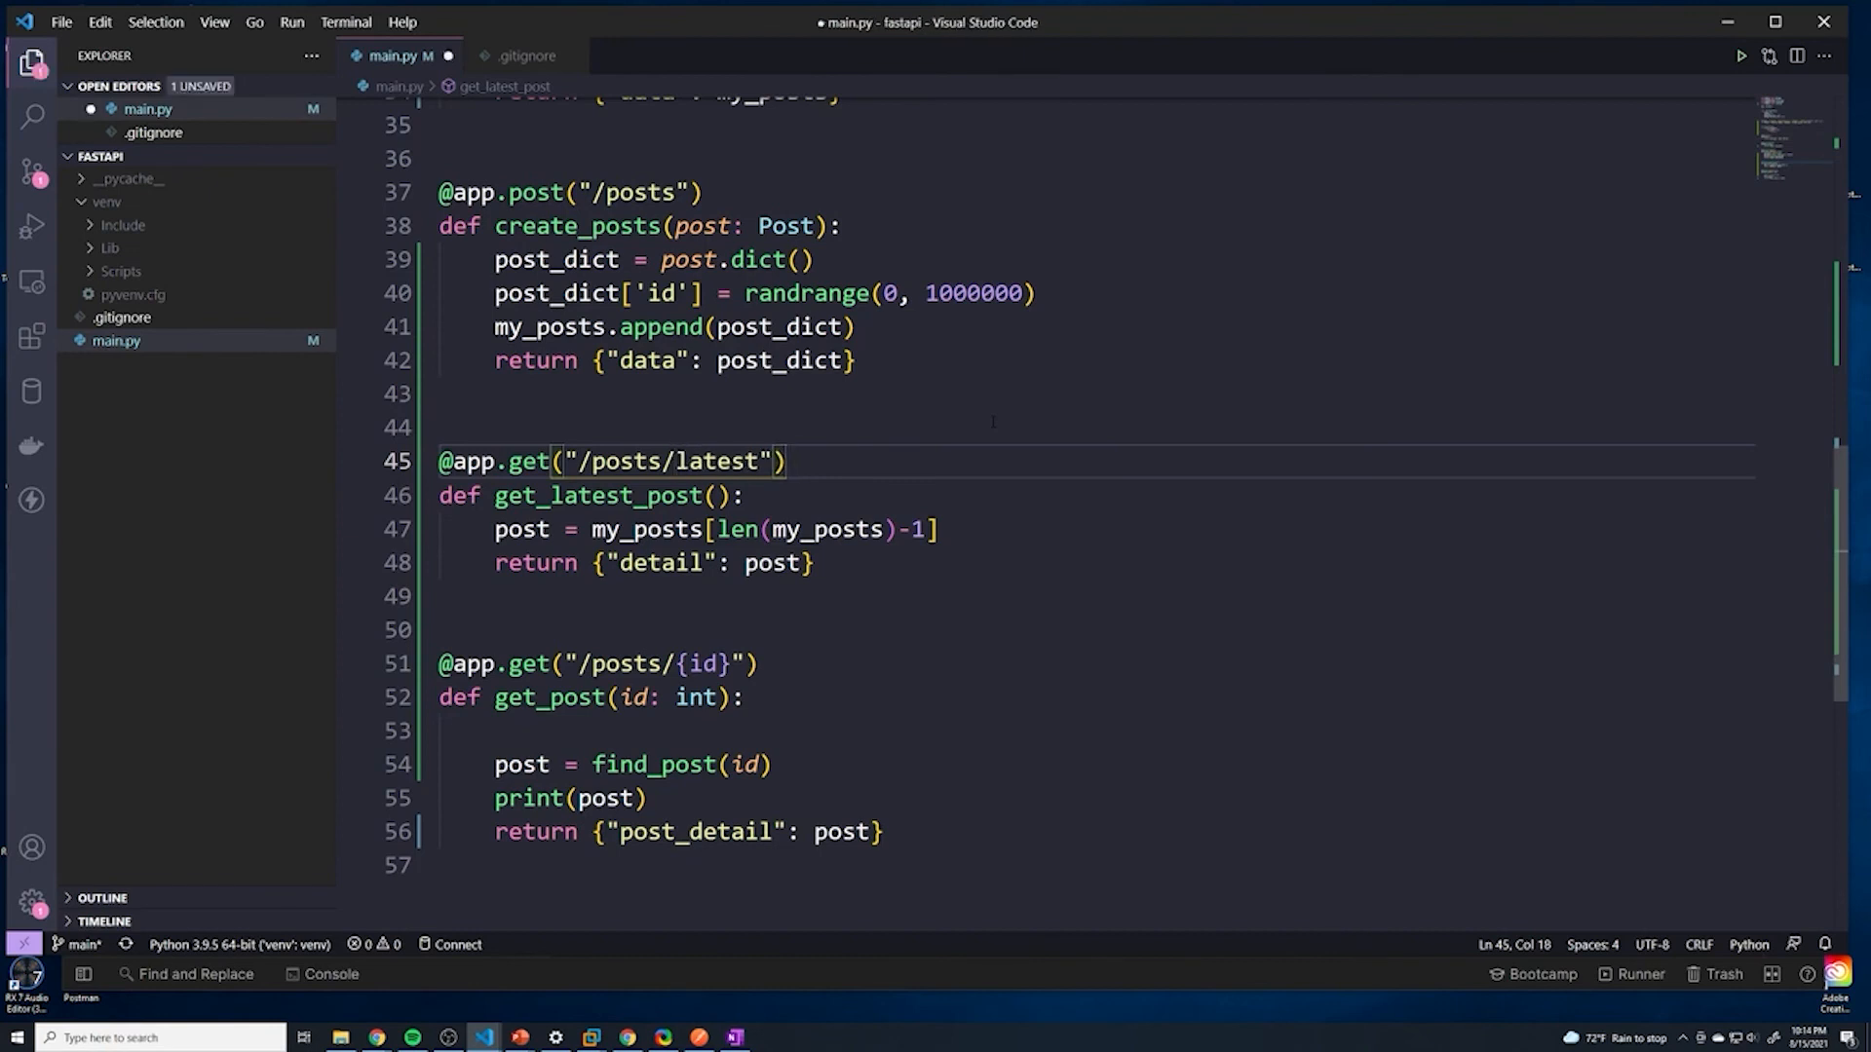
pyautogui.write('recent/')
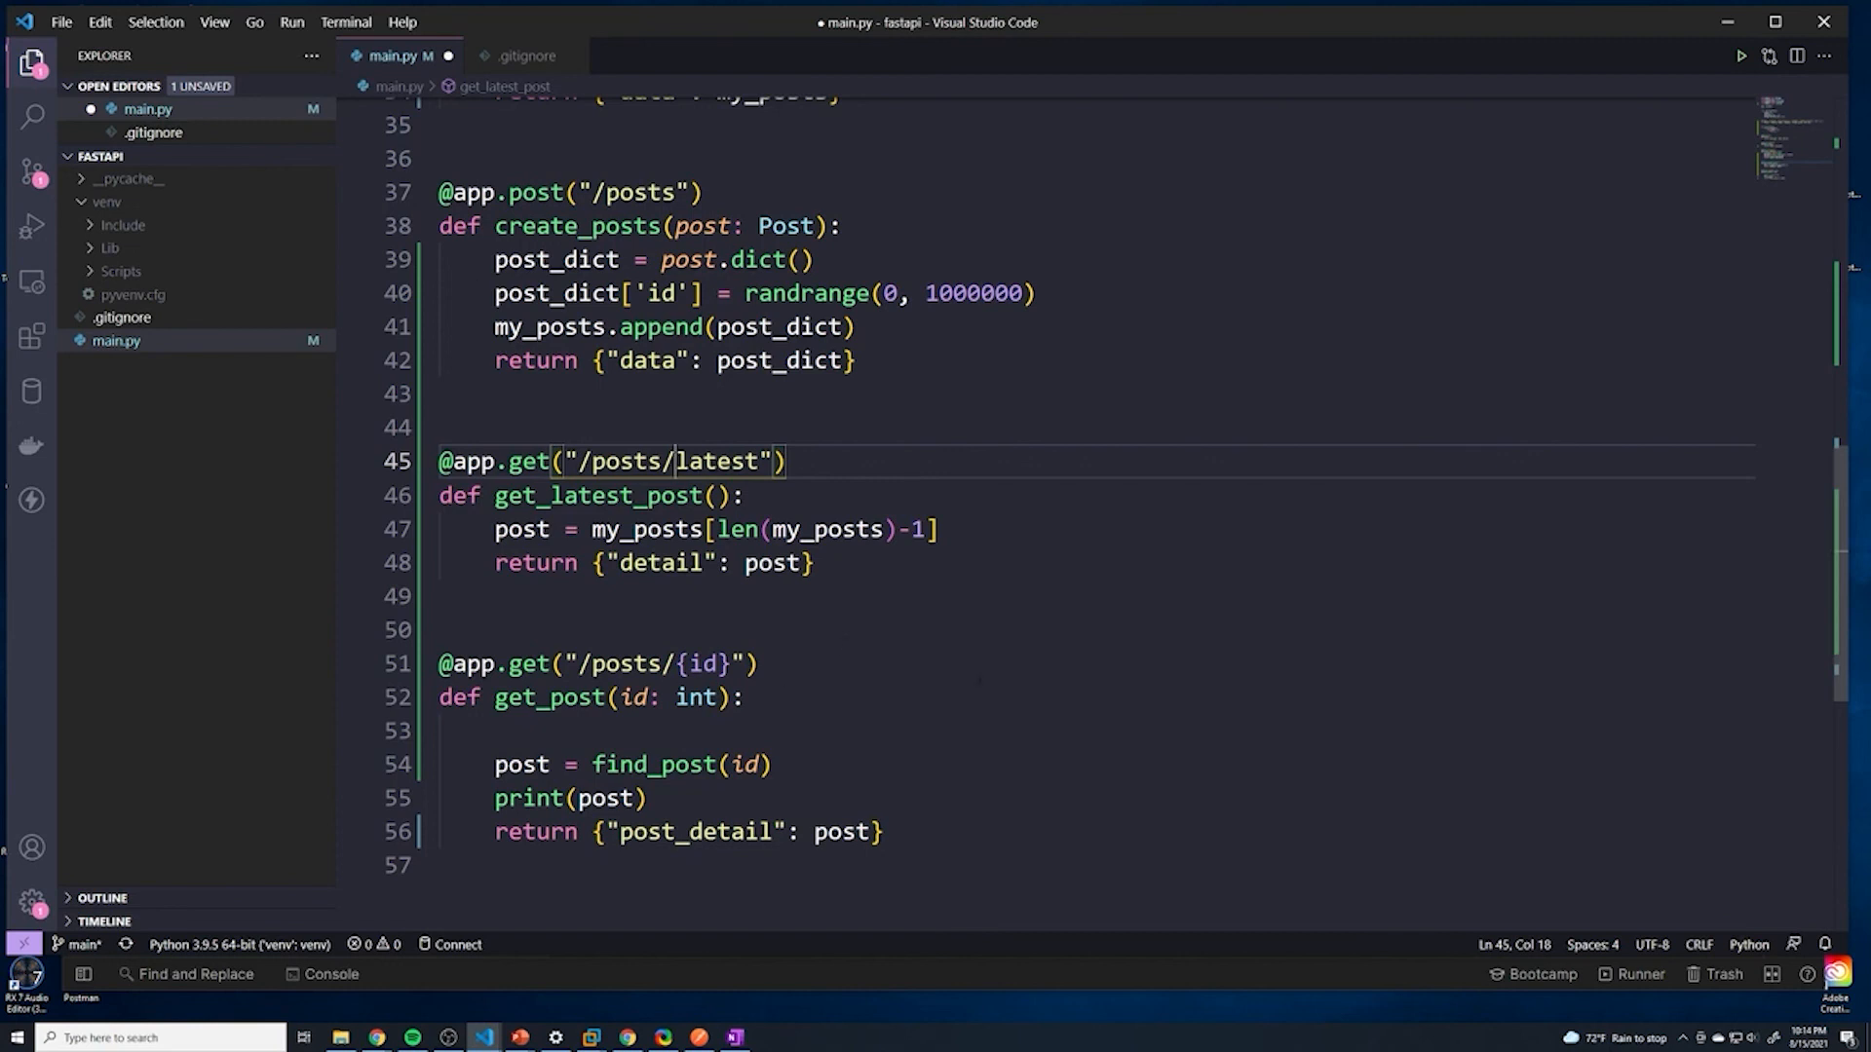
pyautogui.scroll(-3)
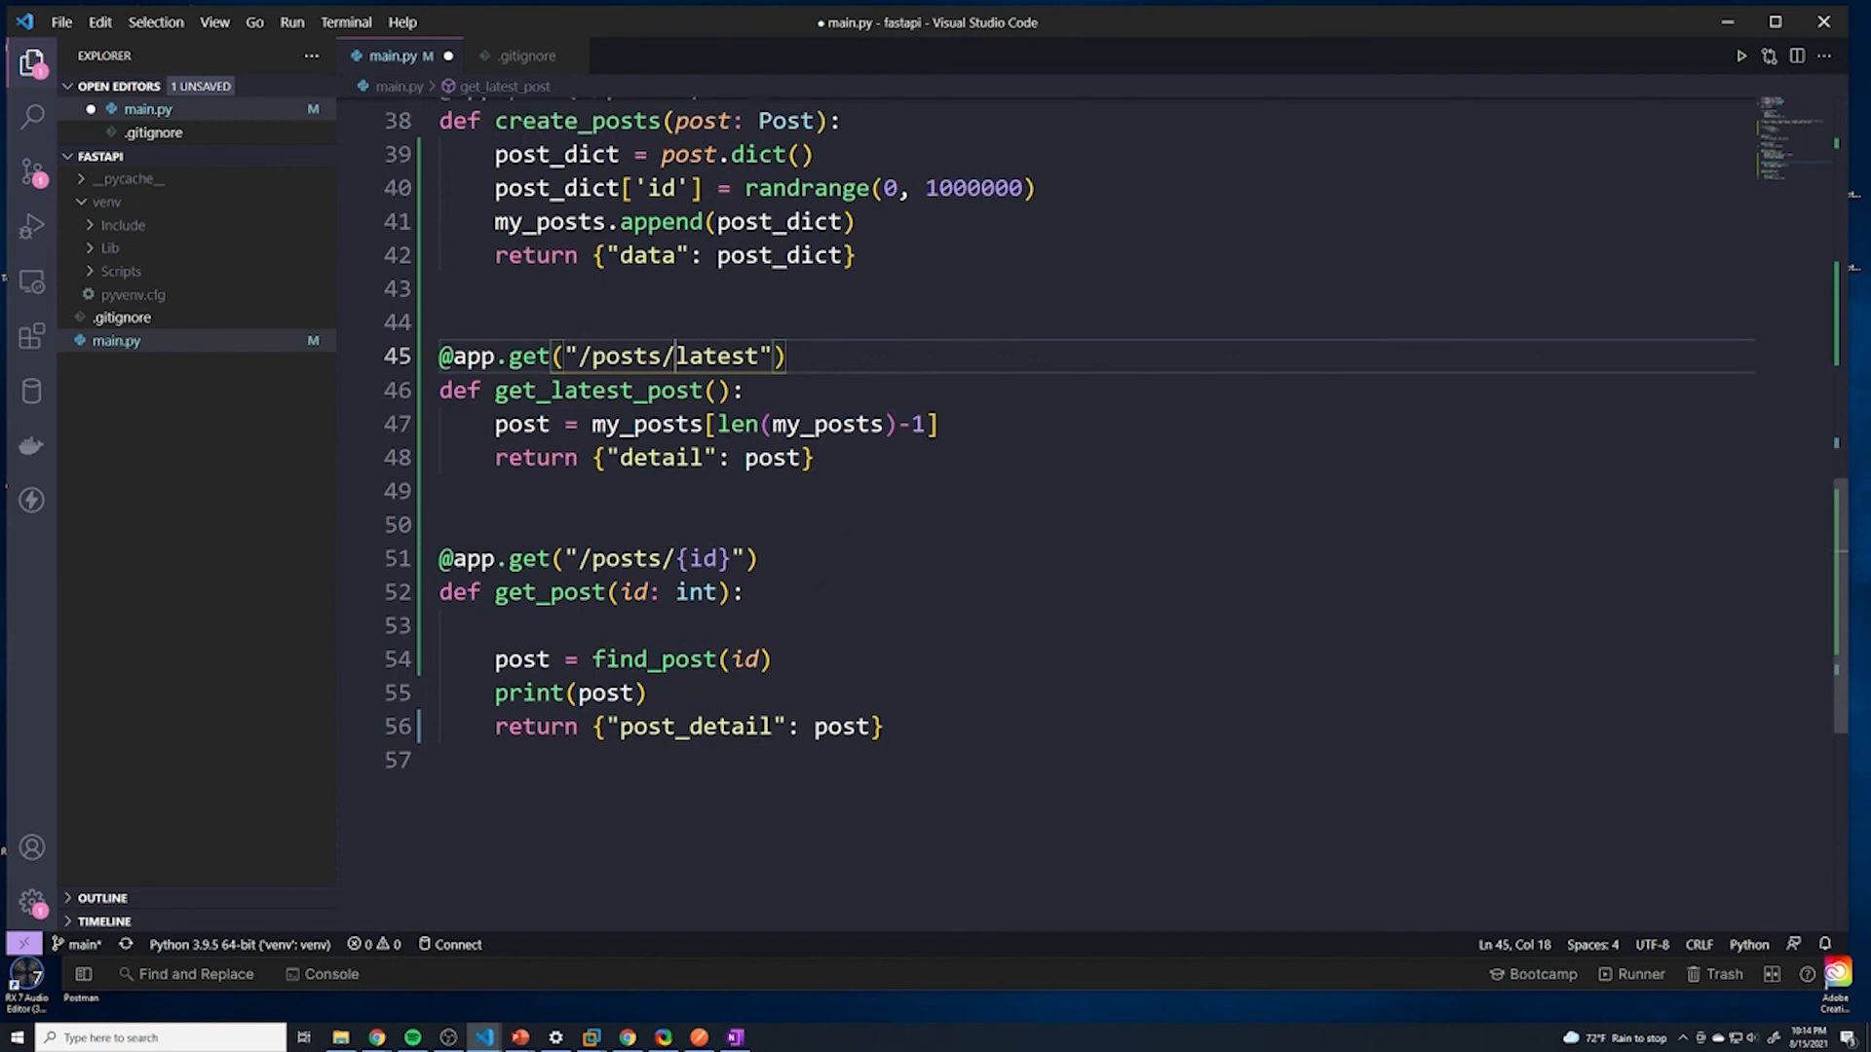
pyautogui.doubleClick(685, 557)
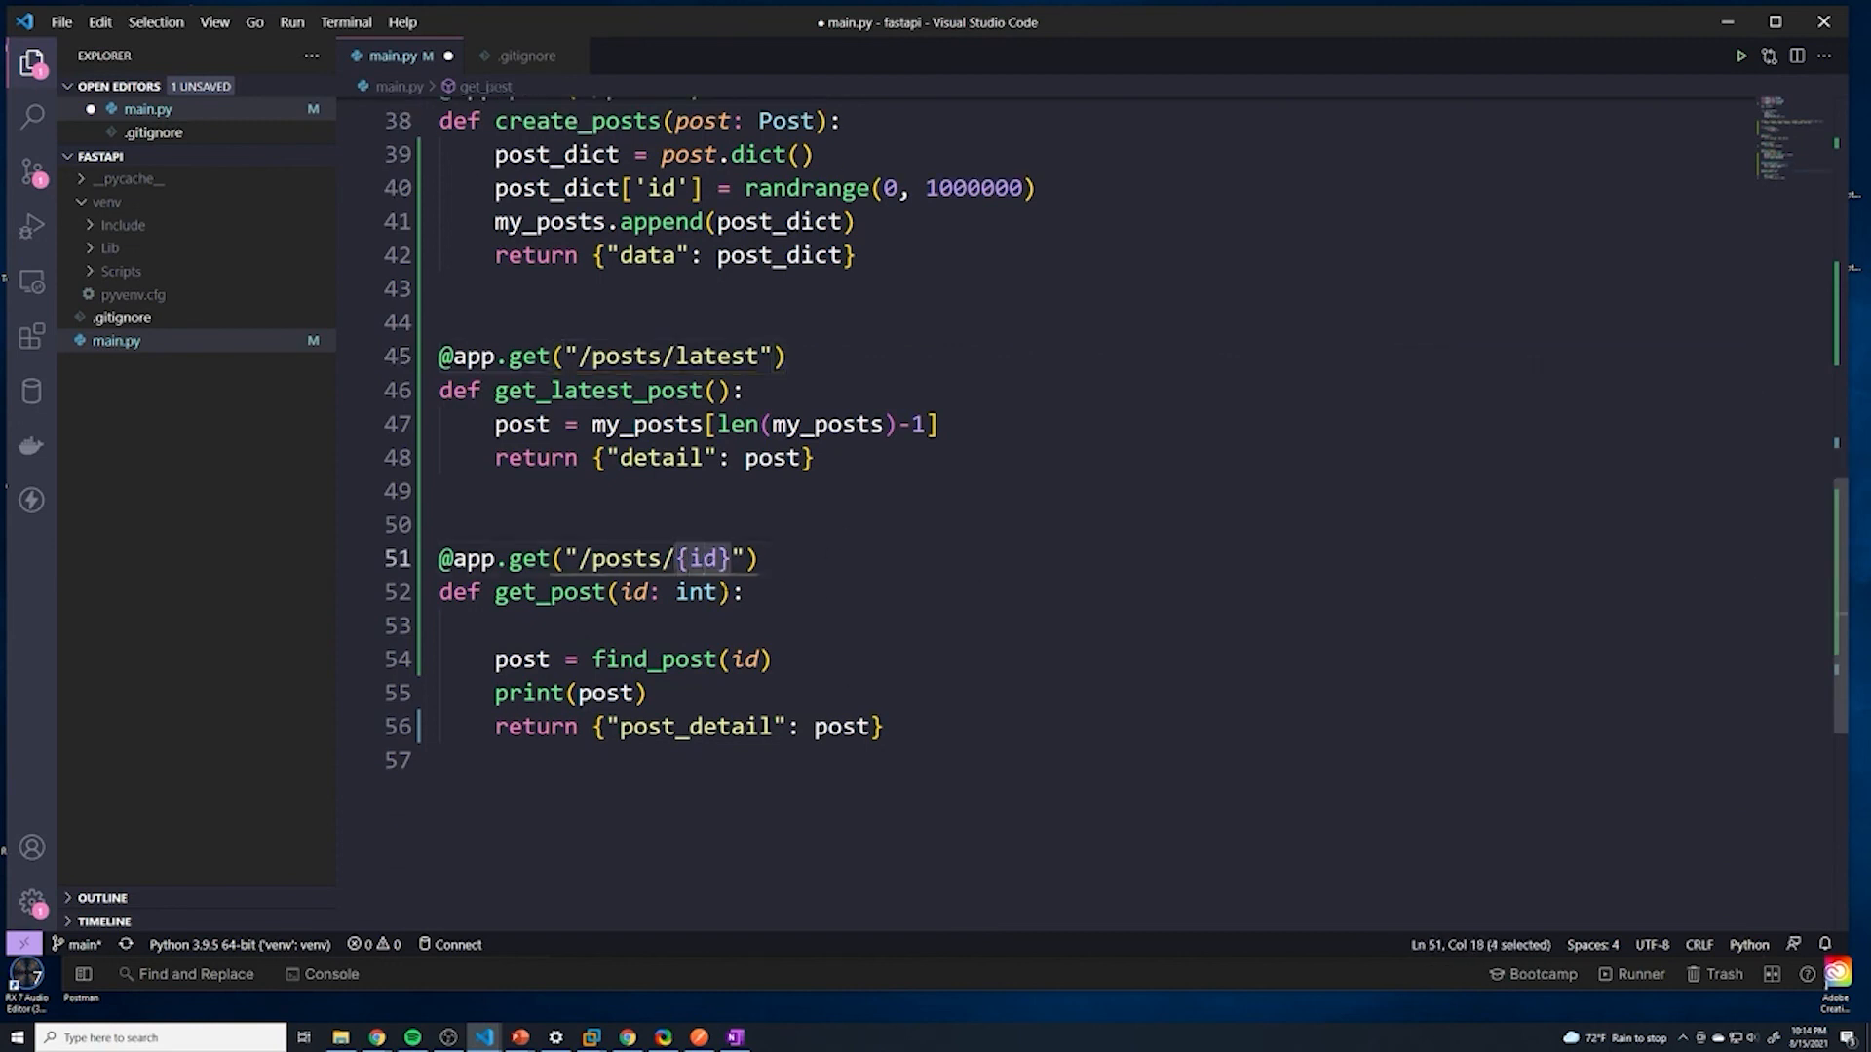